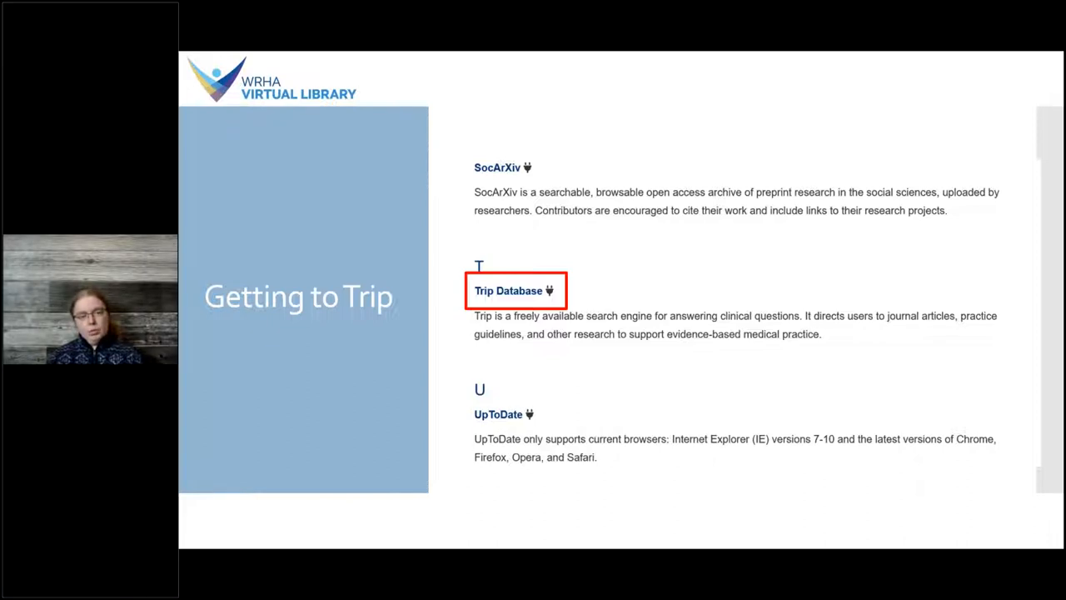
# Leave the slideshow and open the library site's Resources > Collection A–Z list
pyautogui.press('Escape')
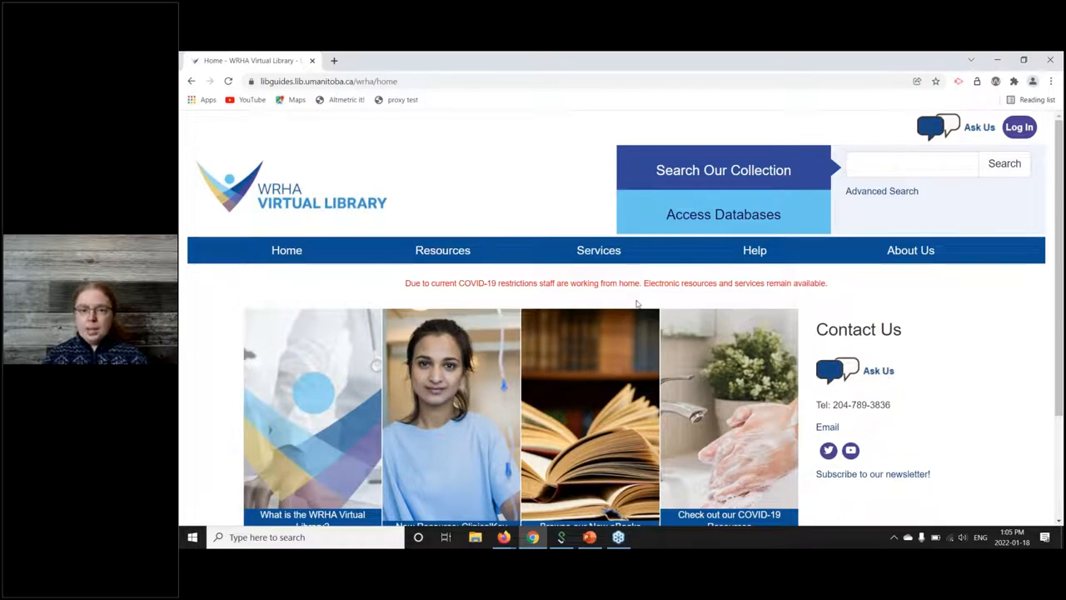
pyautogui.click(443, 249)
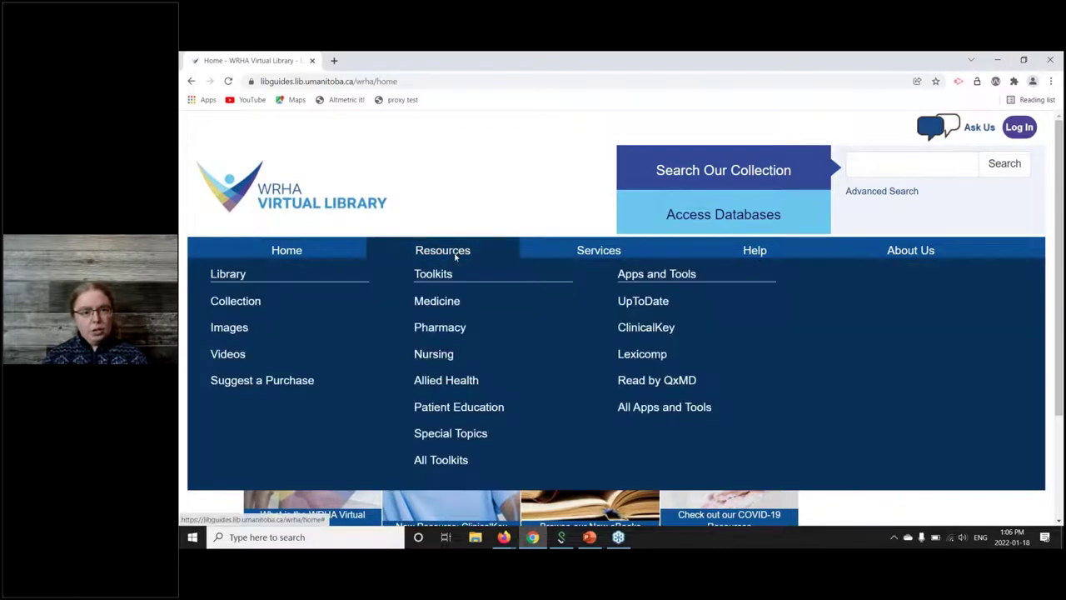
pyautogui.moveTo(262, 301)
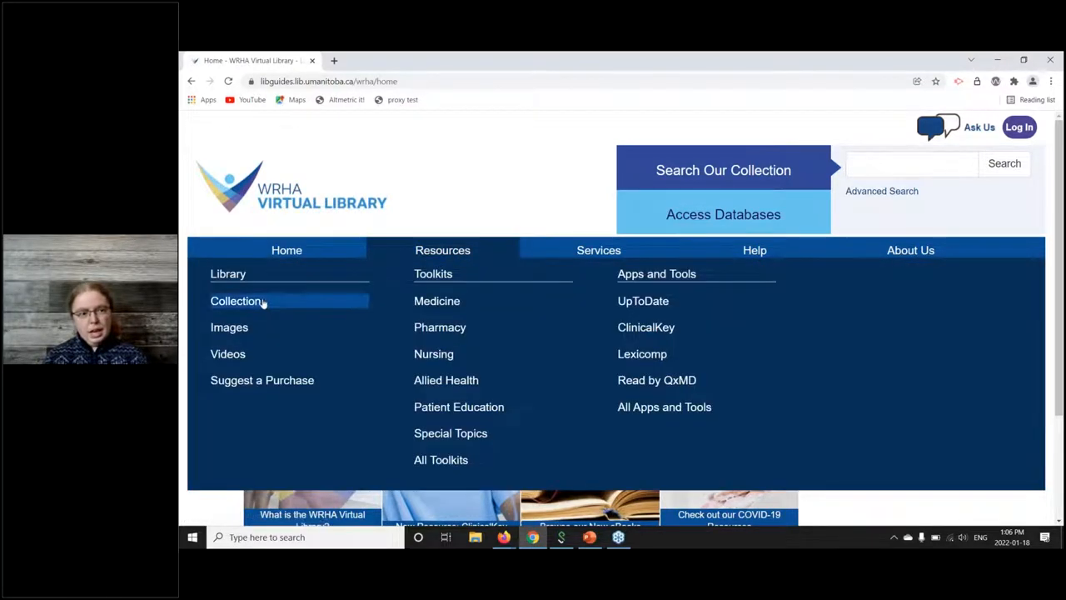
pyautogui.click(236, 300)
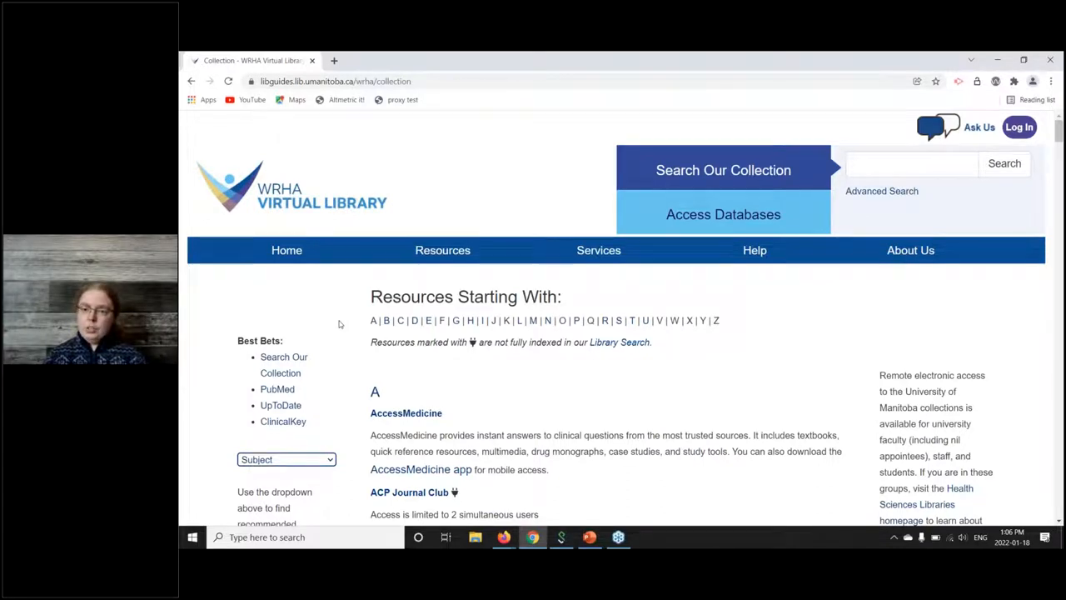
pyautogui.moveTo(626, 357)
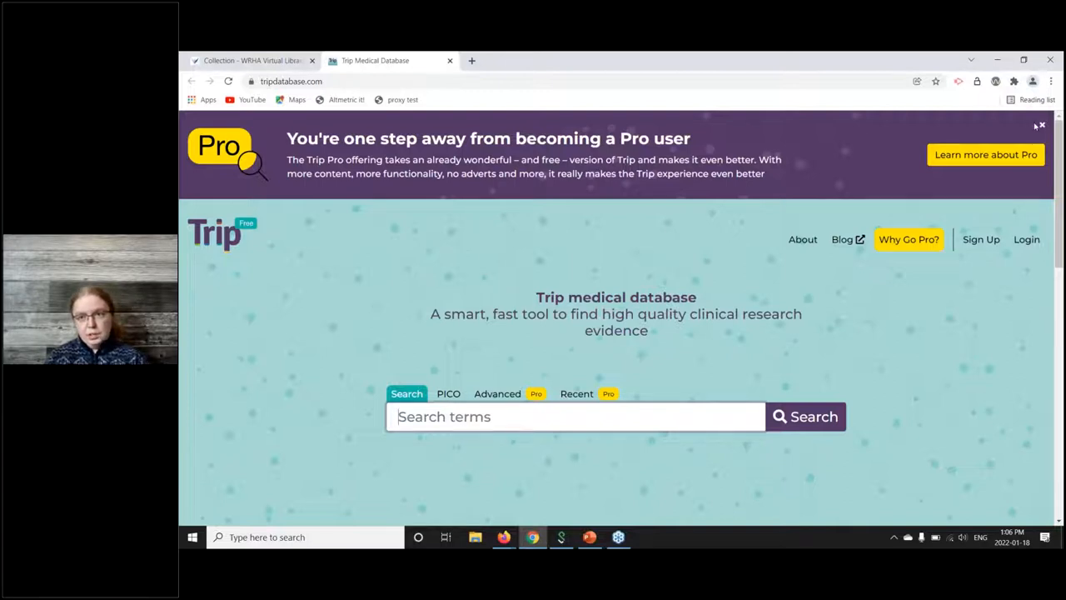
# Dismiss the Pro upgrade banner and focus the Trip search box
pyautogui.click(1039, 127)
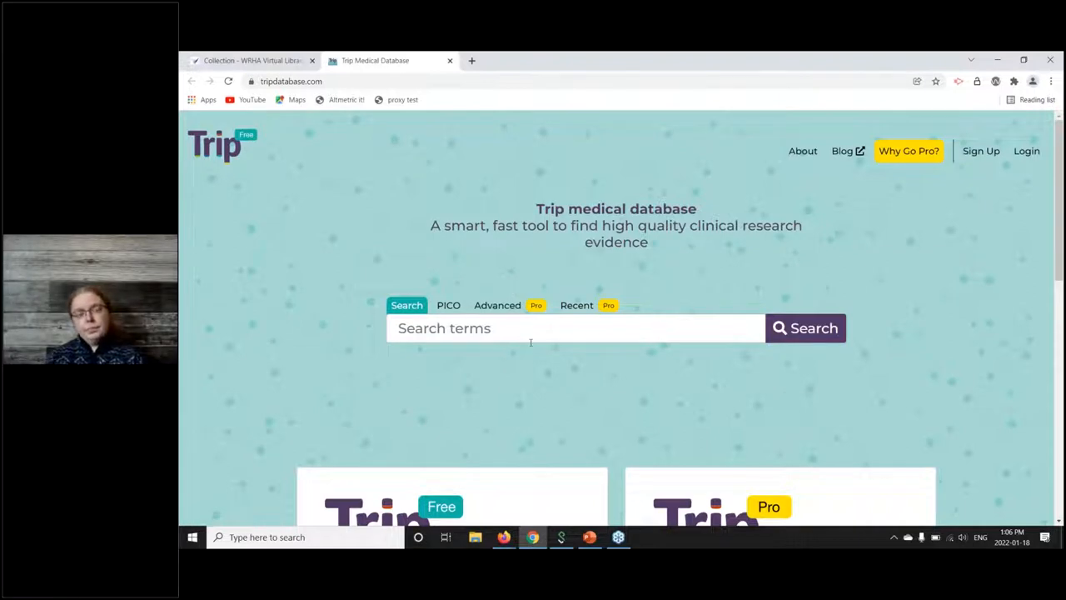
pyautogui.click(806, 328)
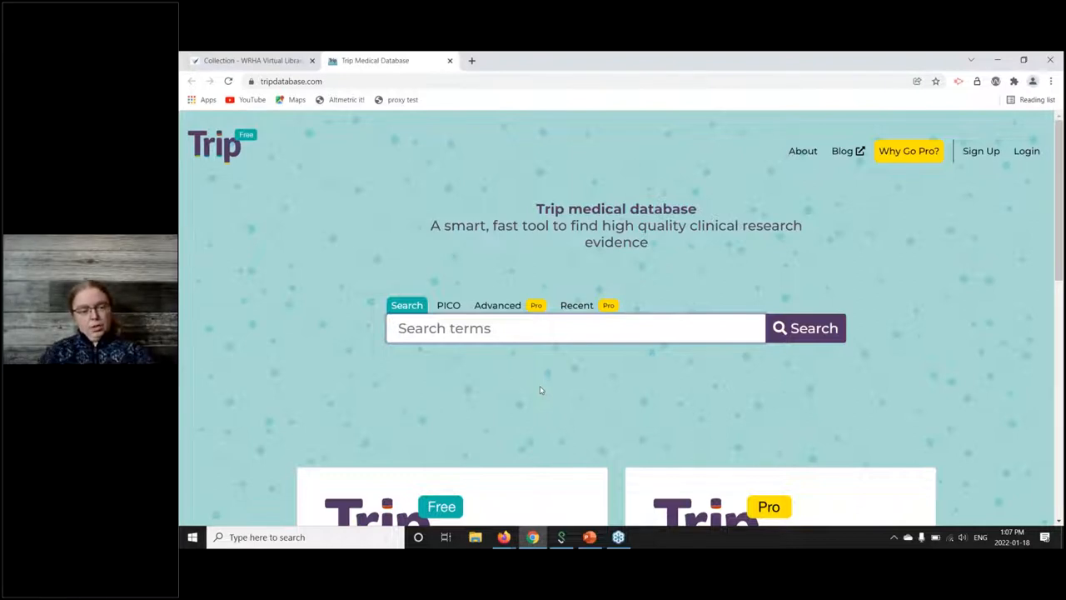
# Search 'title:pneumonia' (53,481 results), then return to the Trip homepage
pyautogui.write('title:pneu')
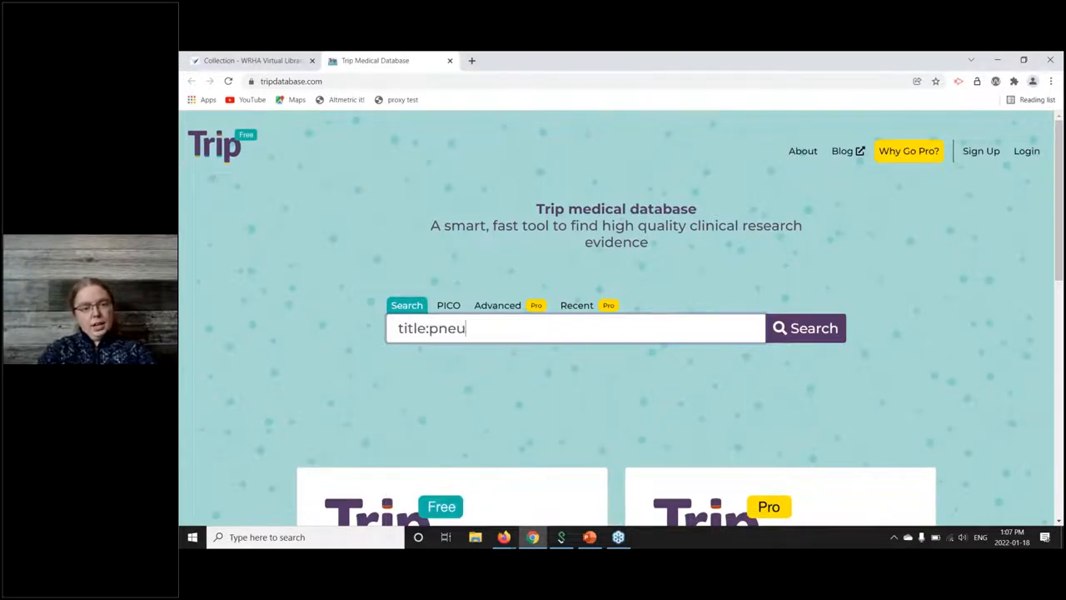
pyautogui.write('monia')
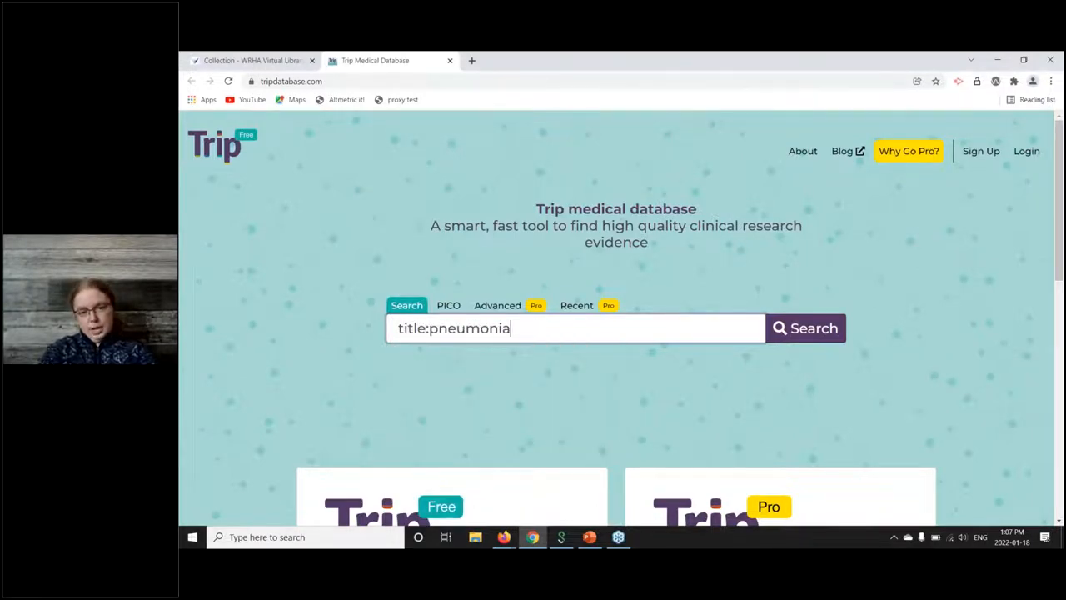
pyautogui.click(806, 328)
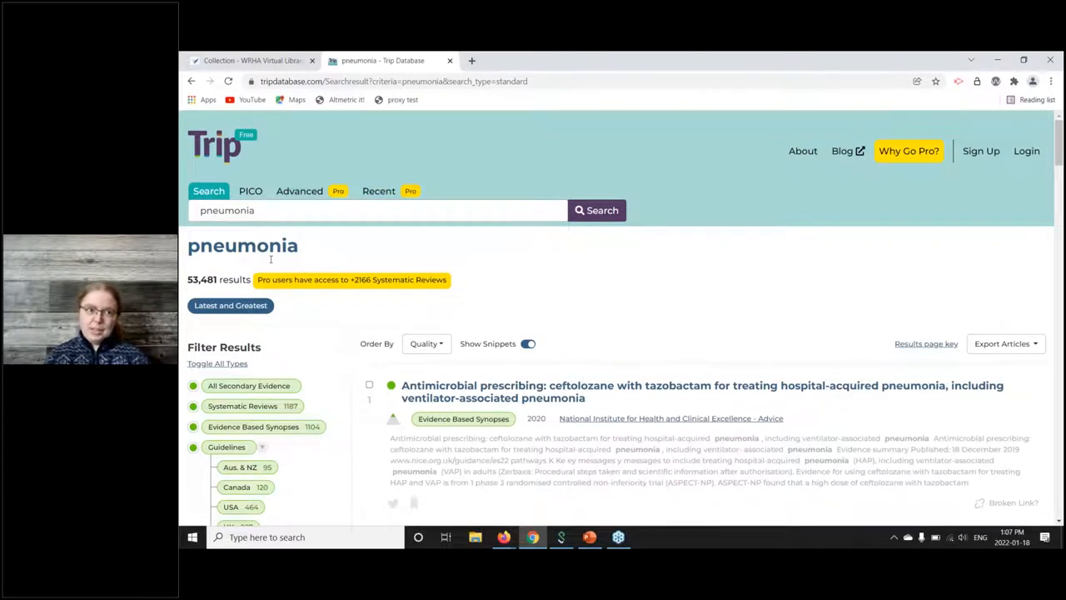
pyautogui.click(215, 144)
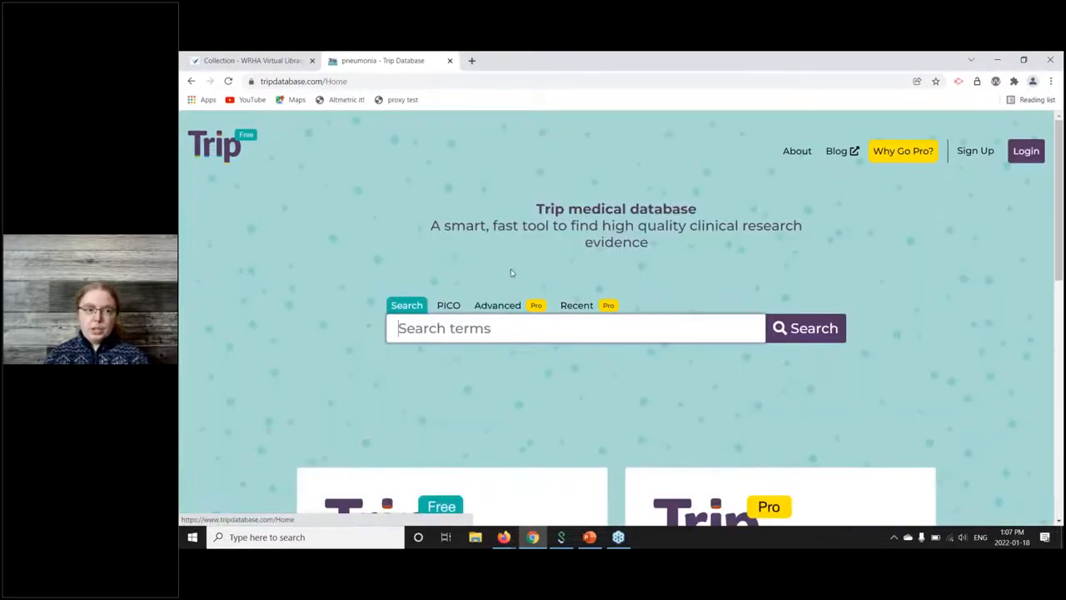
pyautogui.moveTo(520, 263)
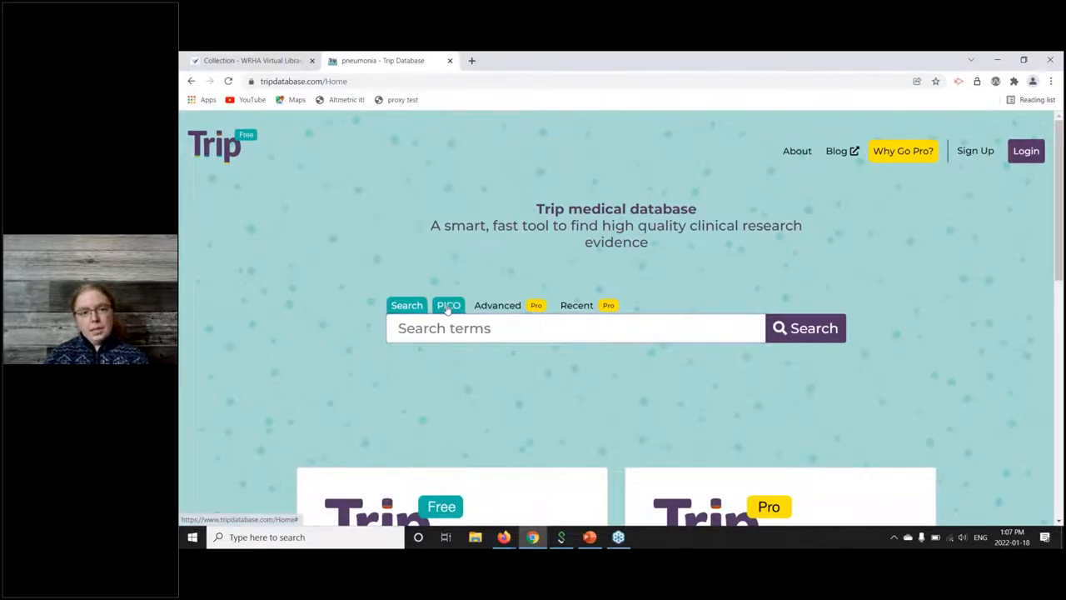
# Fill the PICO form with population asthma, intervention yoga, trying education and 'sym' in the other boxes
pyautogui.click(448, 306)
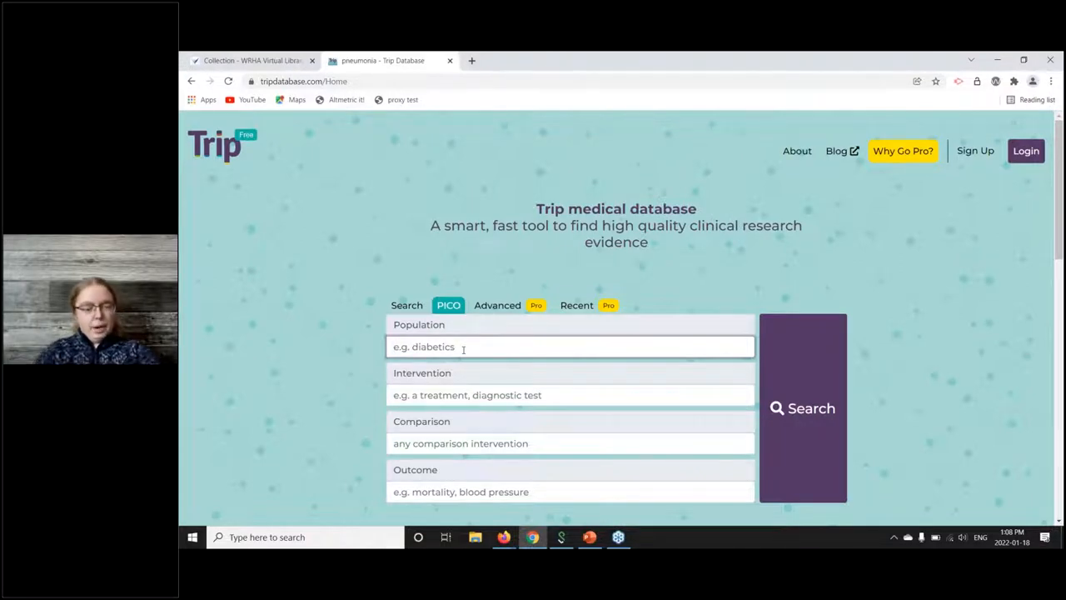
pyautogui.write('asthma')
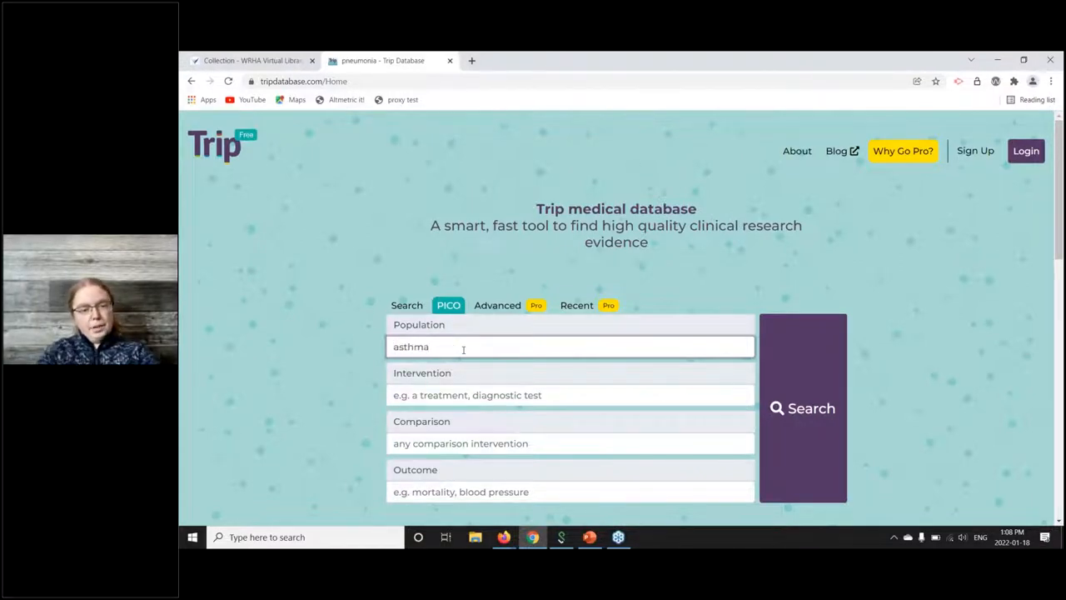
pyautogui.click(570, 395)
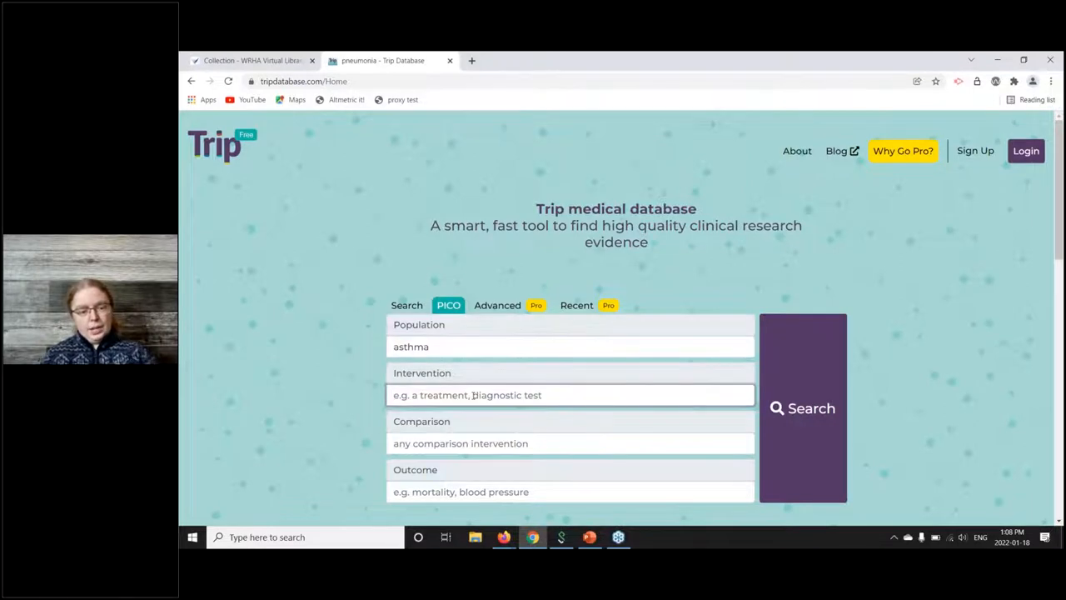
pyautogui.write('yoga')
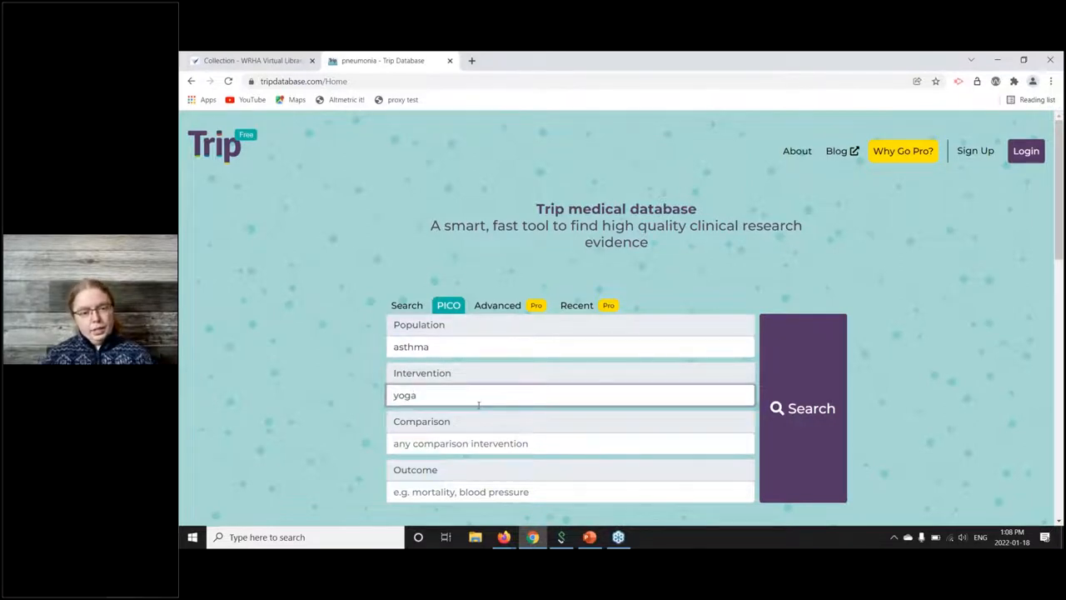
pyautogui.write('education')
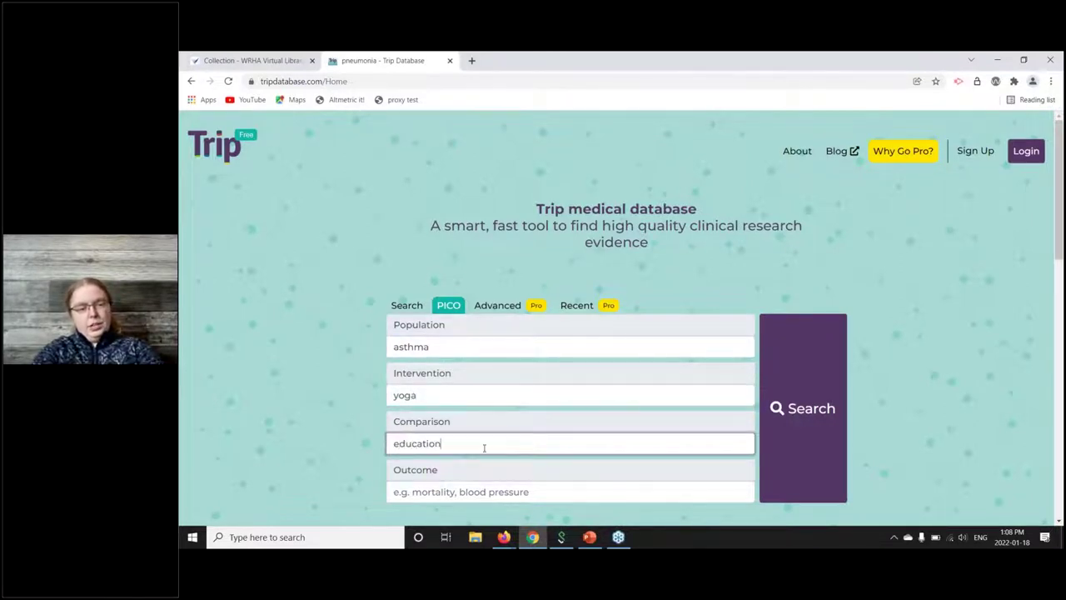
pyautogui.click(569, 491)
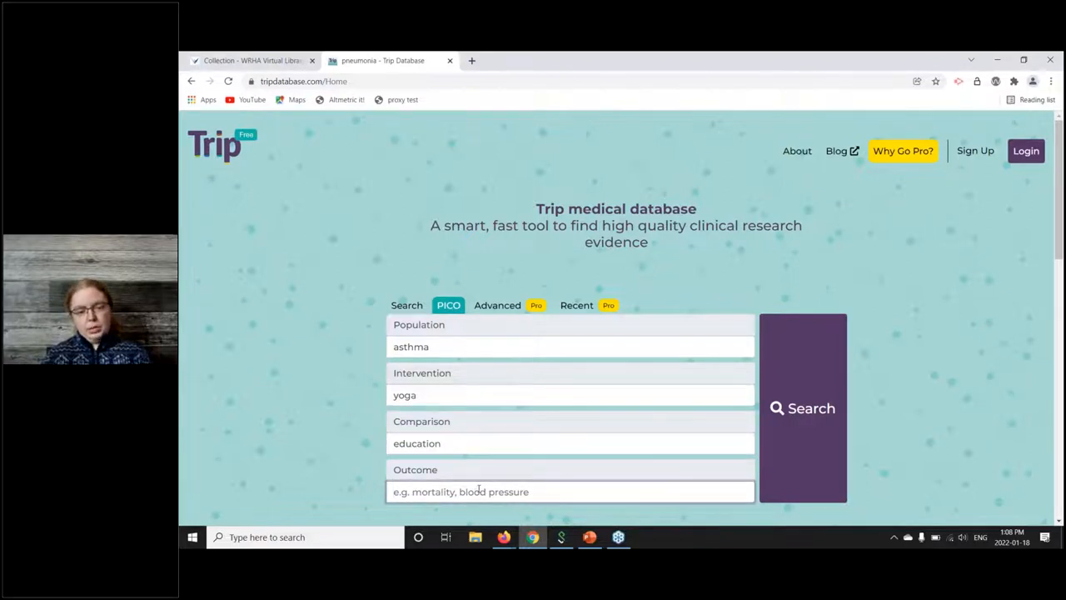
pyautogui.write('sym')
pyautogui.click(570, 394)
pyautogui.write(' OR')
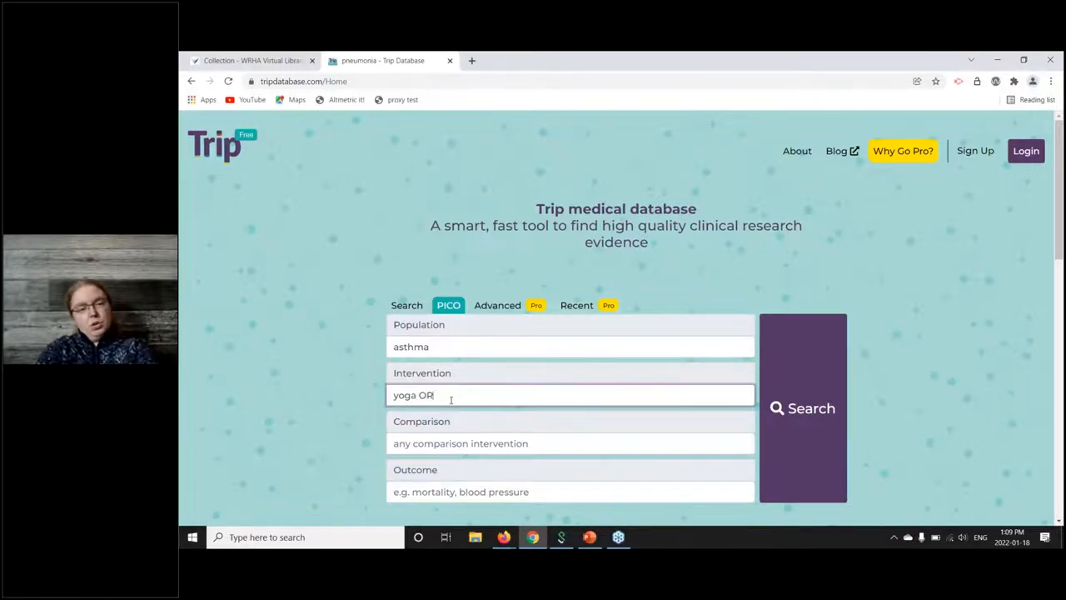
# Extend the intervention to 'yoga OR pilates OR exercise' and run the PICO search for 779 results
pyautogui.write('pilates OR')
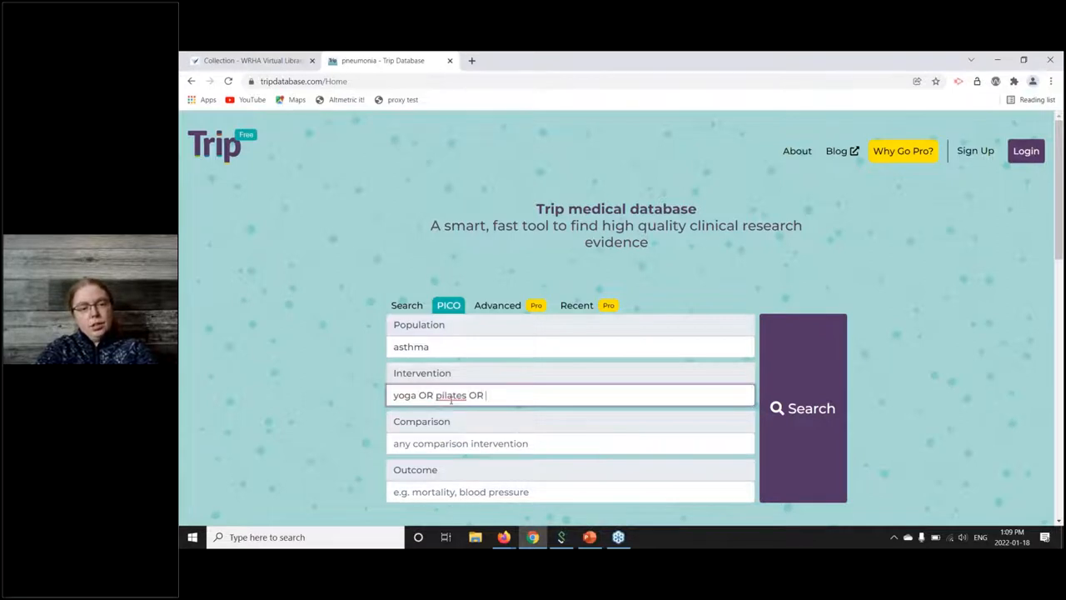
pyautogui.write('exercise')
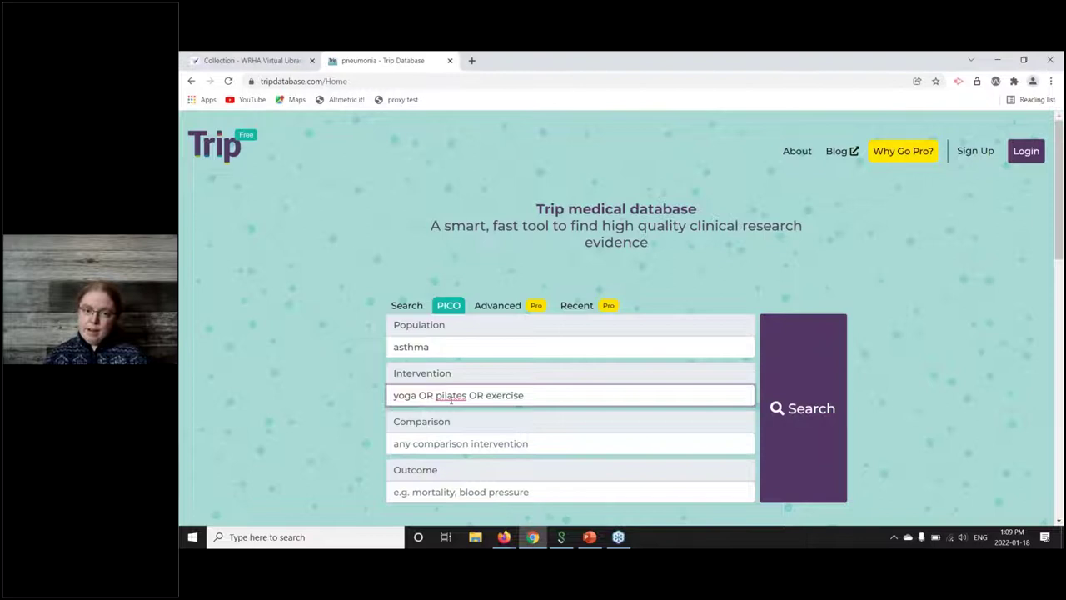
pyautogui.moveTo(826, 390)
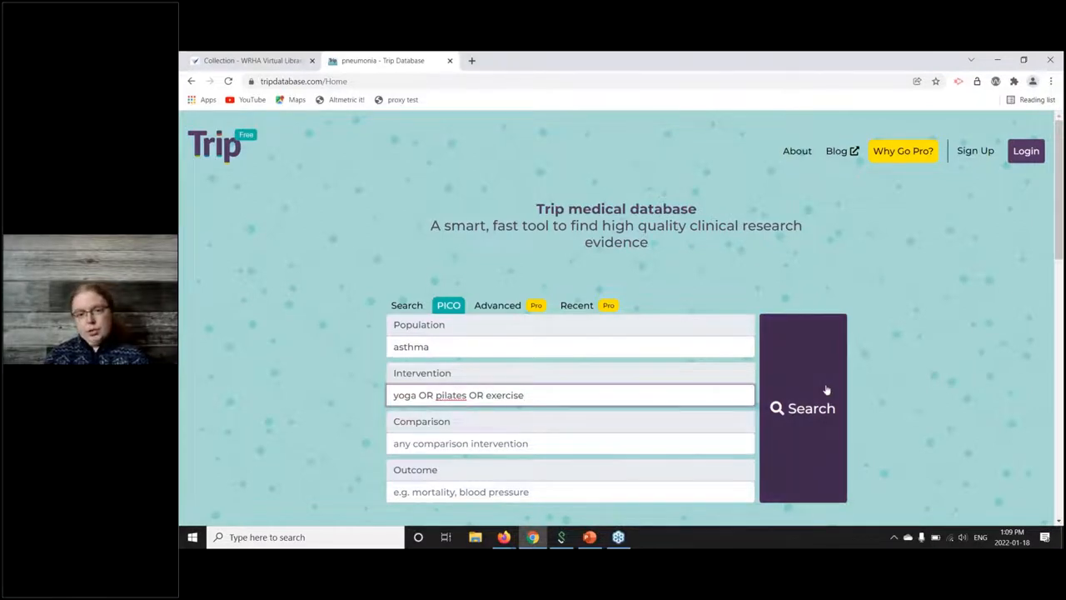
pyautogui.click(803, 408)
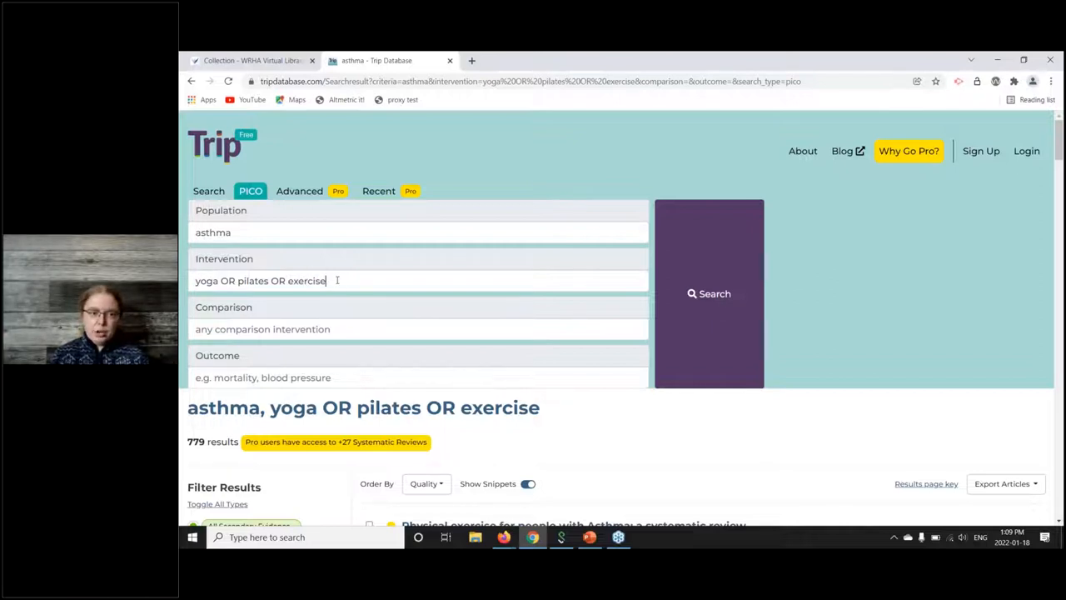
# Highlight the OR-joined intervention terms and browse the results and Guidelines filter sidebar
pyautogui.moveTo(326, 279); pyautogui.dragTo(220, 280)
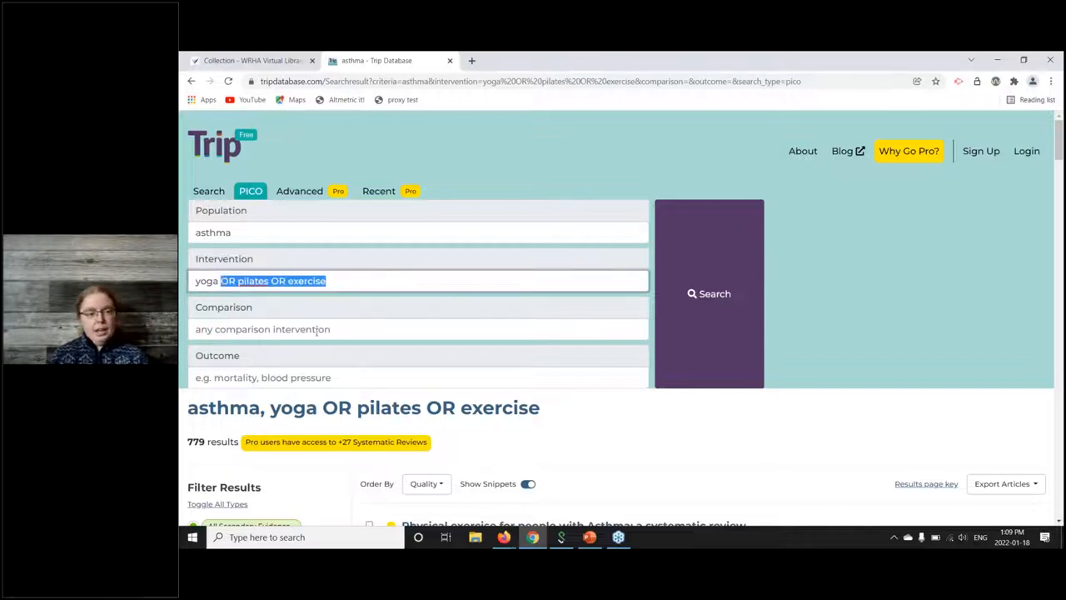
pyautogui.click(418, 330)
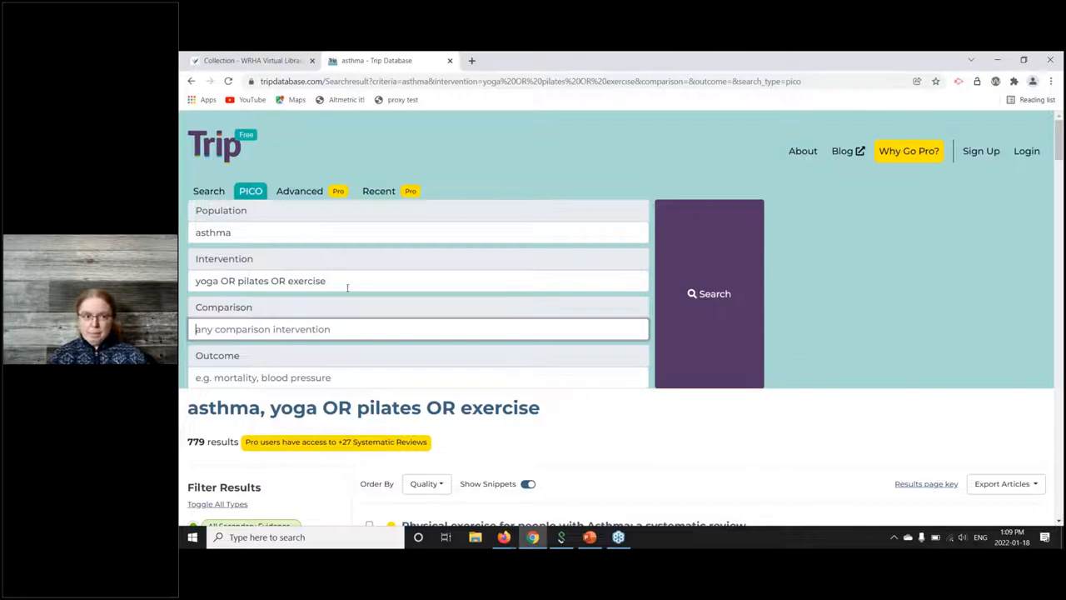
pyautogui.moveTo(336, 250)
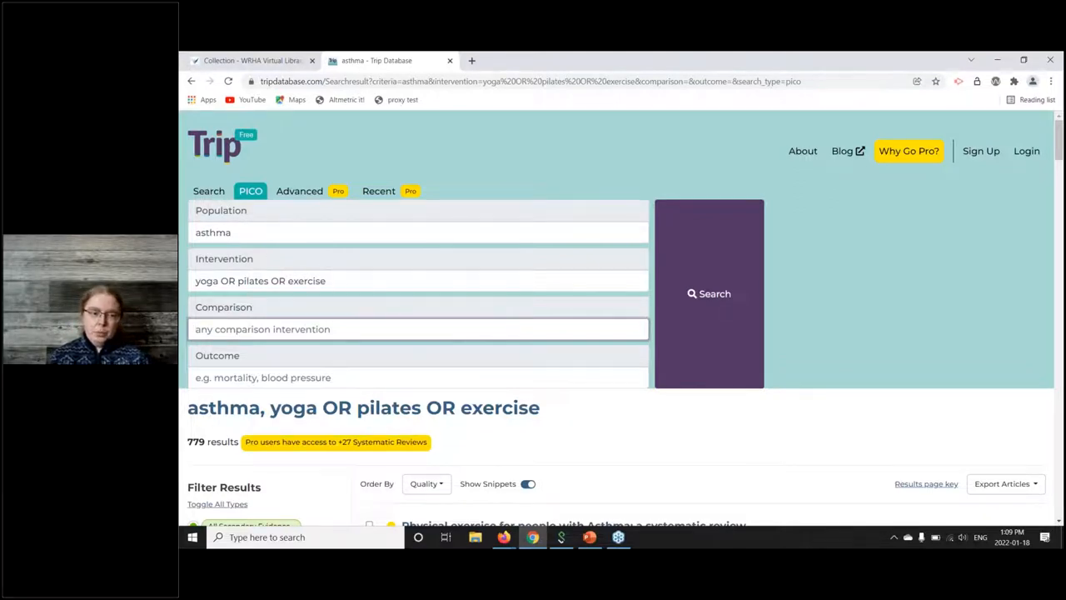
pyautogui.scroll(-3)
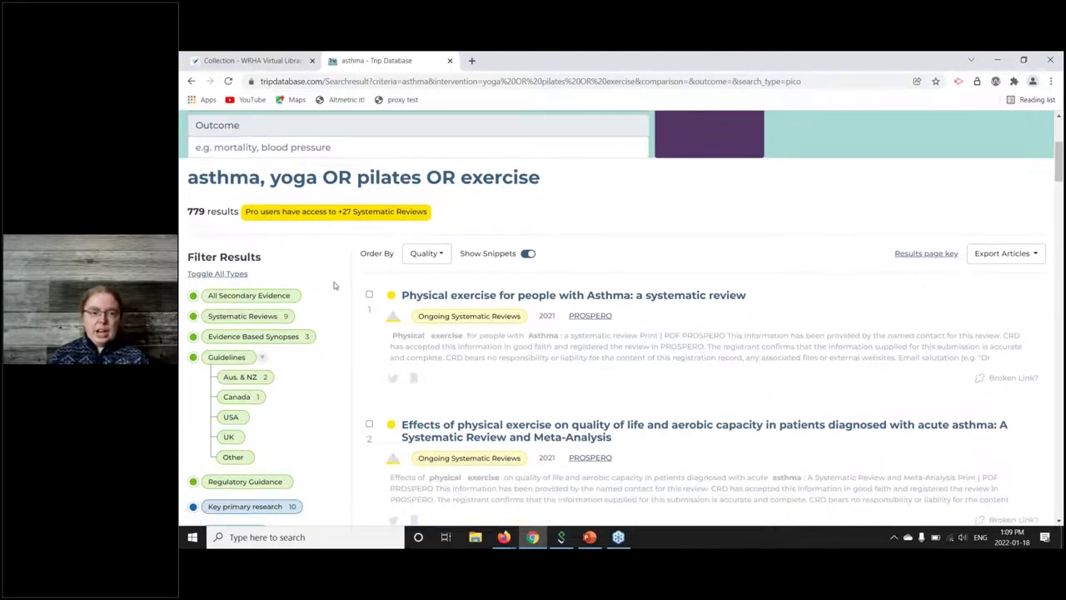
pyautogui.scroll(-3)
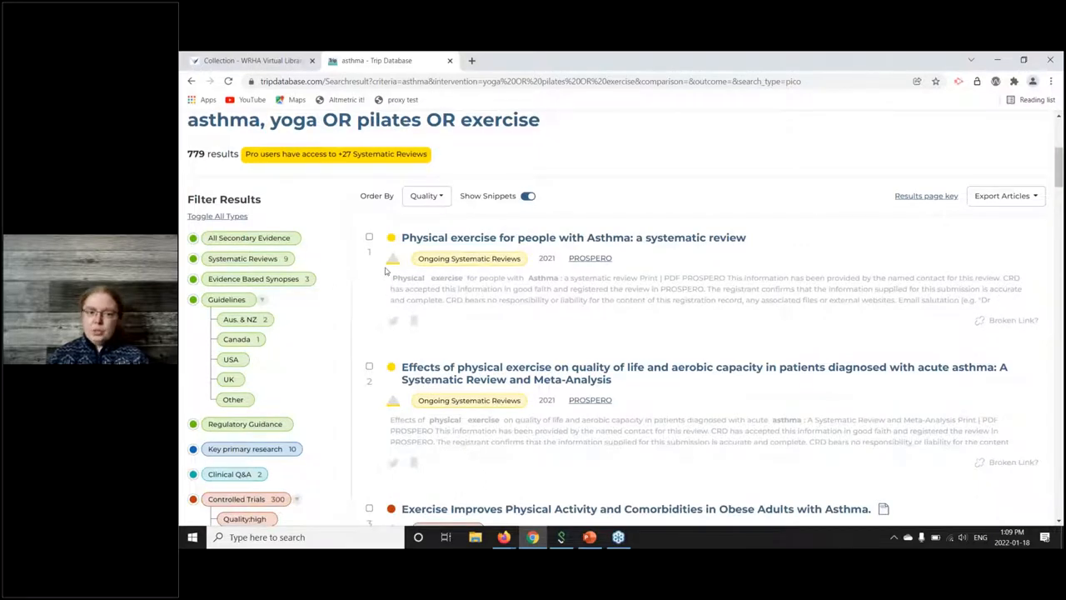
pyautogui.moveTo(393, 258)
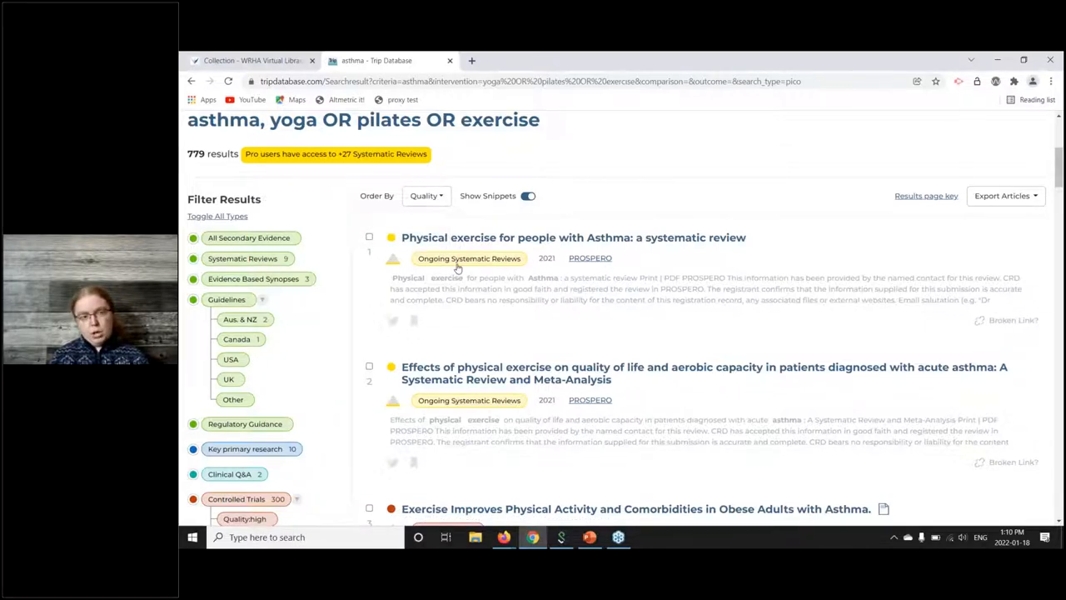
pyautogui.moveTo(393, 260)
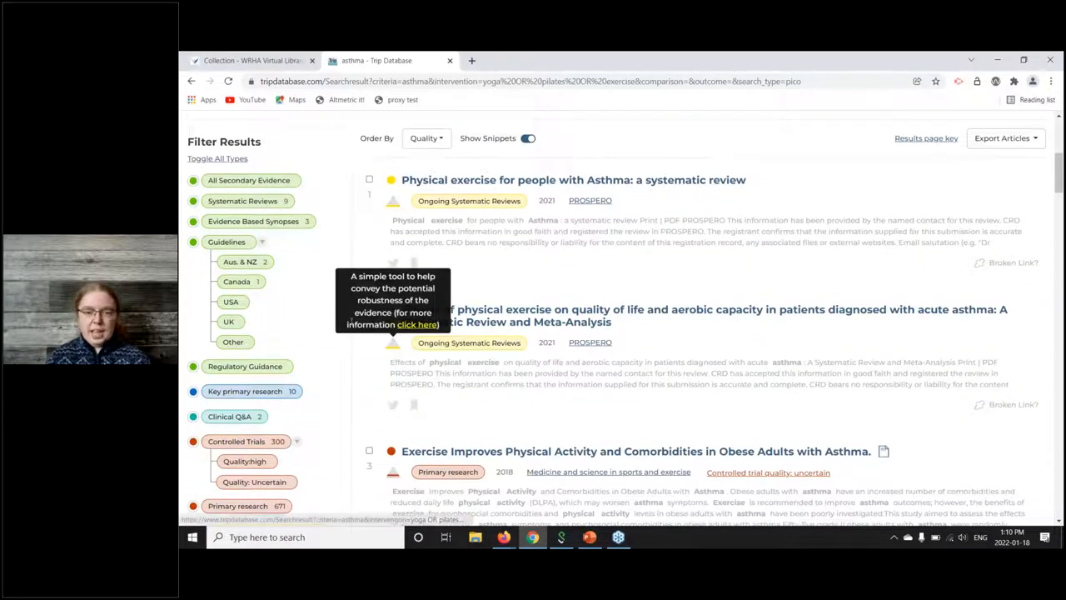
pyautogui.scroll(3)
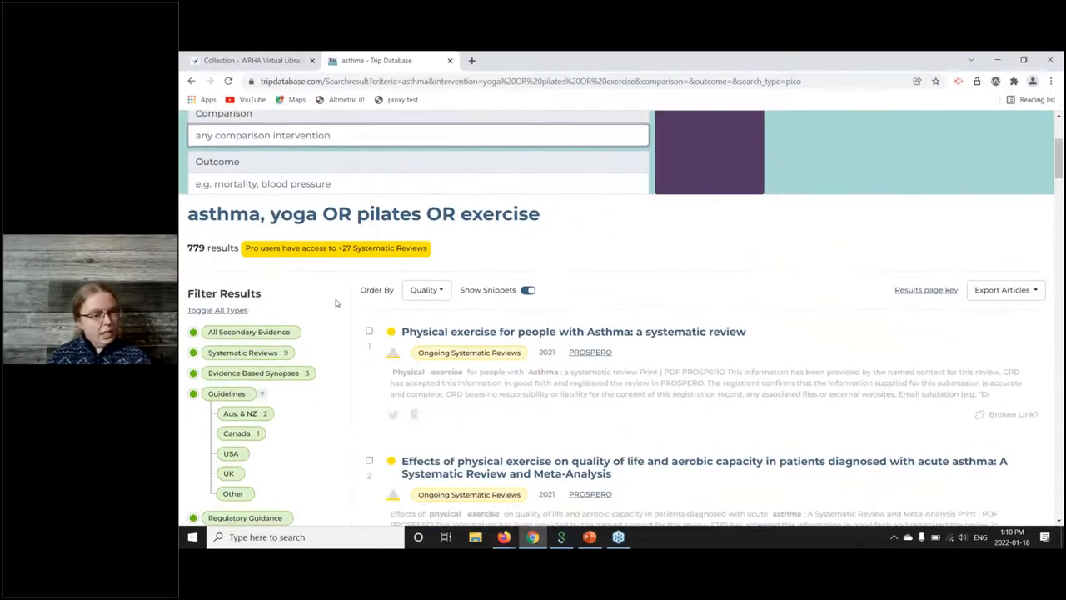
pyautogui.scroll(-3)
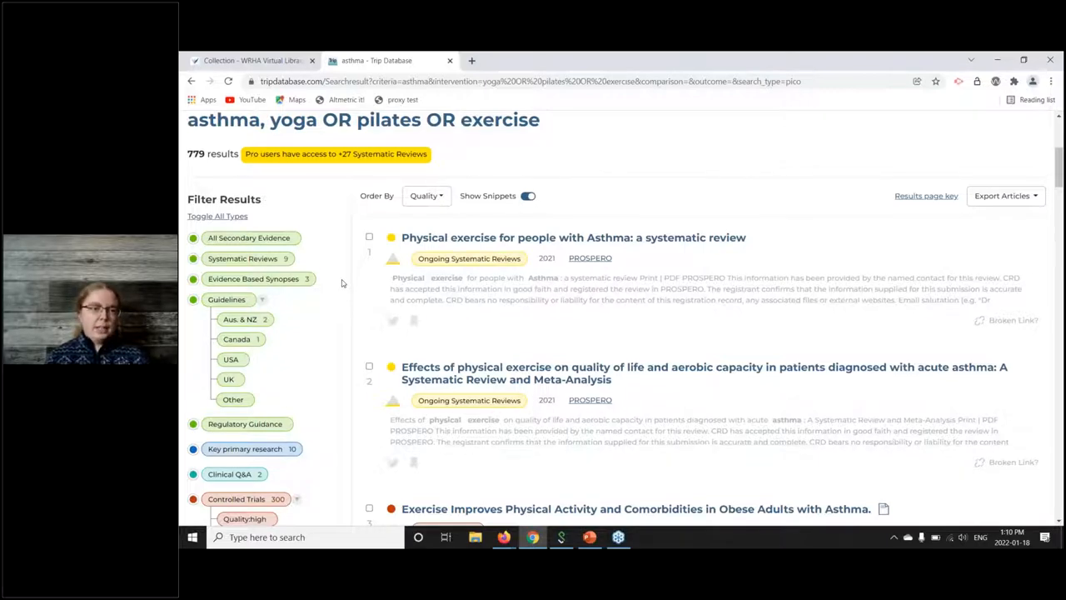
pyautogui.moveTo(258, 243)
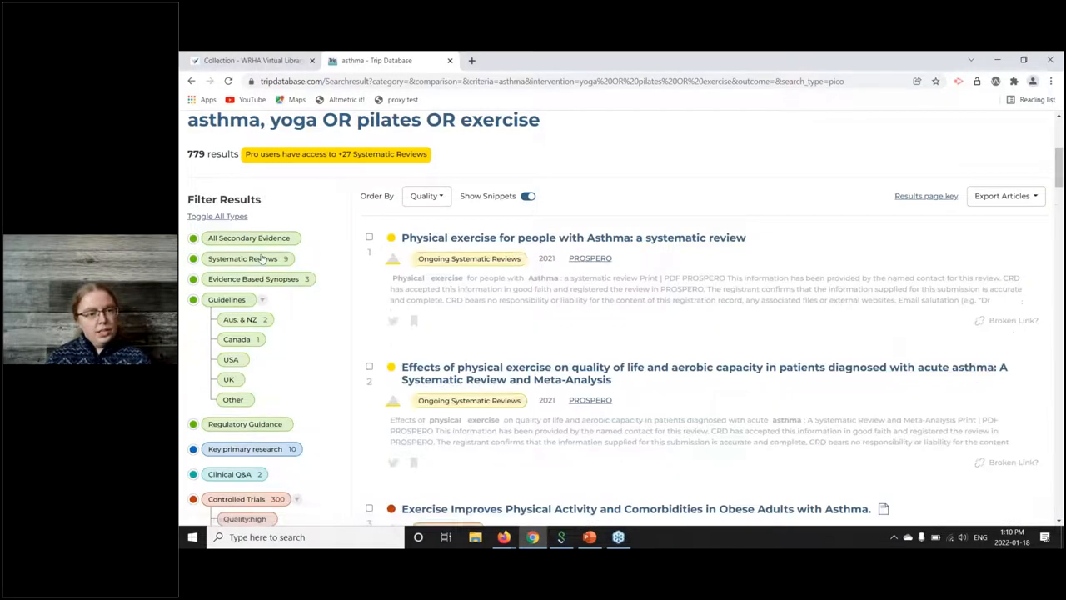
pyautogui.moveTo(306, 320)
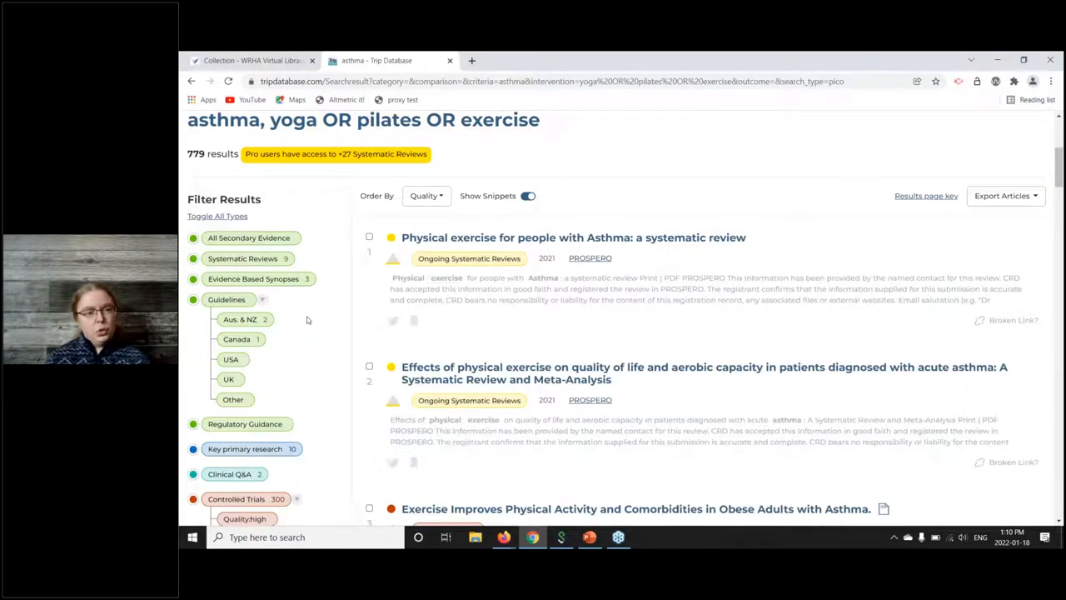
pyautogui.moveTo(236, 343)
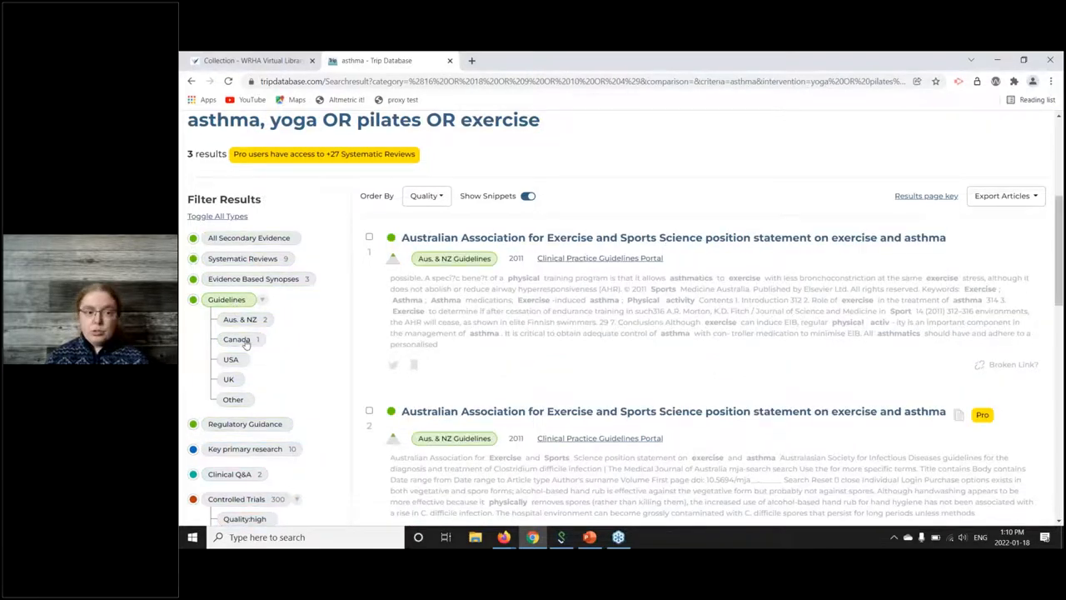
# Filter to secondary evidence, then to Clinical Q&A only, showing two answered questions
pyautogui.click(237, 339)
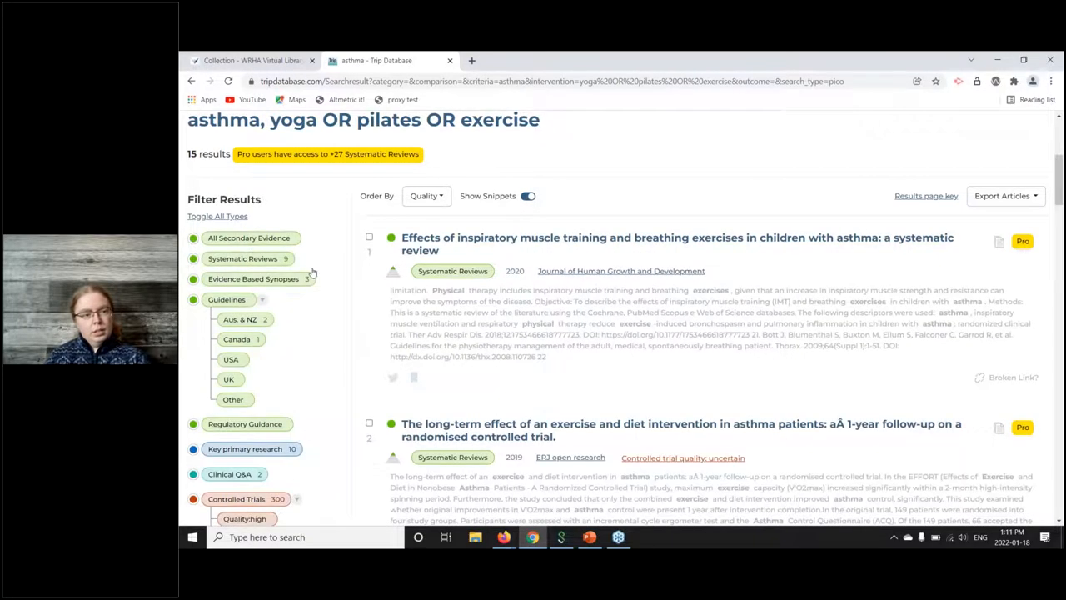
pyautogui.scroll(-3)
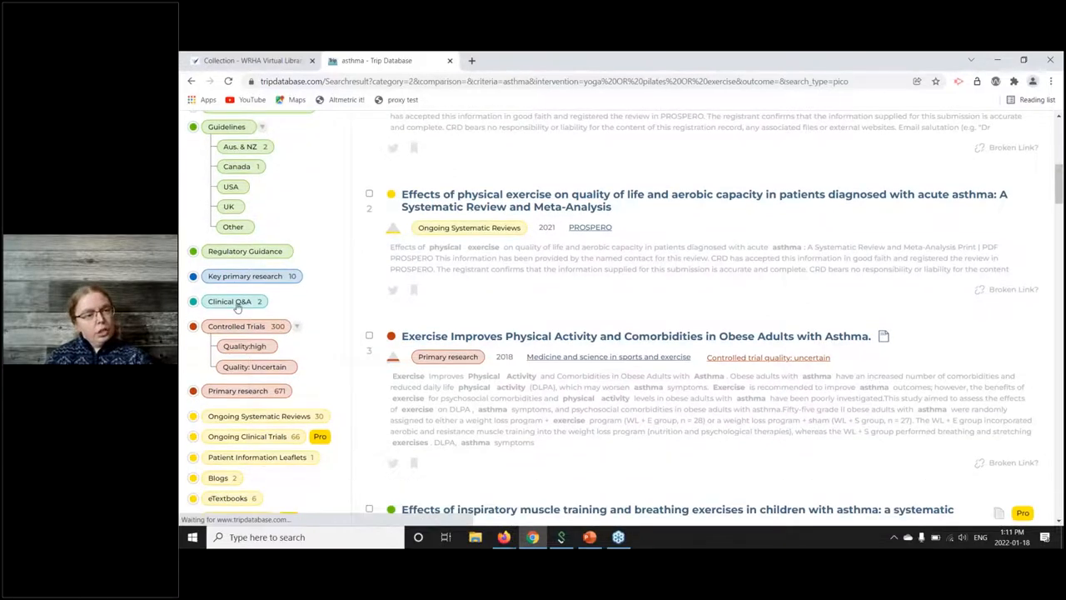
pyautogui.click(230, 299)
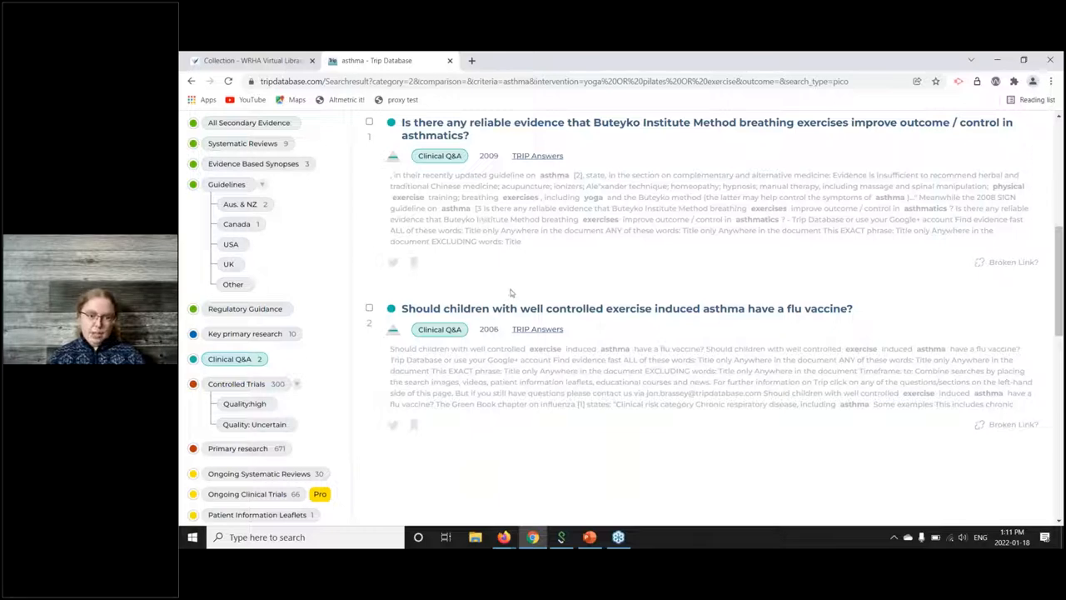
pyautogui.moveTo(514, 308)
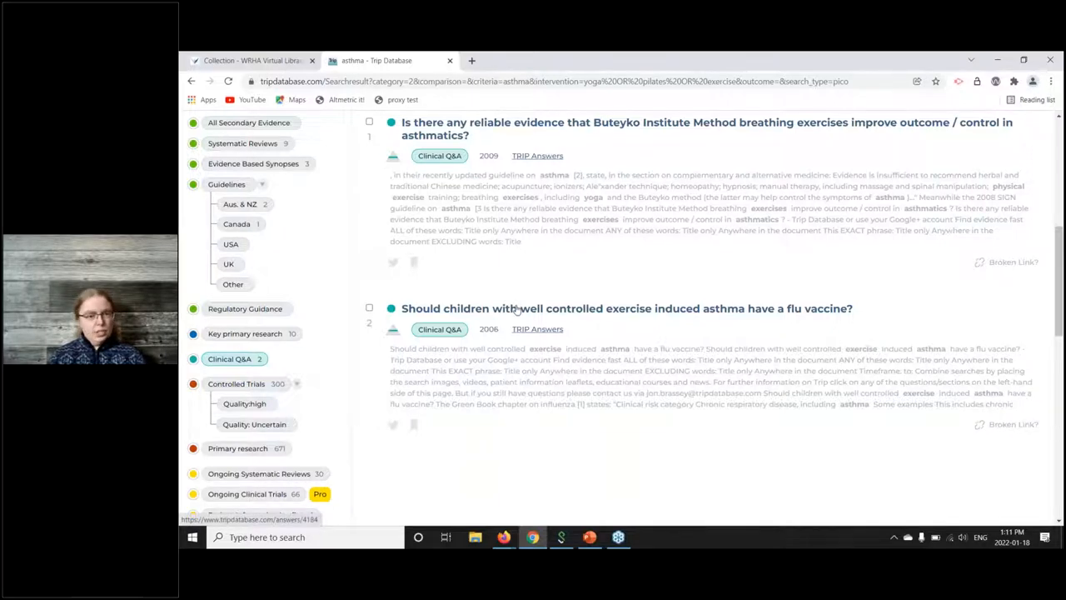
pyautogui.click(627, 308)
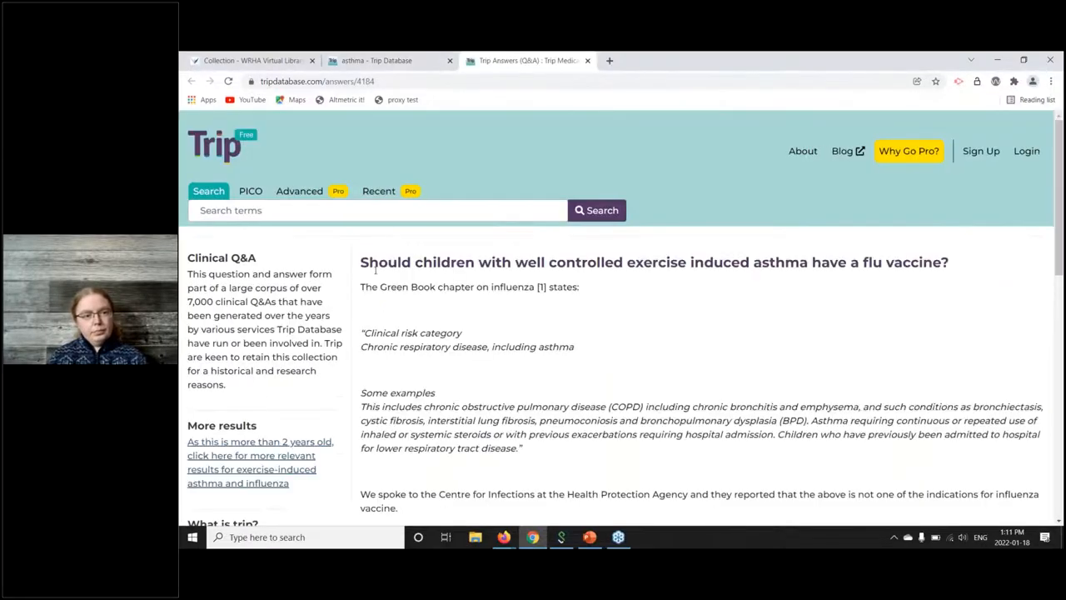
pyautogui.moveTo(480, 318)
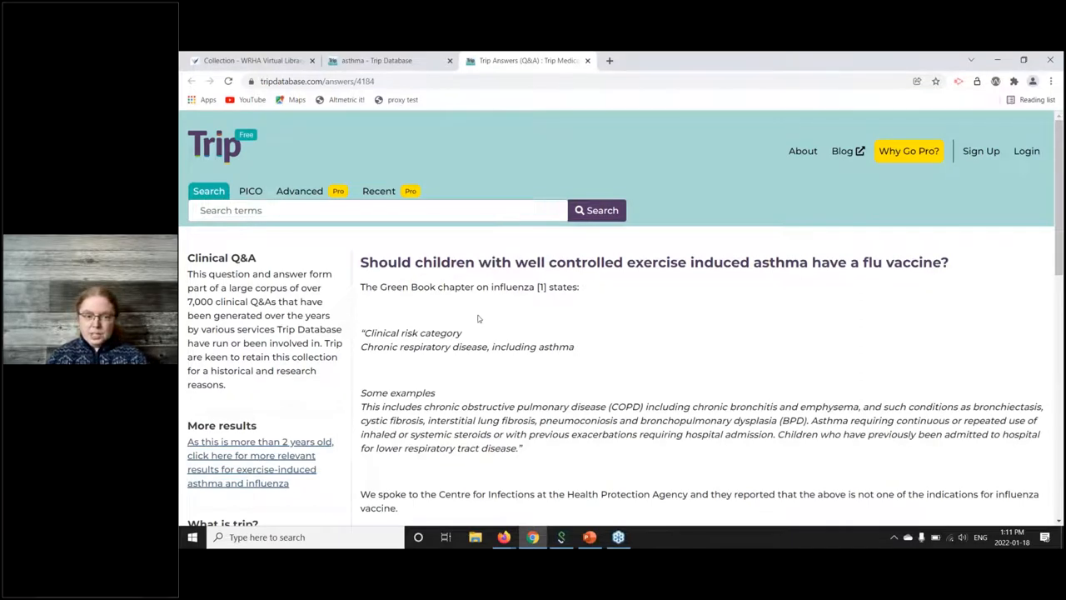
pyautogui.moveTo(451, 283)
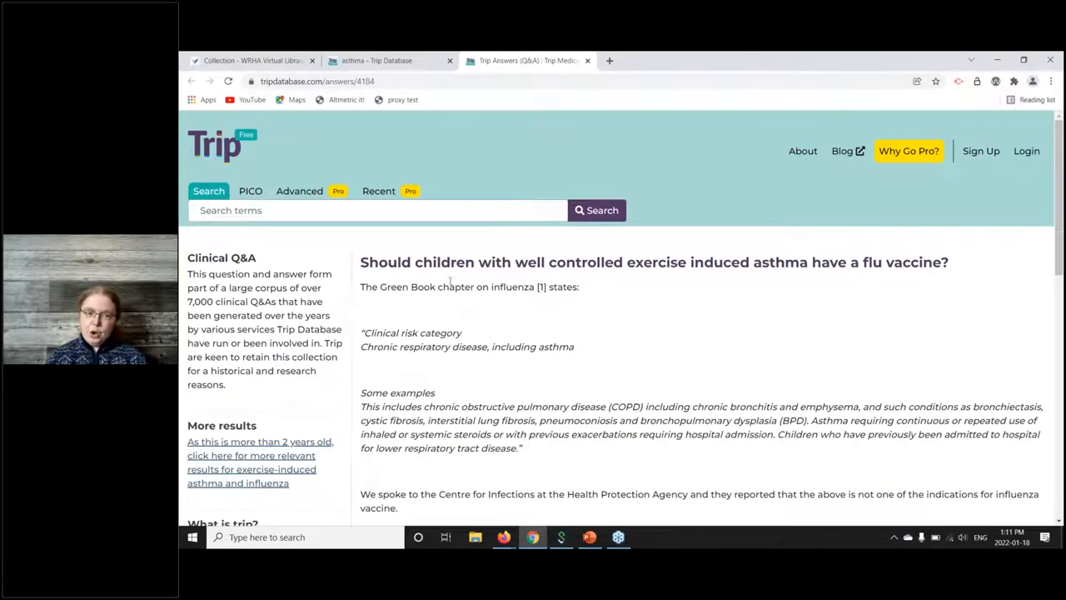
pyautogui.moveTo(756, 284)
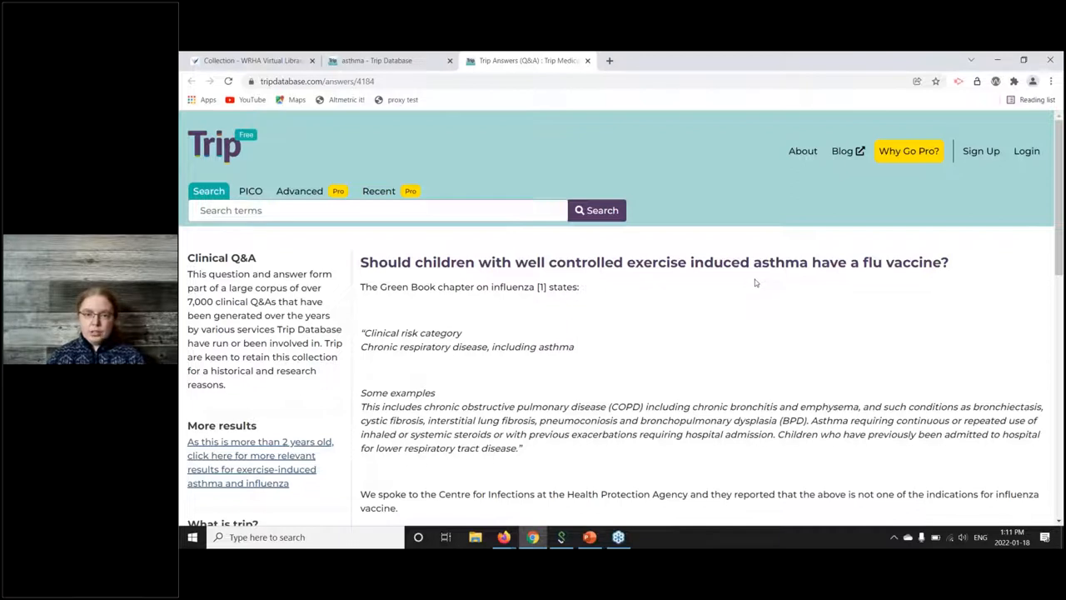
pyautogui.moveTo(706, 303)
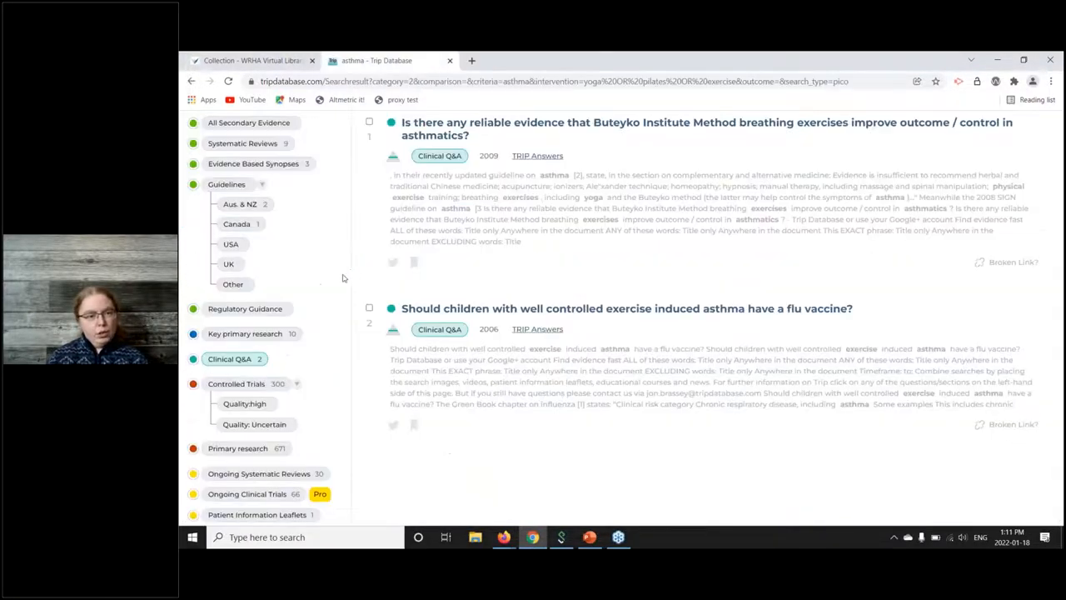
# Open the 'Controlled trial quality: uncertain' link to show RobotReviewer's quality-estimate explanation
pyautogui.scroll(-3)
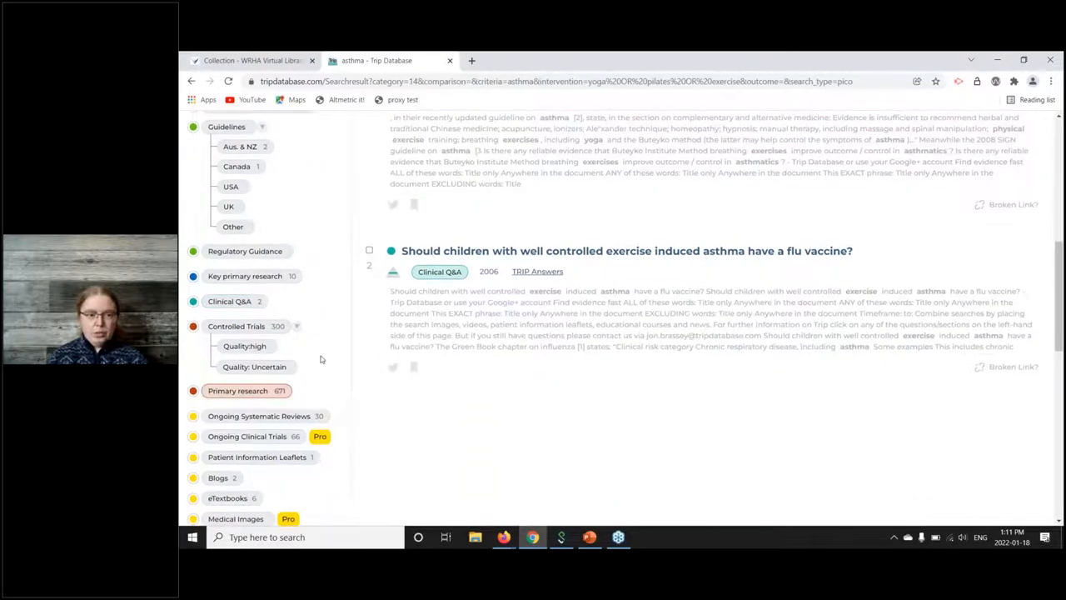
pyautogui.scroll(-3)
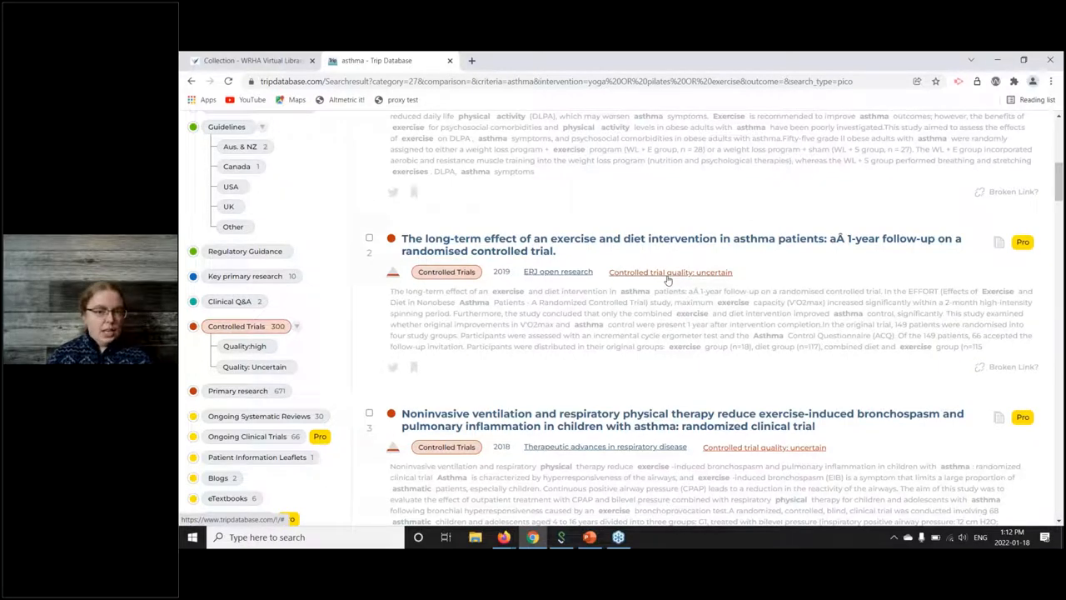
pyautogui.click(669, 271)
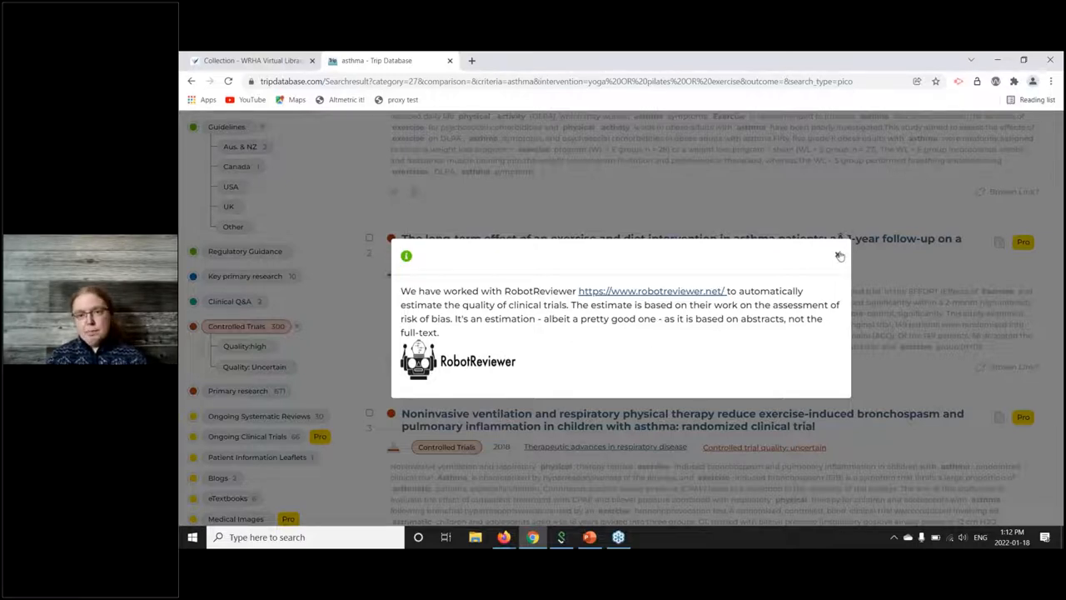
# Close the RobotReviewer popup and scroll the mixed asthma-exercise results list
pyautogui.click(839, 254)
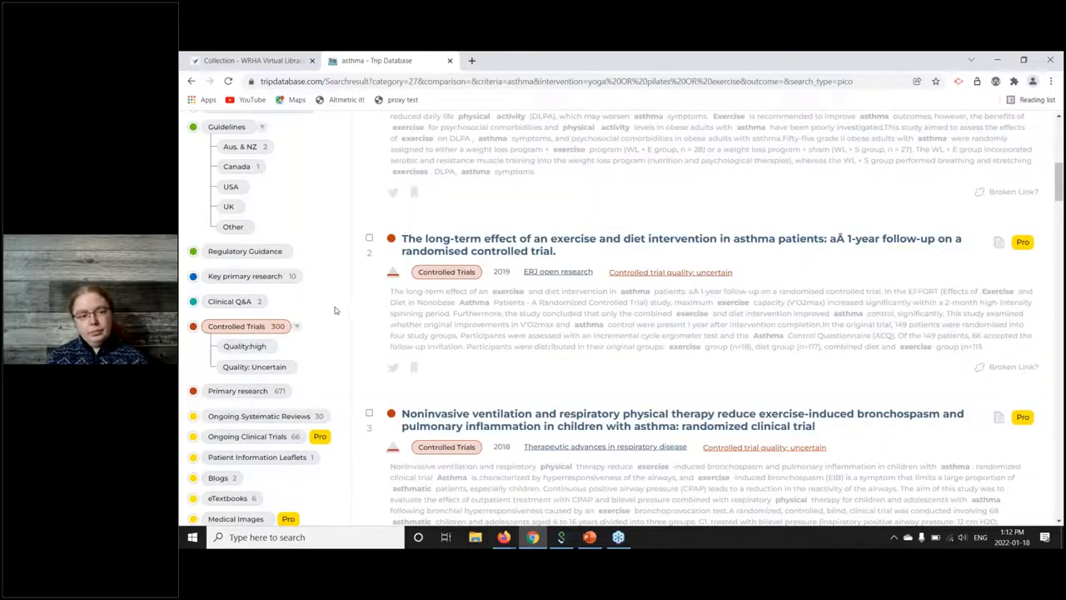
pyautogui.scroll(-3)
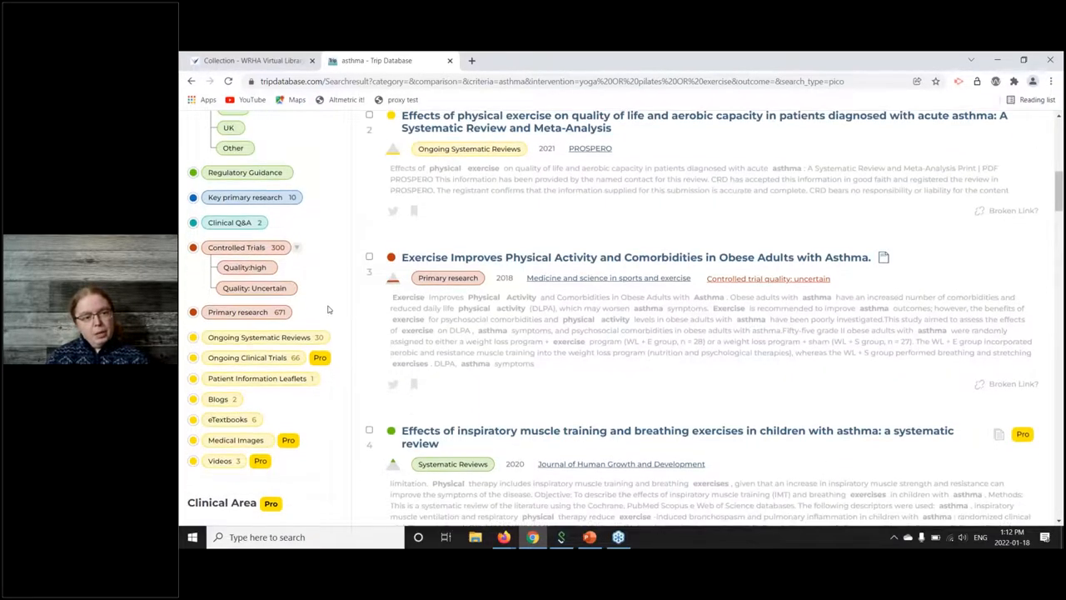
pyautogui.scroll(-3)
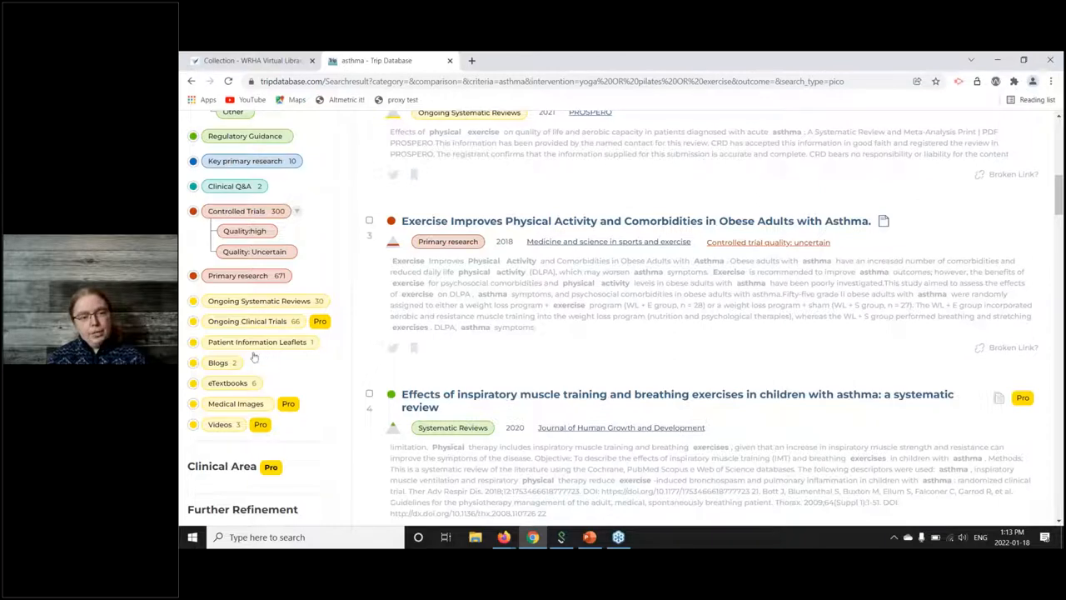
pyautogui.moveTo(313, 368)
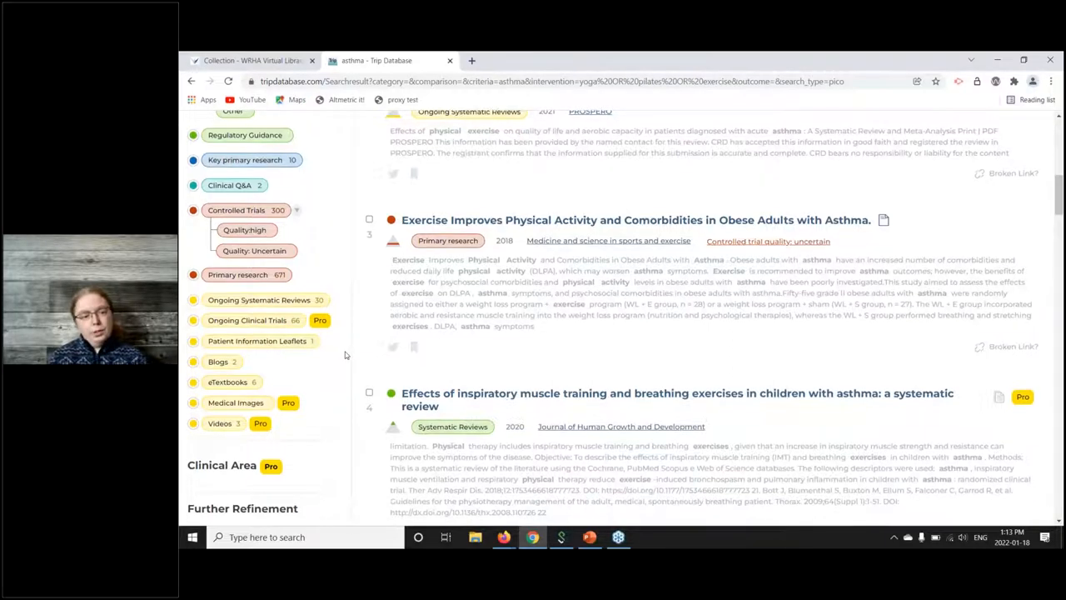
# Under Further Refinement, limit results to publications since 2013, leaving 222
pyautogui.scroll(-3)
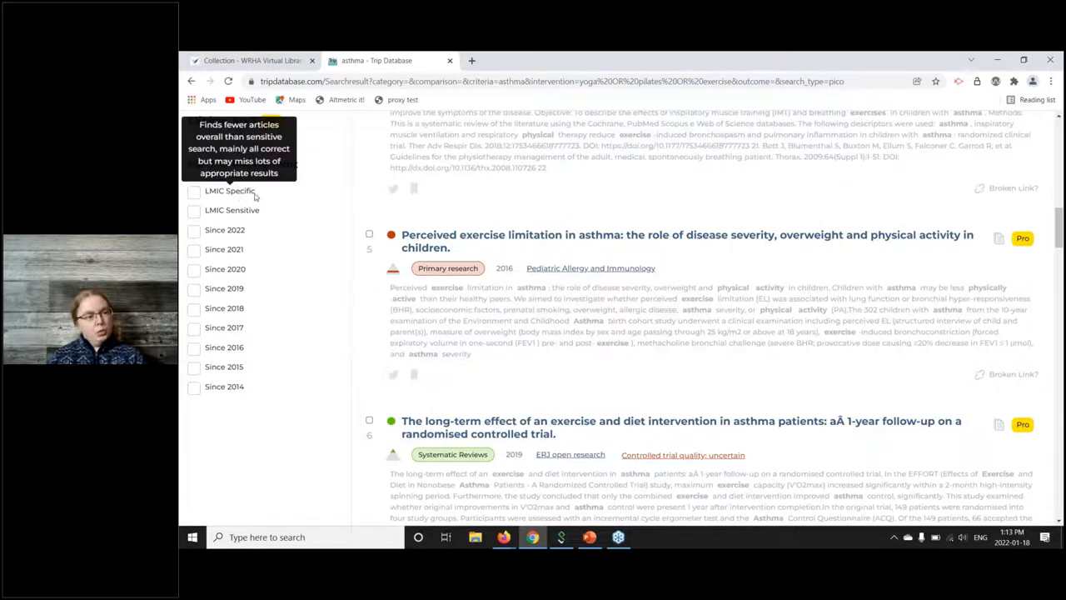
pyautogui.moveTo(329, 217)
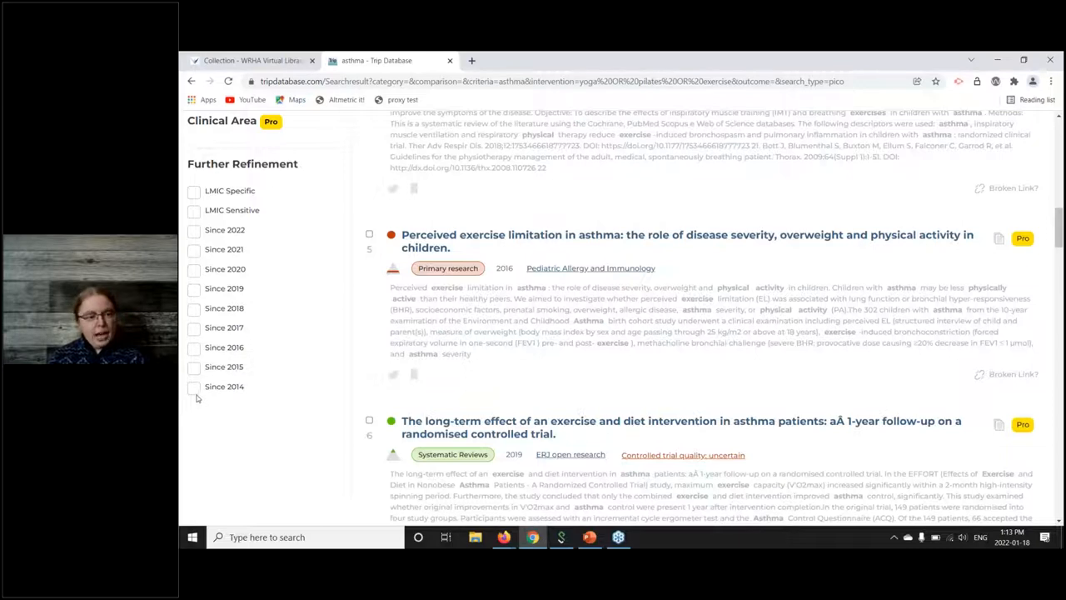
pyautogui.moveTo(223, 250)
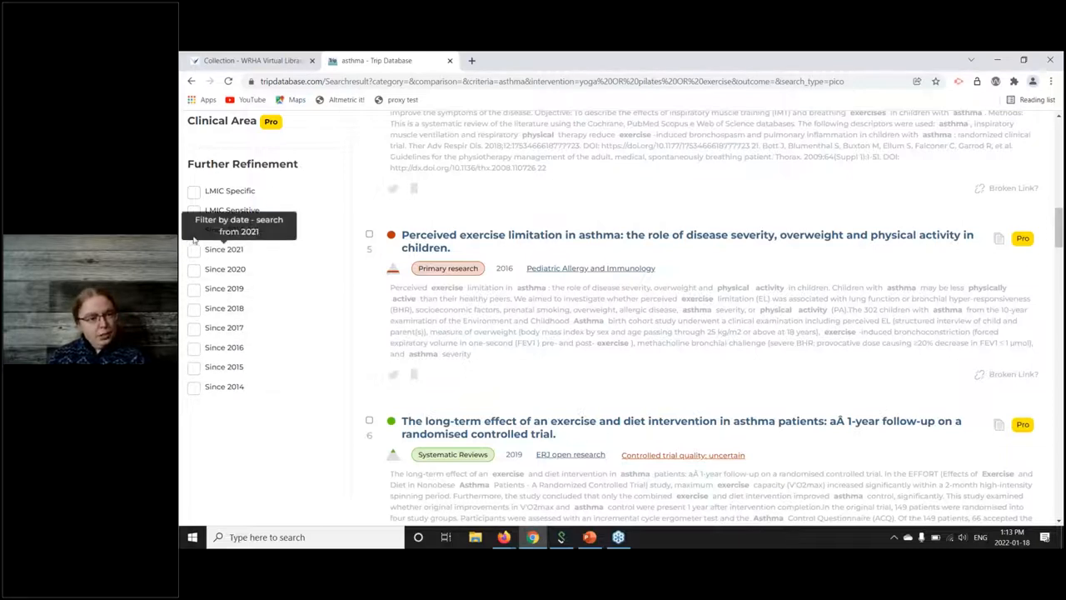
pyautogui.click(193, 230)
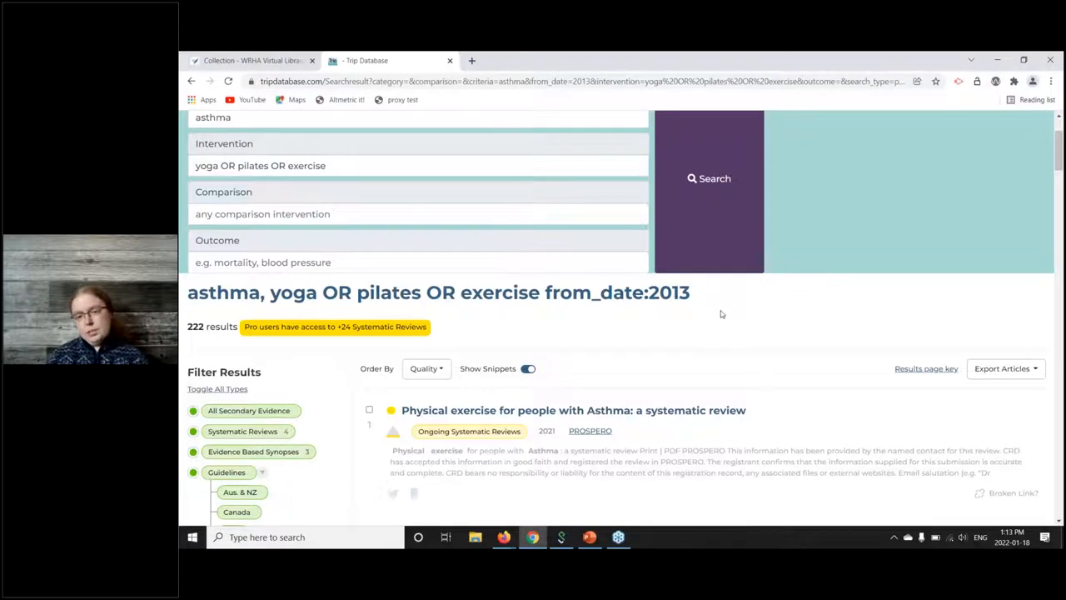
pyautogui.scroll(-3)
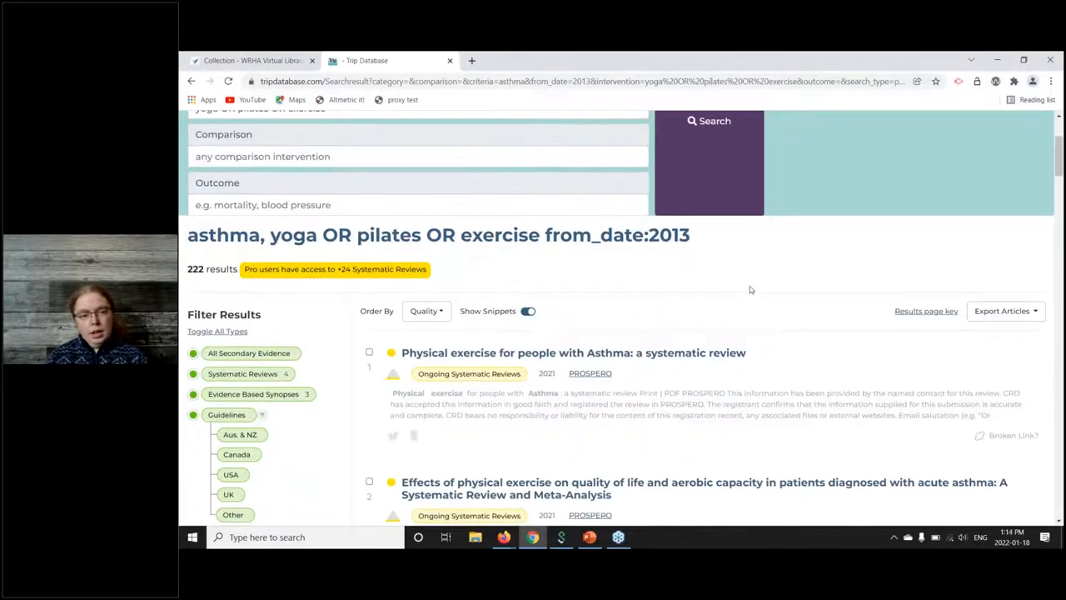
pyautogui.scroll(-3)
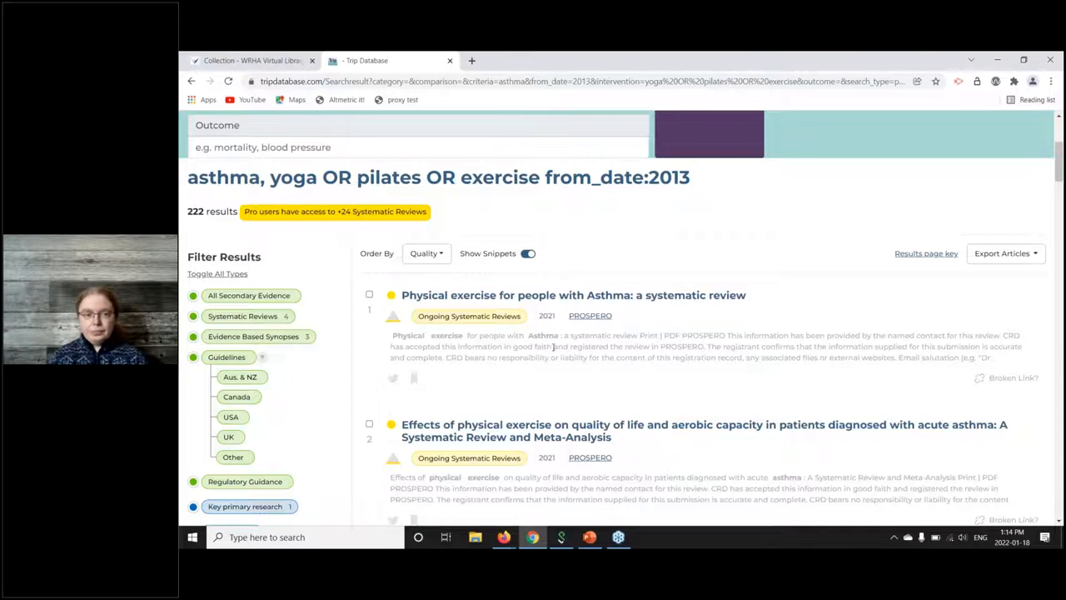
pyautogui.moveTo(393, 317)
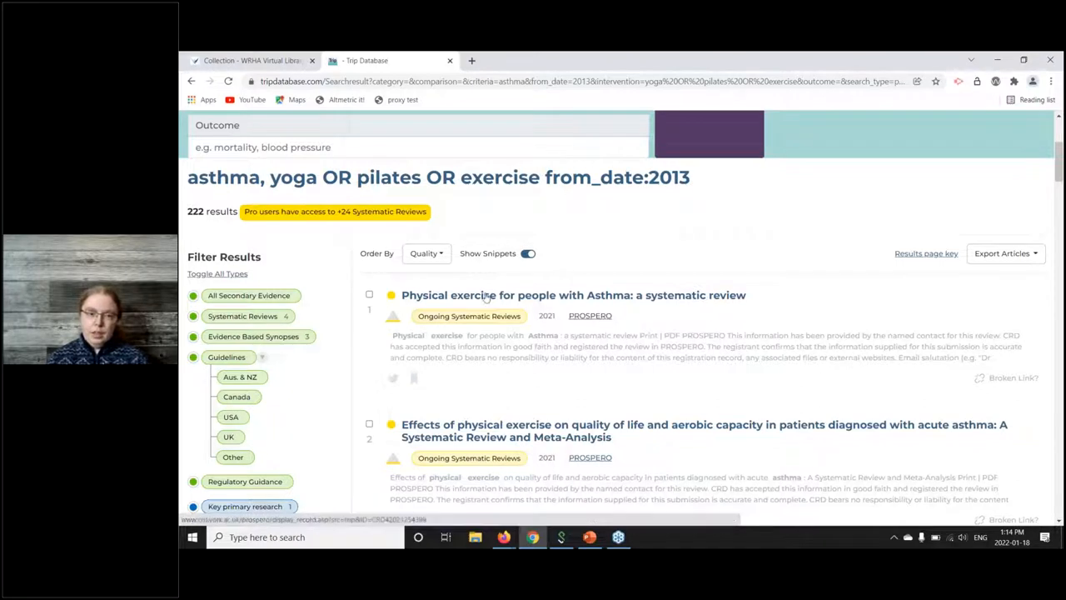
pyautogui.click(427, 253)
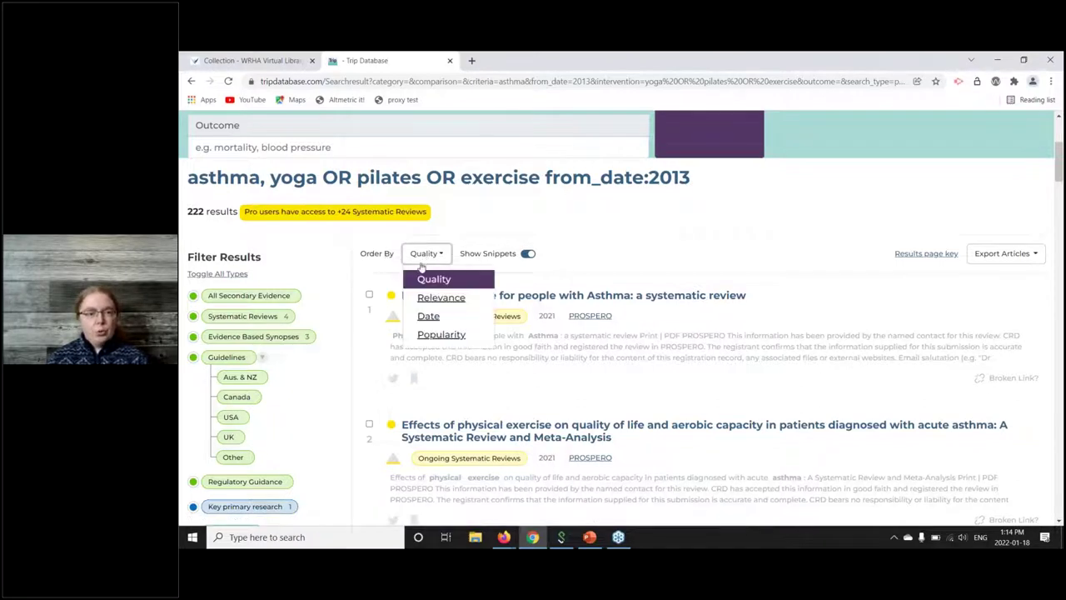
pyautogui.click(442, 333)
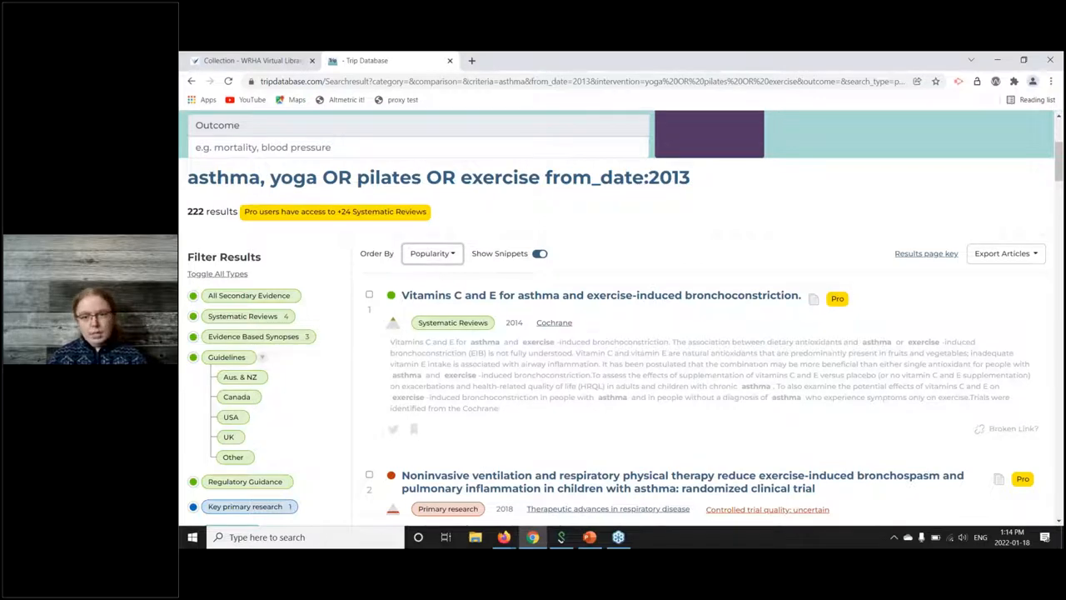
pyautogui.moveTo(842, 308)
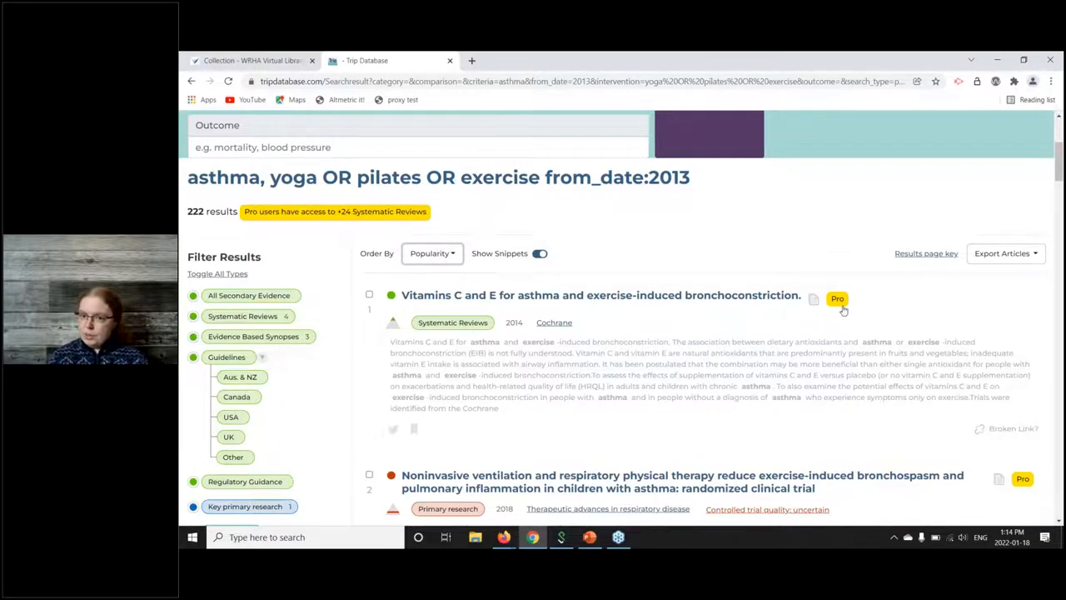
pyautogui.moveTo(836, 301)
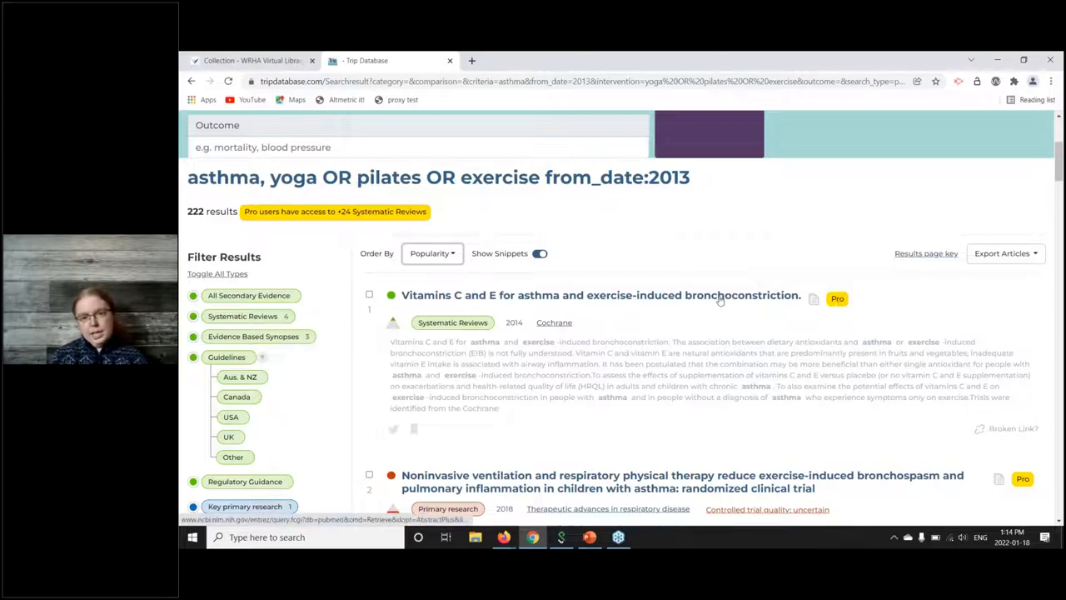
pyautogui.click(599, 295)
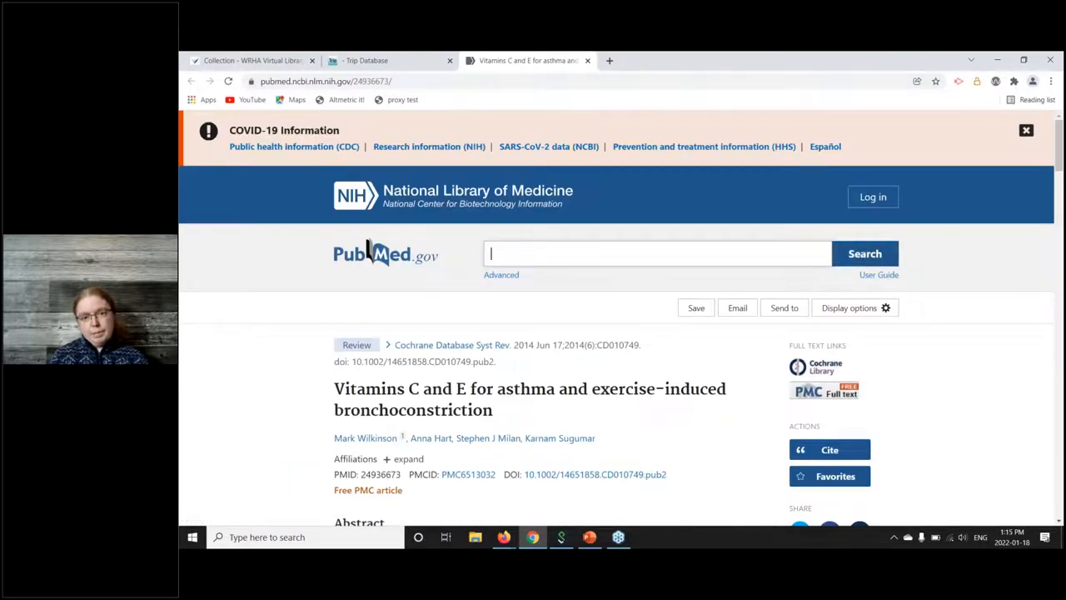
pyautogui.moveTo(836, 391)
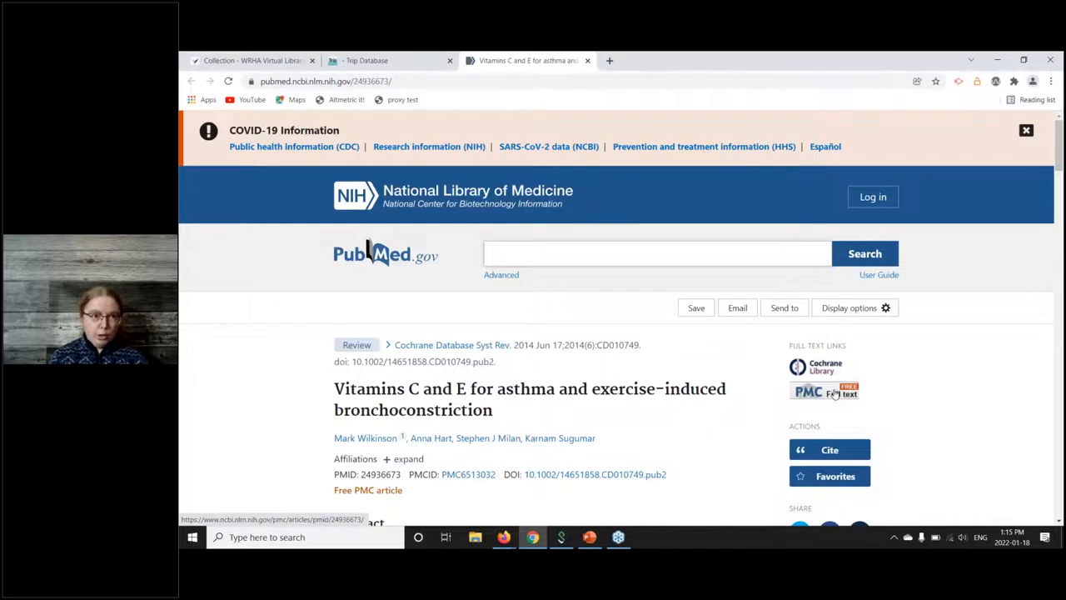
pyautogui.moveTo(736, 406)
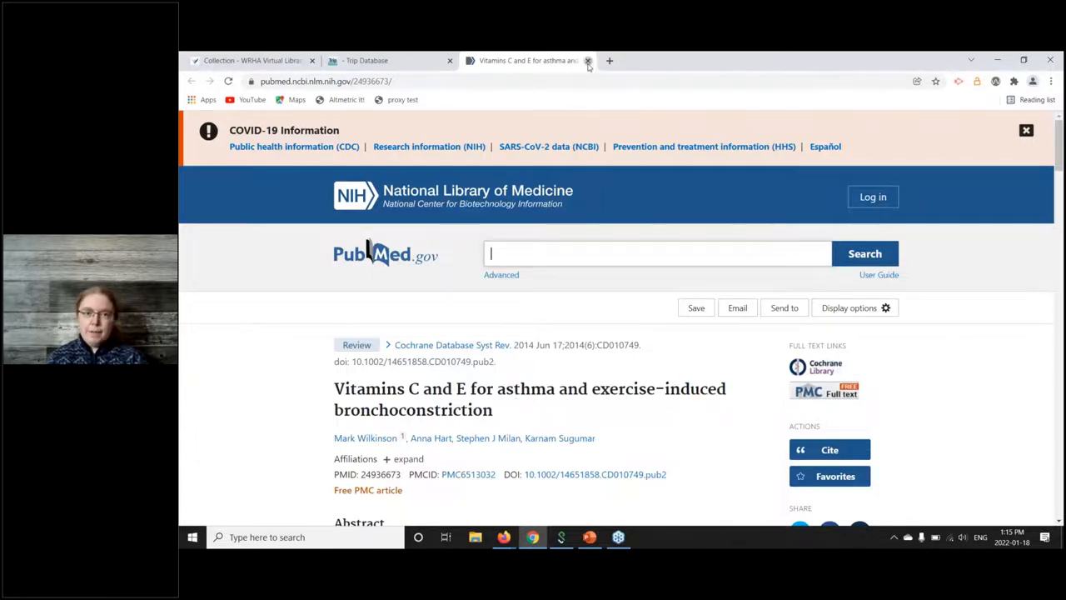
pyautogui.click(586, 60)
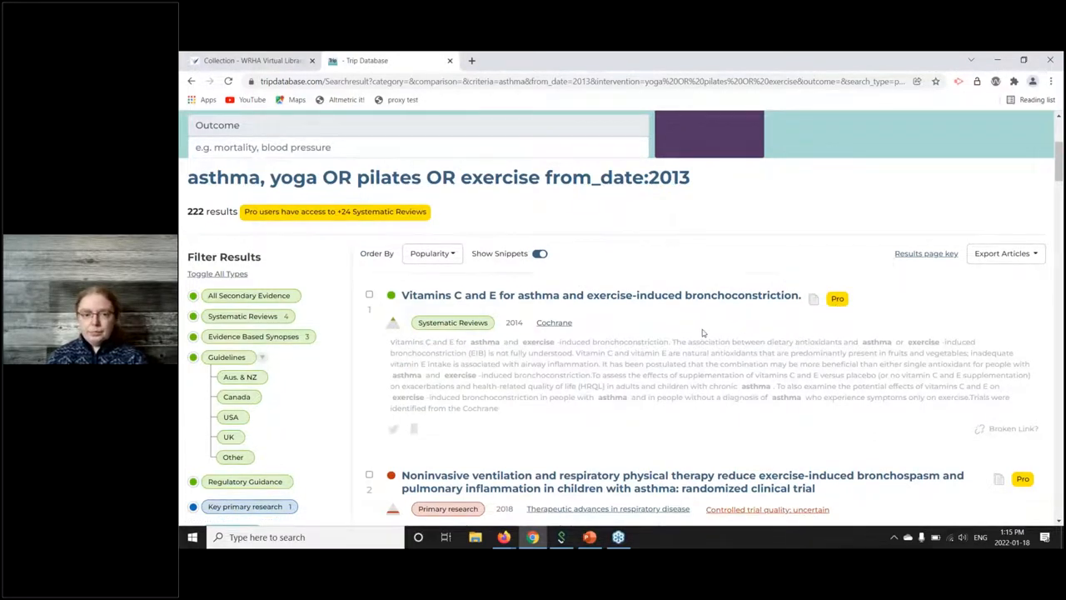
# Browse further down the 222 popularity-ordered asthma exercise results and return to the Order By control
pyautogui.scroll(-3)
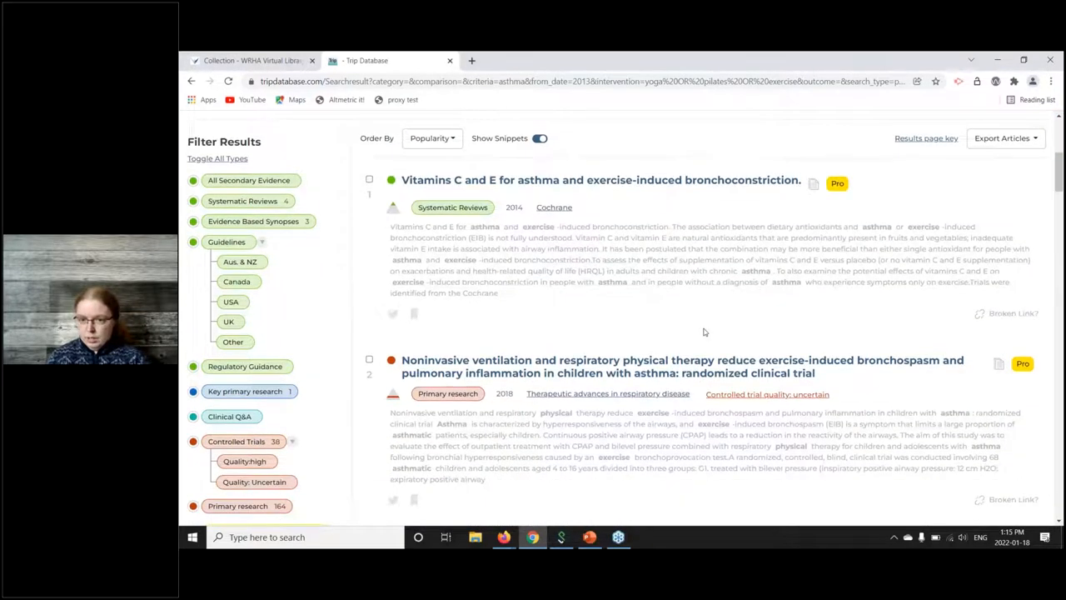
pyautogui.scroll(-3)
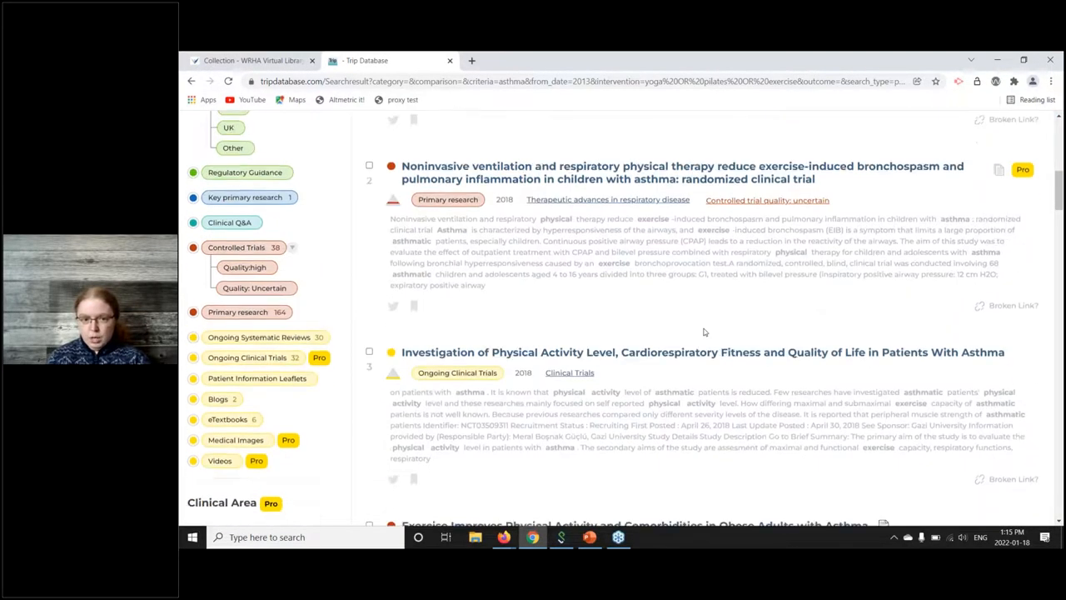
pyautogui.scroll(-3)
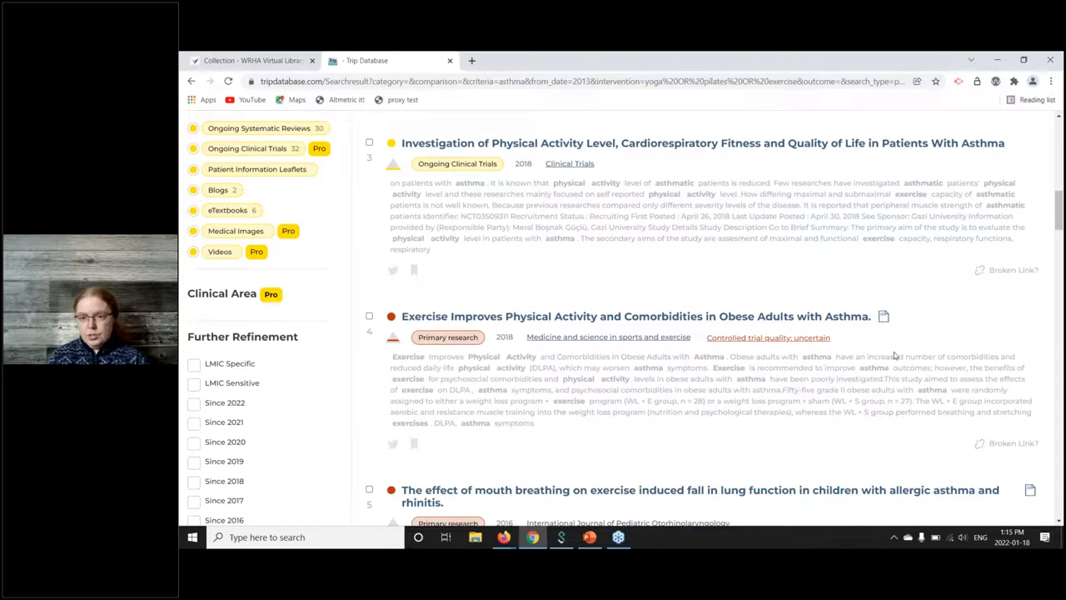
pyautogui.scroll(-3)
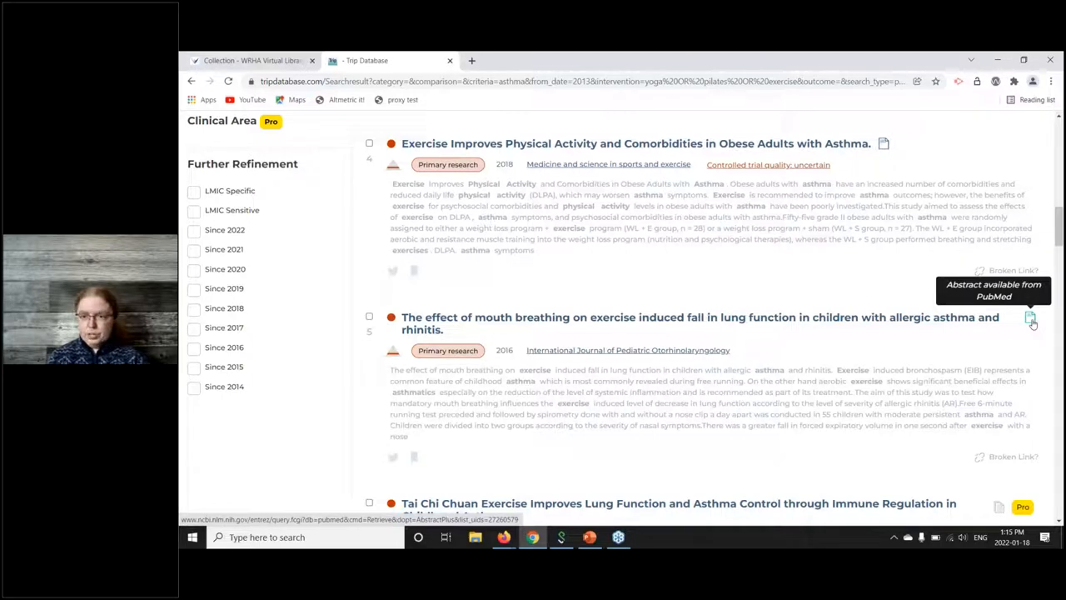
pyautogui.moveTo(846, 359)
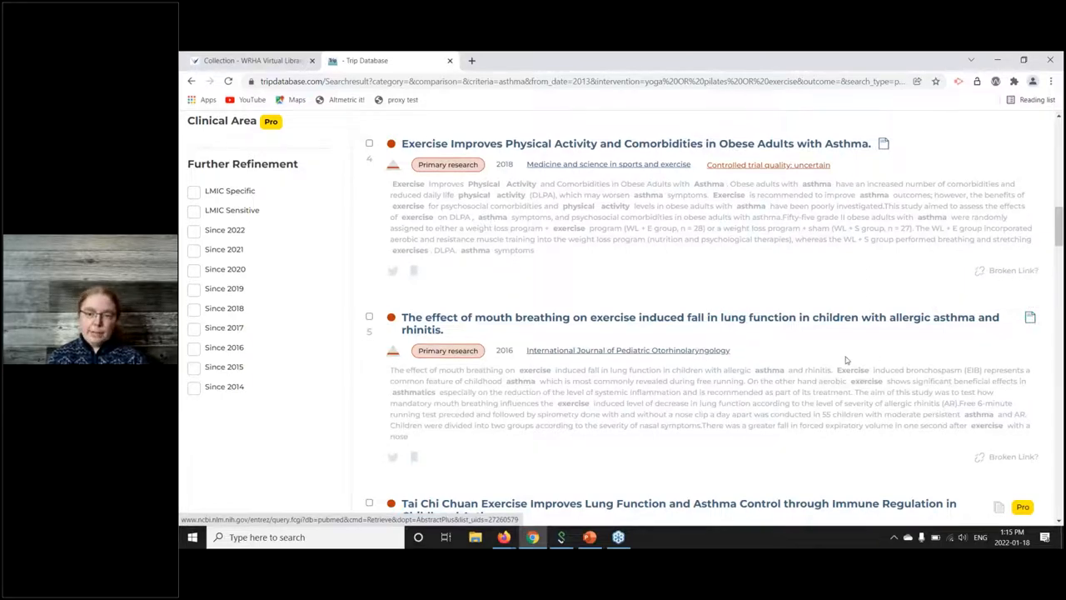
pyautogui.scroll(-3)
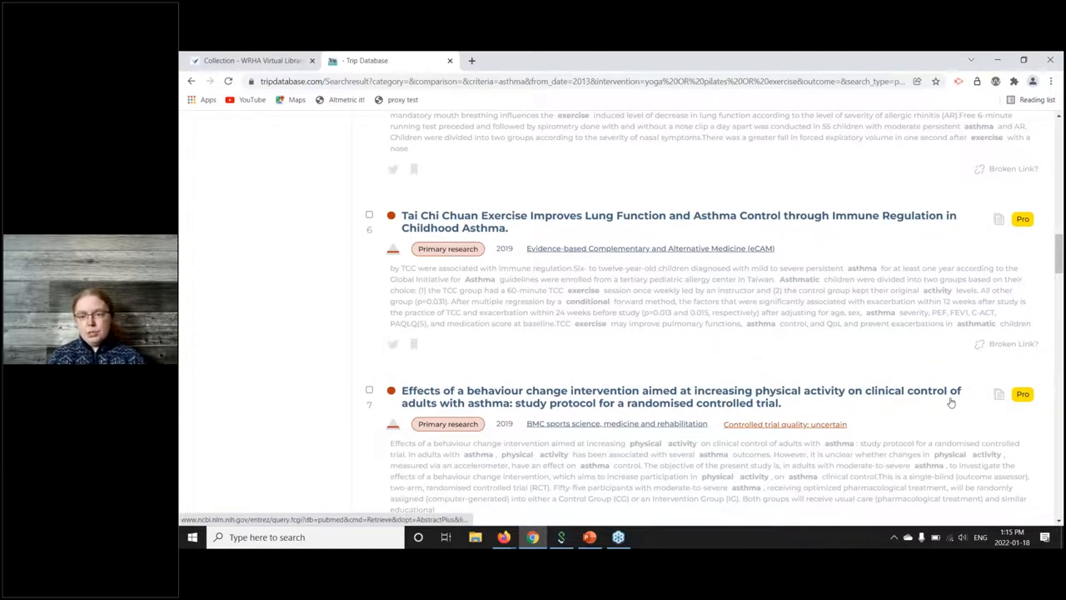
pyautogui.scroll(3)
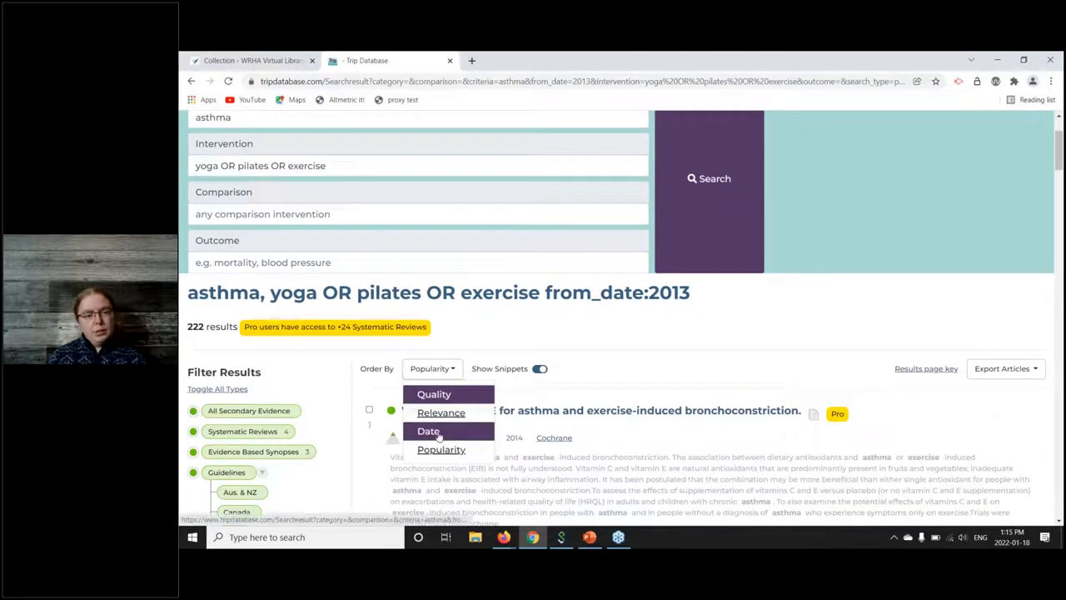
# Sort the 222 asthma exercise results by Date and reach the top Latin America PROSPERO review
pyautogui.click(428, 430)
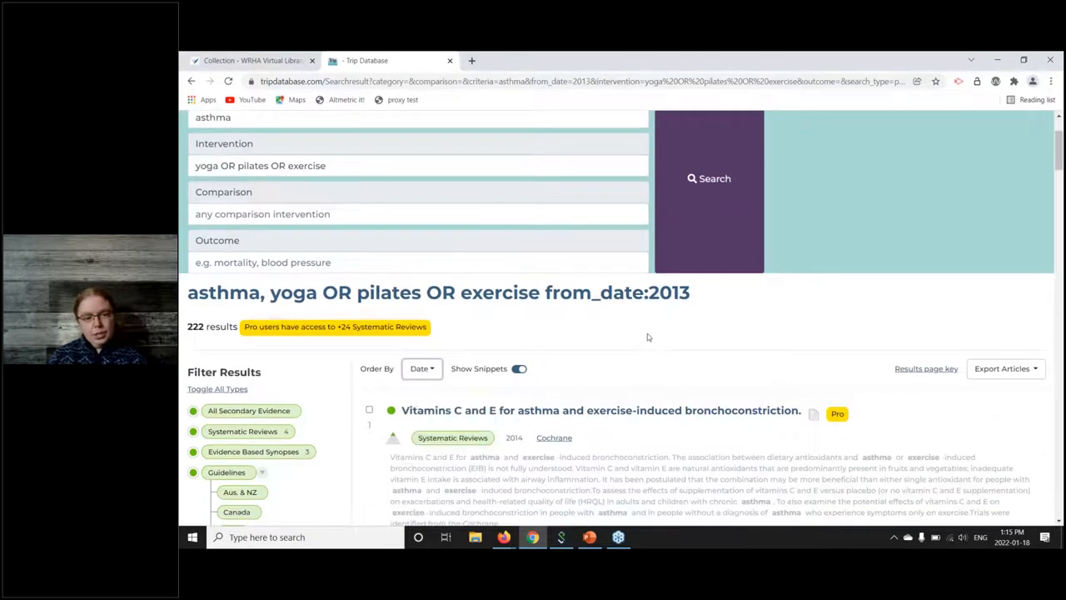
pyautogui.scroll(-3)
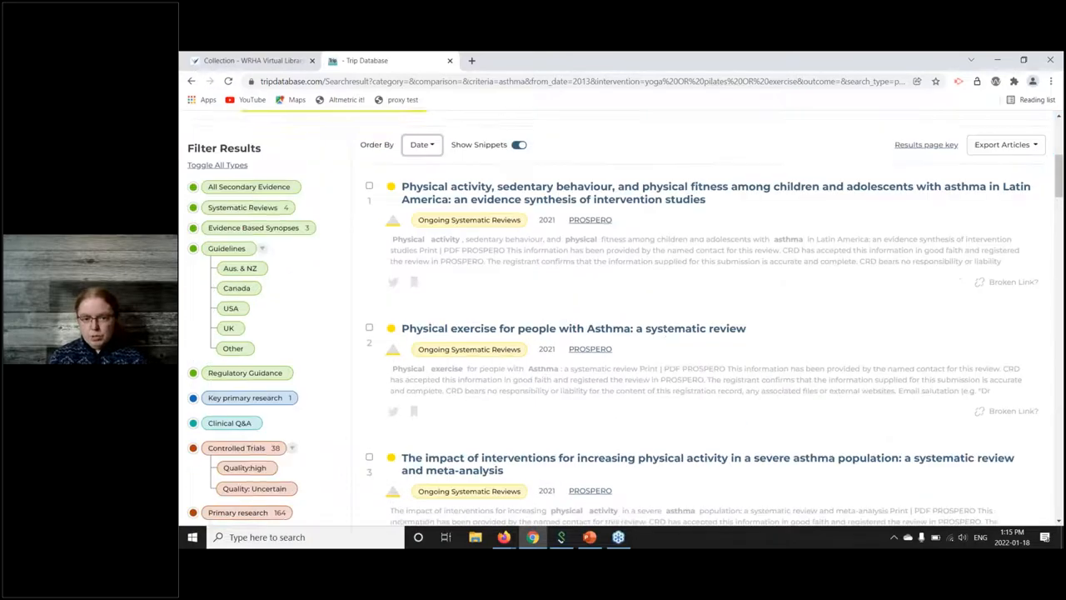
pyautogui.scroll(-3)
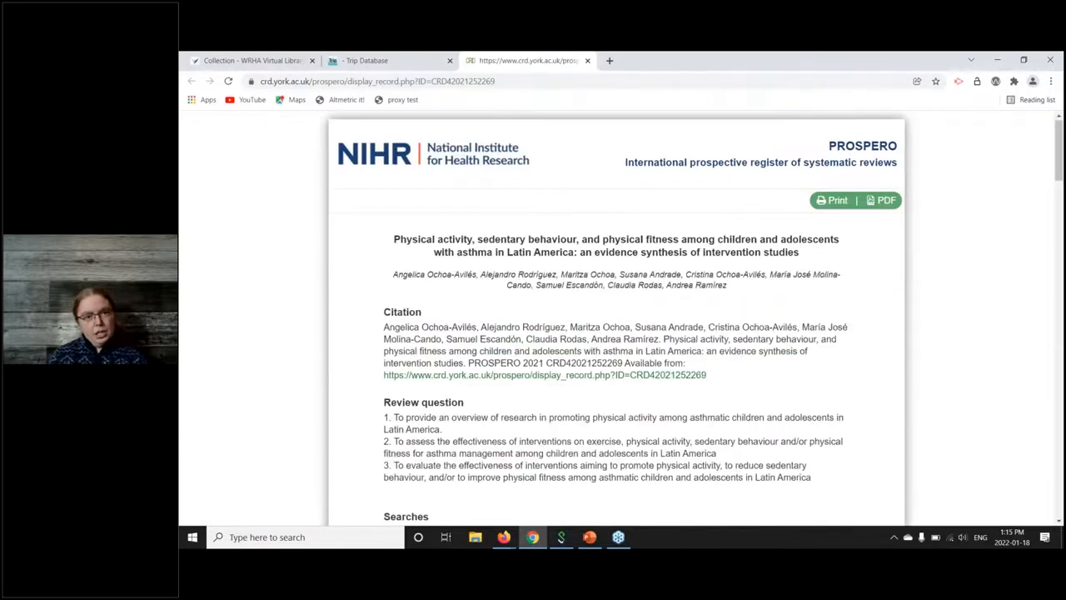
pyautogui.moveTo(653, 311)
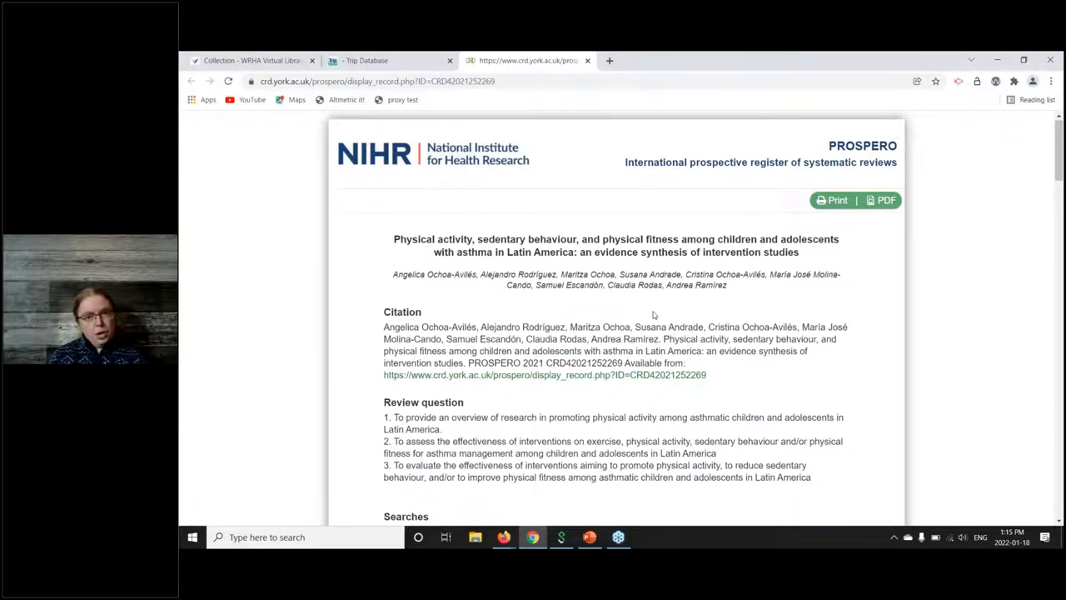
pyautogui.moveTo(650, 307)
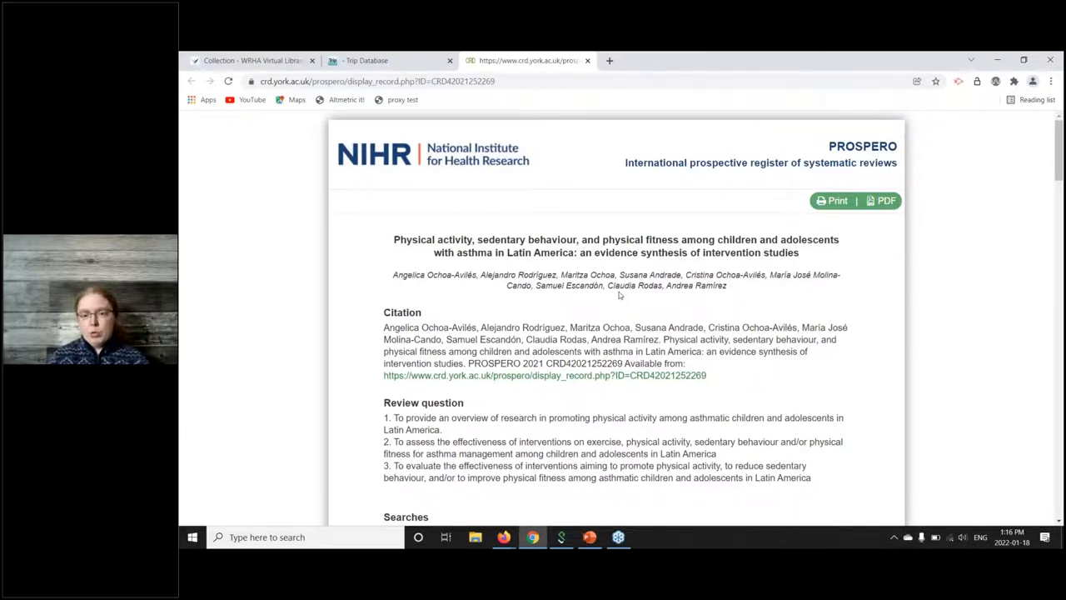
# Close the PROSPERO Latin American children asthma record to return to the date-sorted Trip results
pyautogui.click(366, 60)
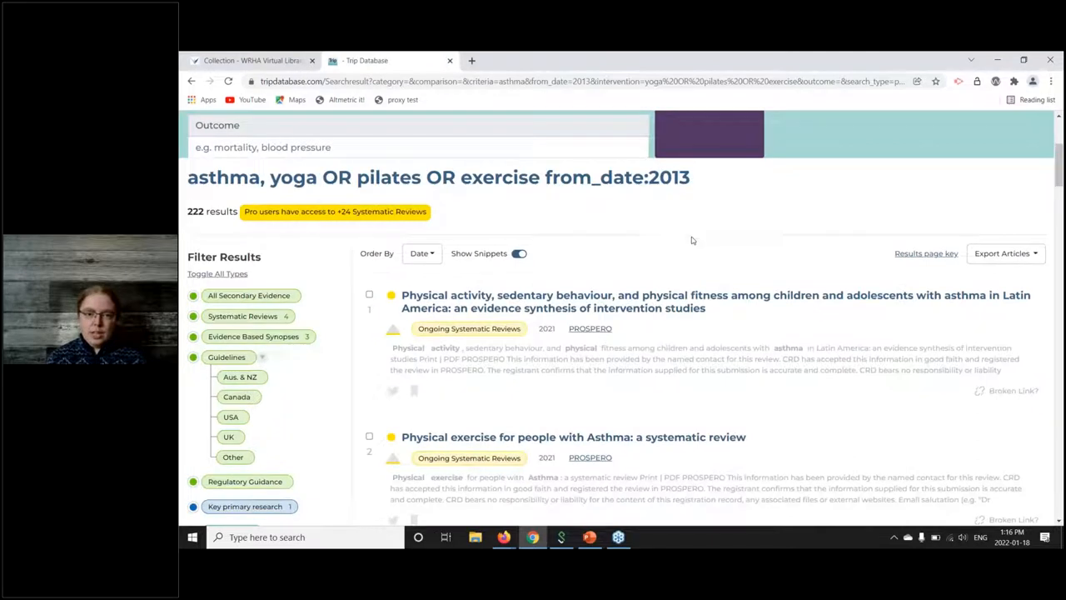
pyautogui.moveTo(733, 276)
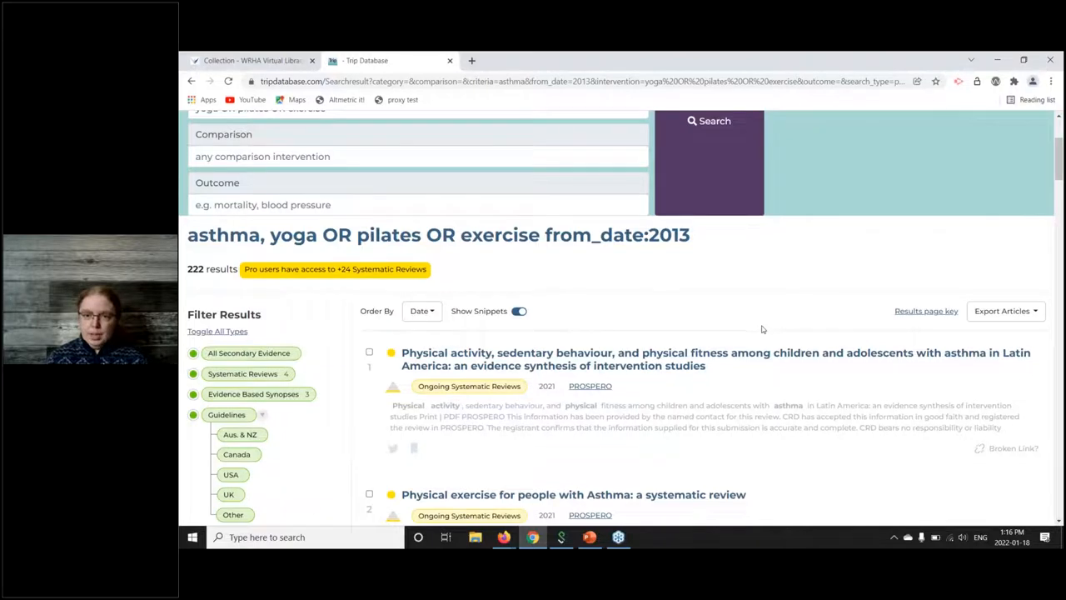
pyautogui.moveTo(926, 312)
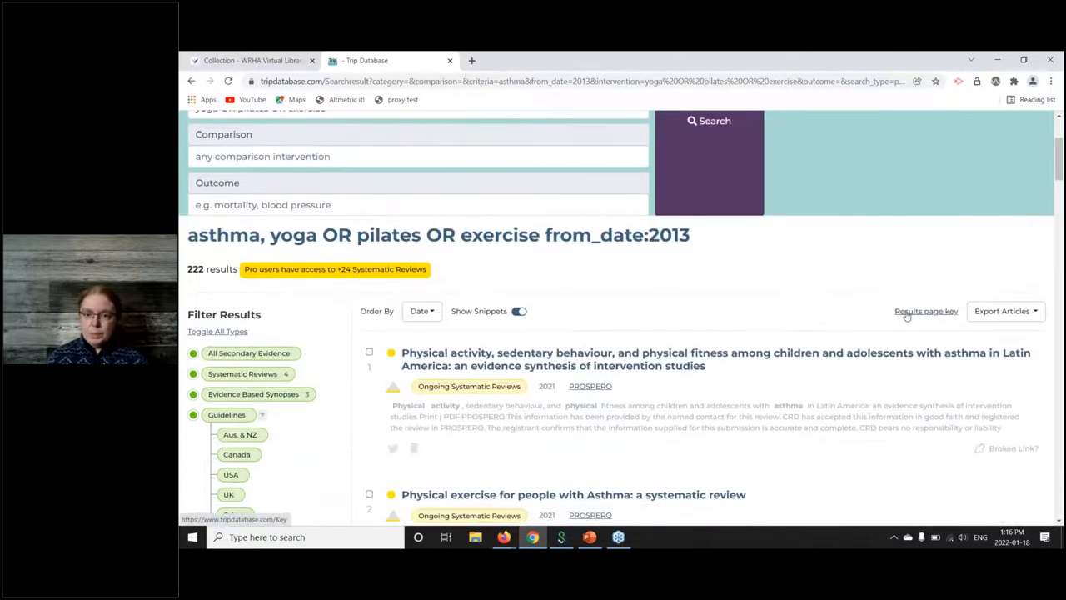
pyautogui.click(924, 311)
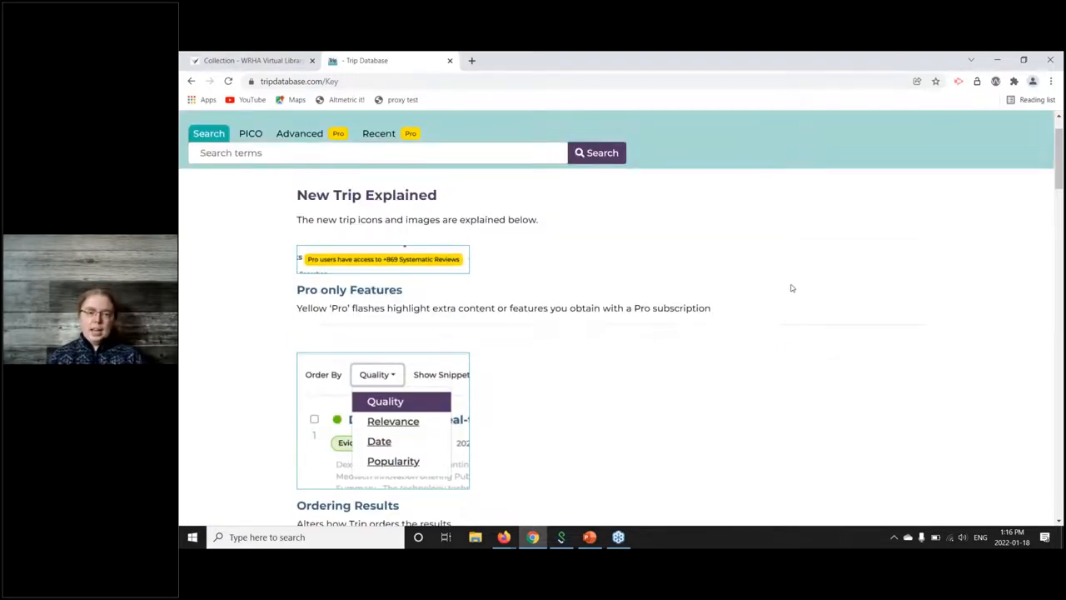
pyautogui.moveTo(776, 294)
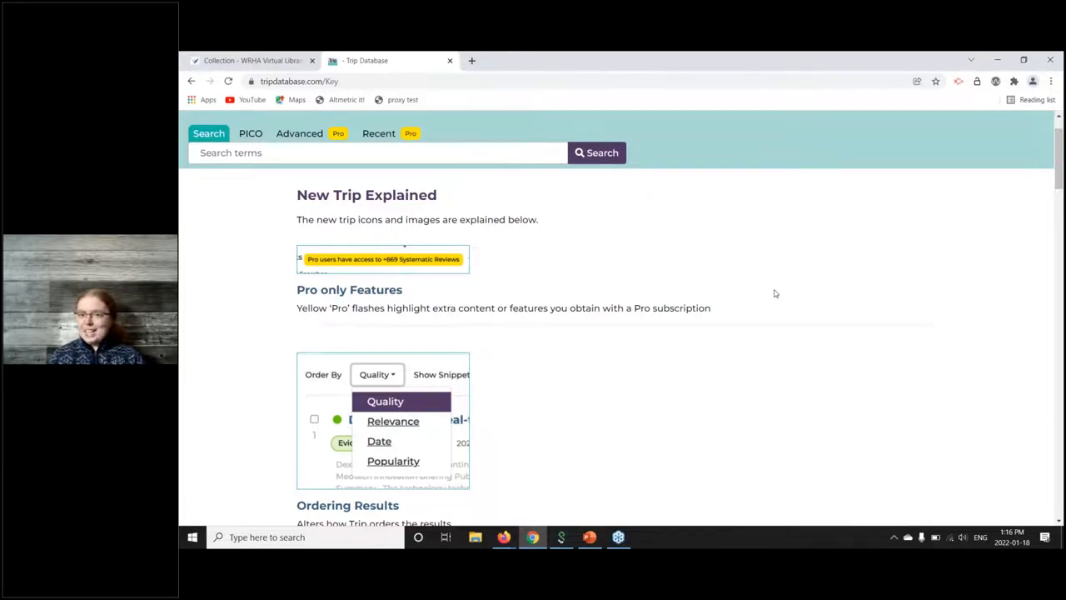
pyautogui.moveTo(782, 297)
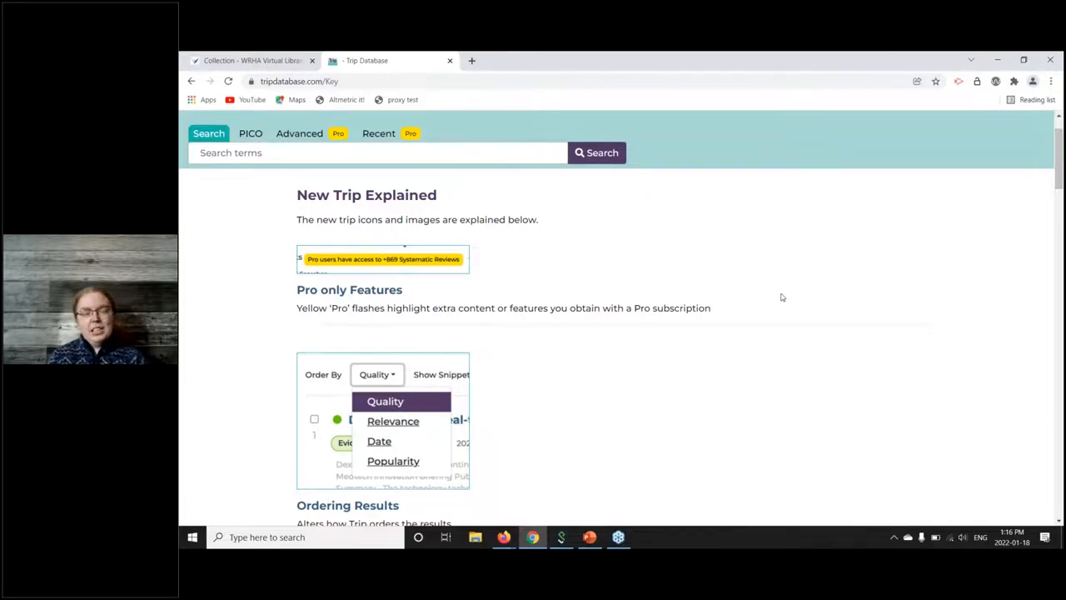
pyautogui.scroll(-3)
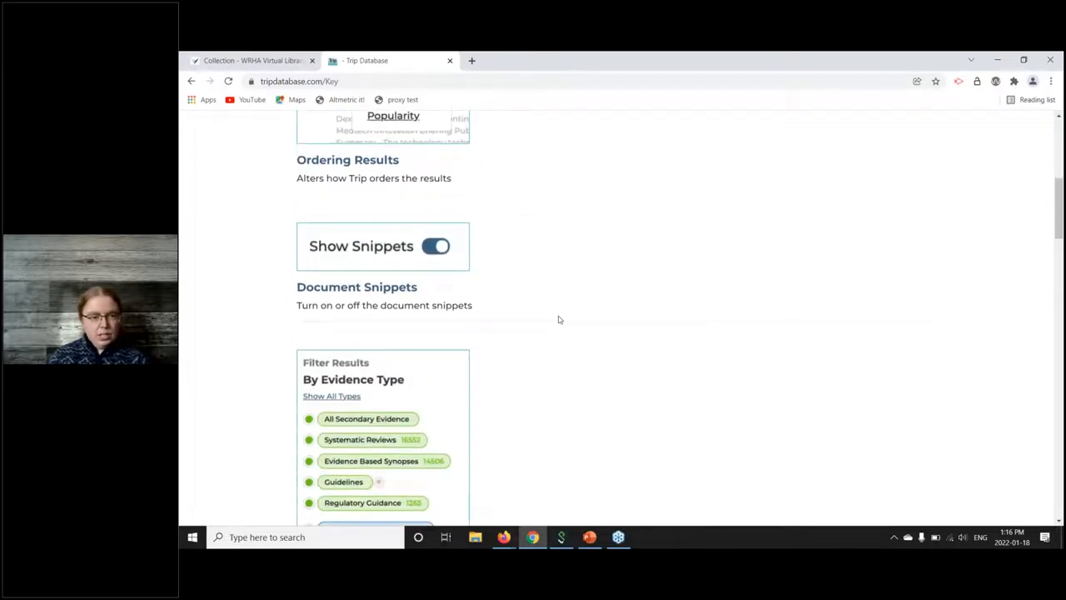
pyautogui.scroll(-3)
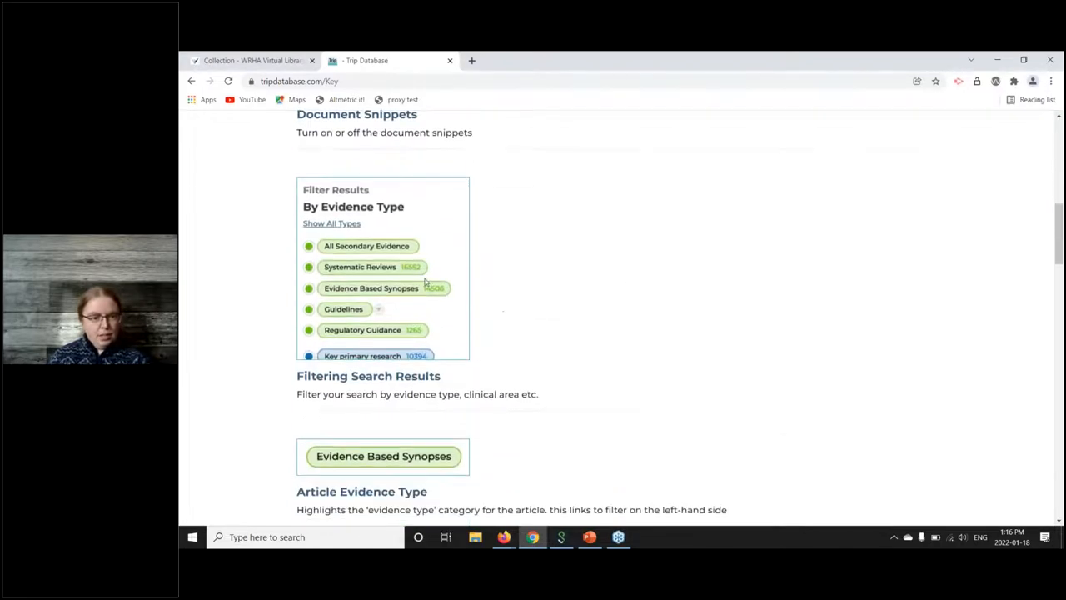
pyautogui.scroll(-3)
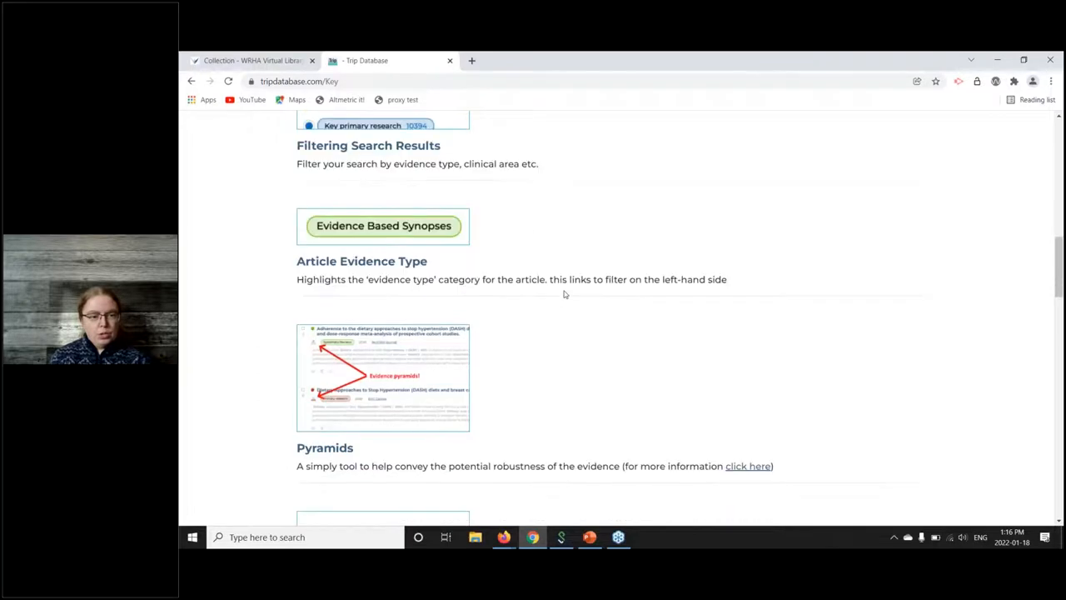
pyautogui.scroll(-3)
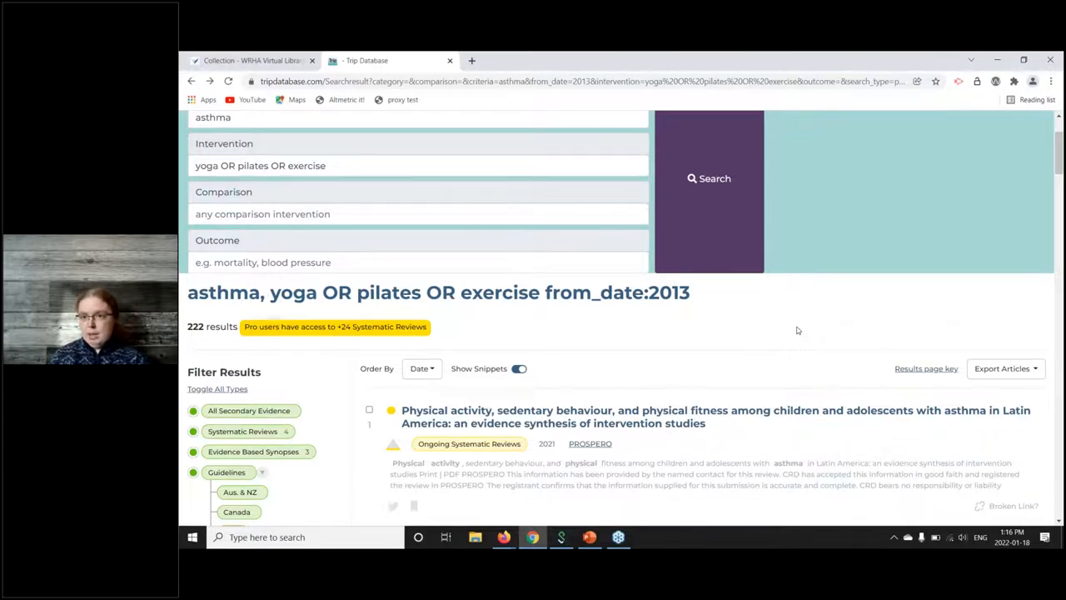
pyautogui.moveTo(802, 348)
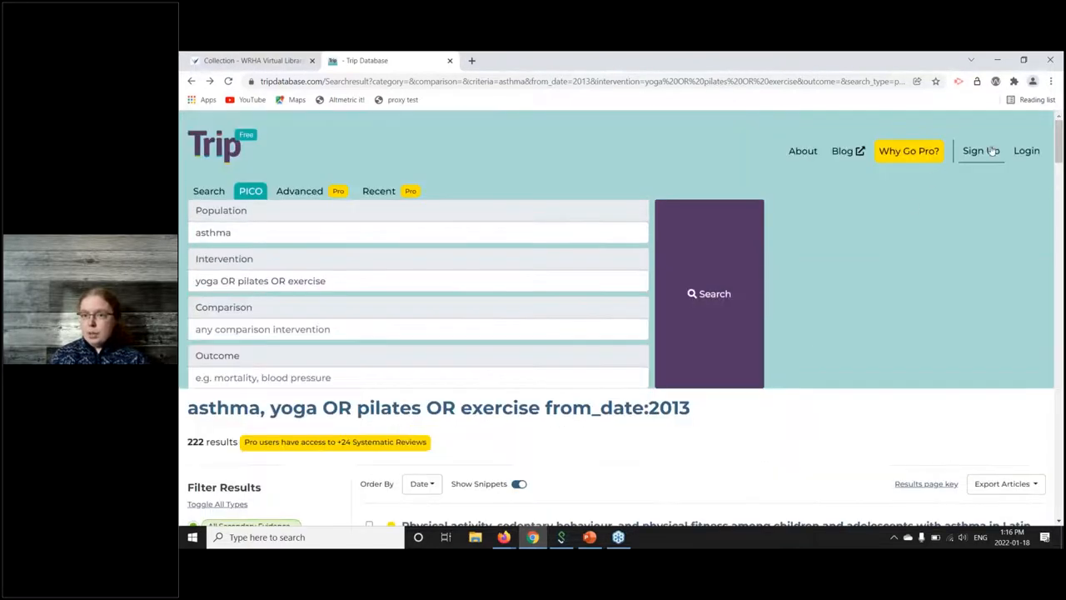
pyautogui.moveTo(1001, 163)
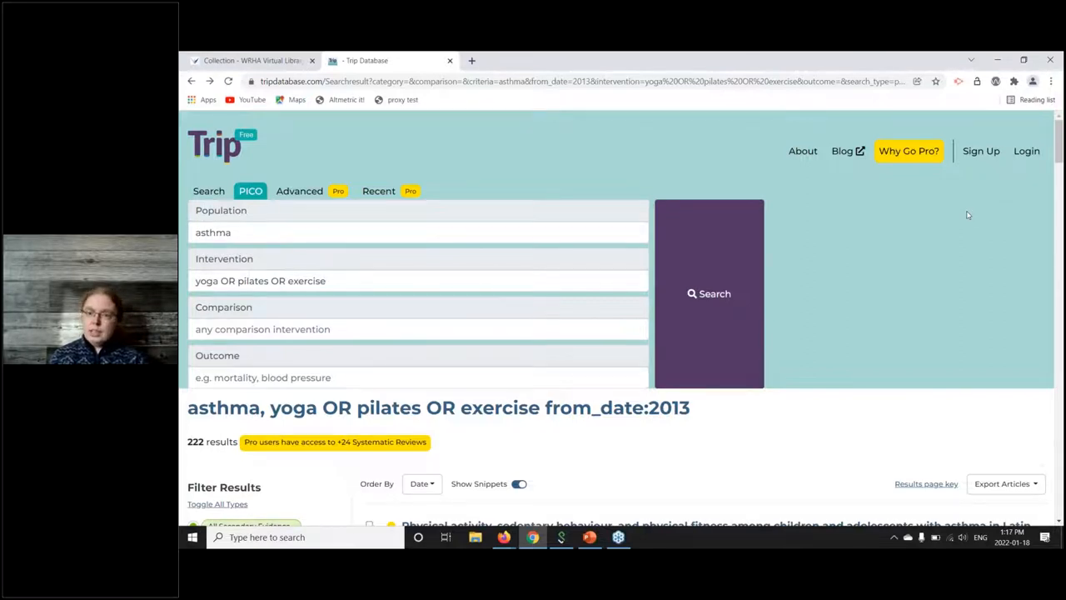
pyautogui.scroll(-3)
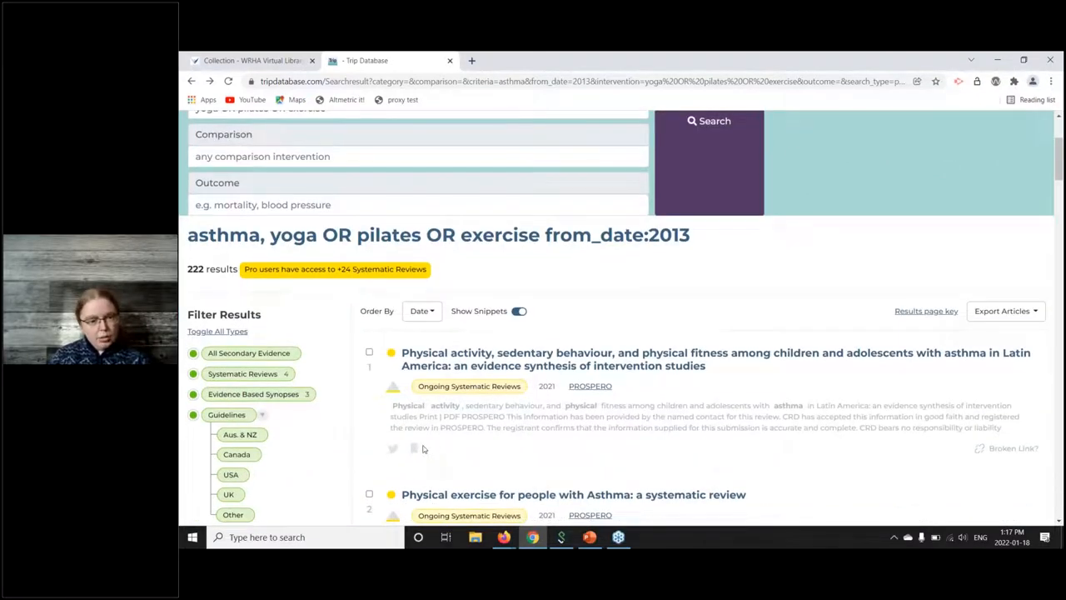
pyautogui.moveTo(413, 446)
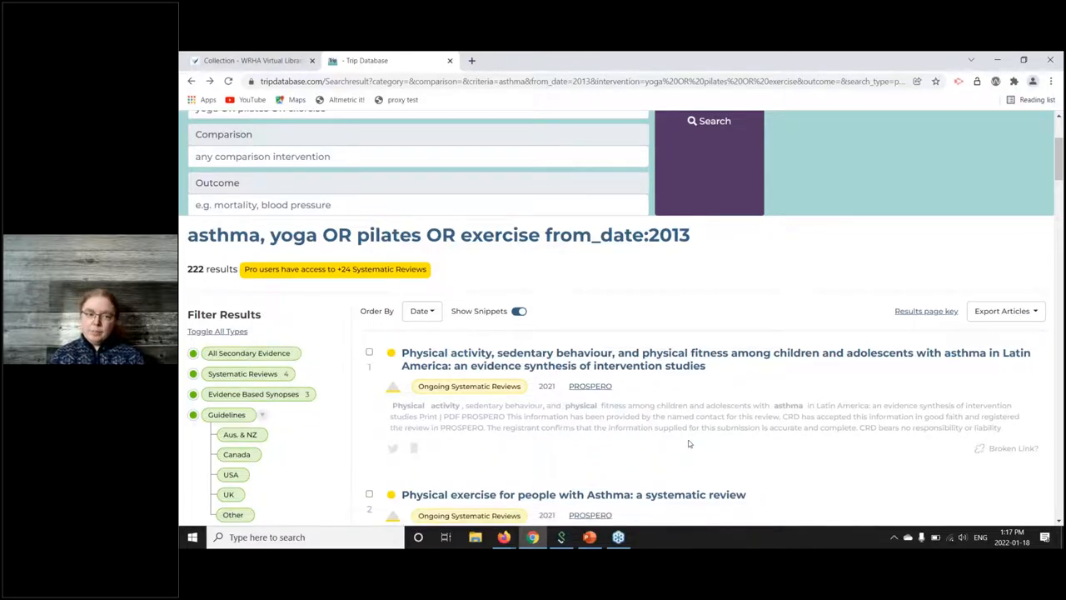
pyautogui.scroll(3)
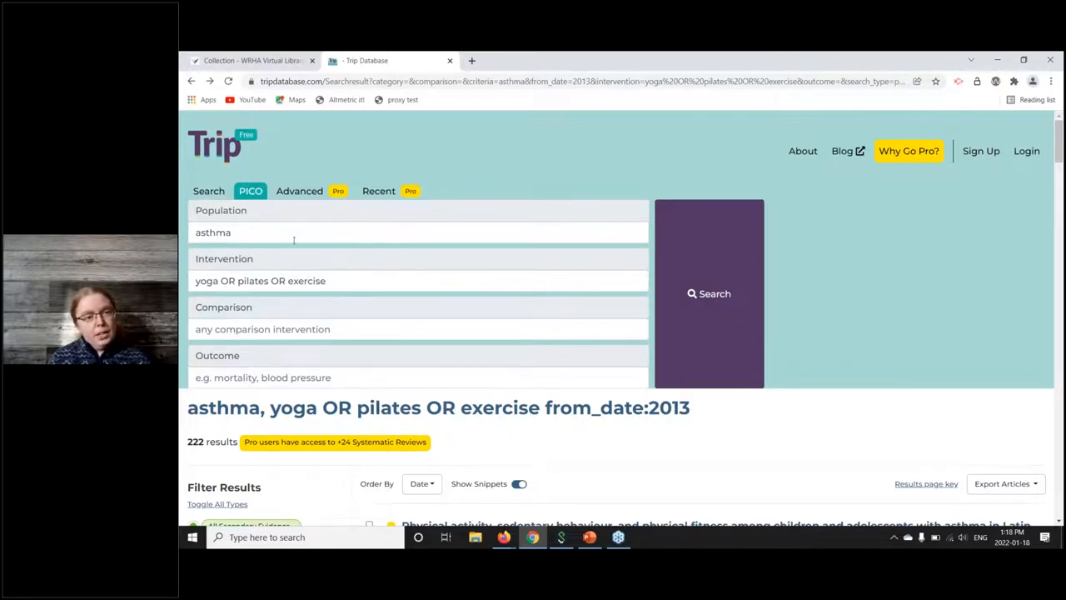
pyautogui.moveTo(436, 253)
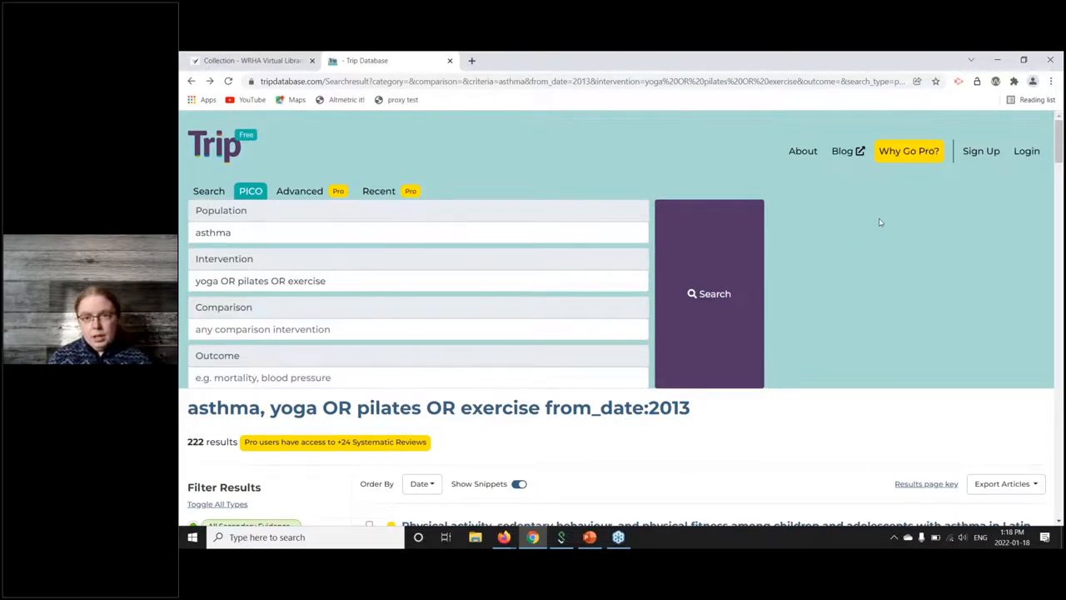
pyautogui.moveTo(846, 159)
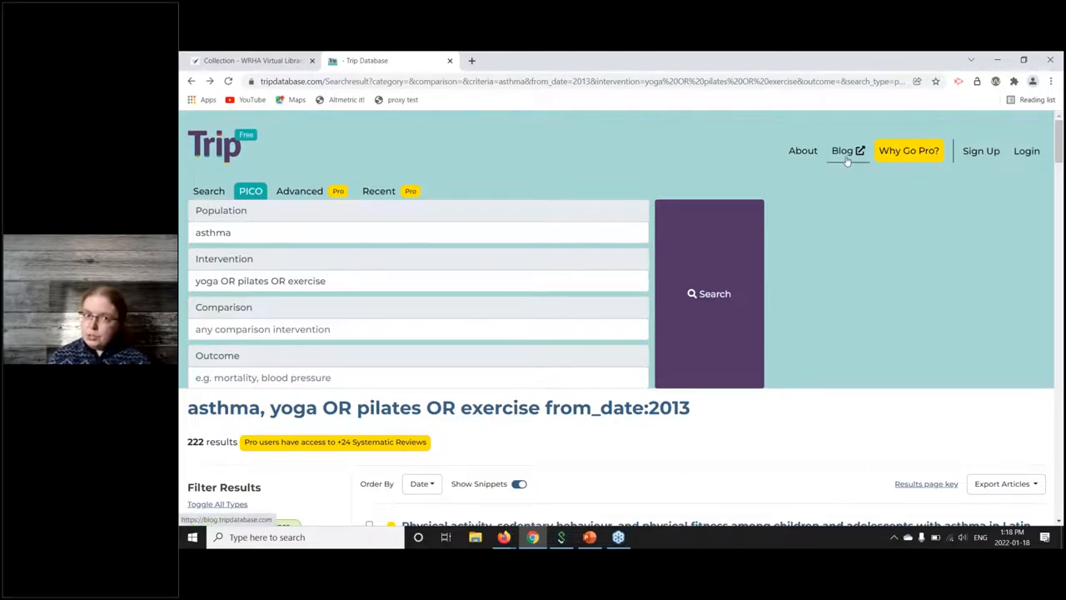
# Read the Trip blog's recent posts on new content and Covid-19 search trends
pyautogui.click(842, 150)
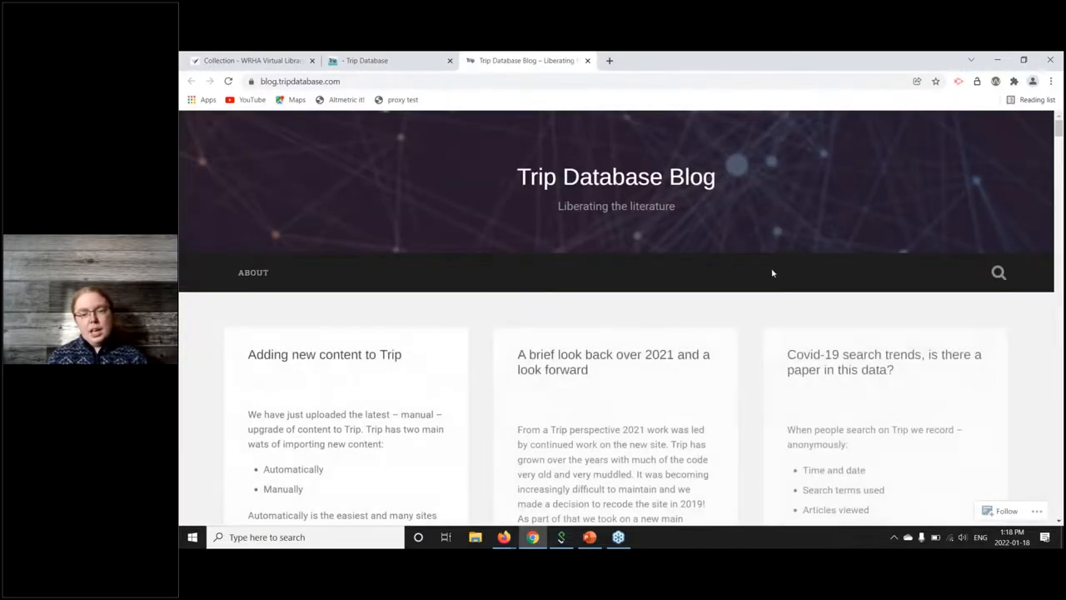
pyautogui.scroll(-3)
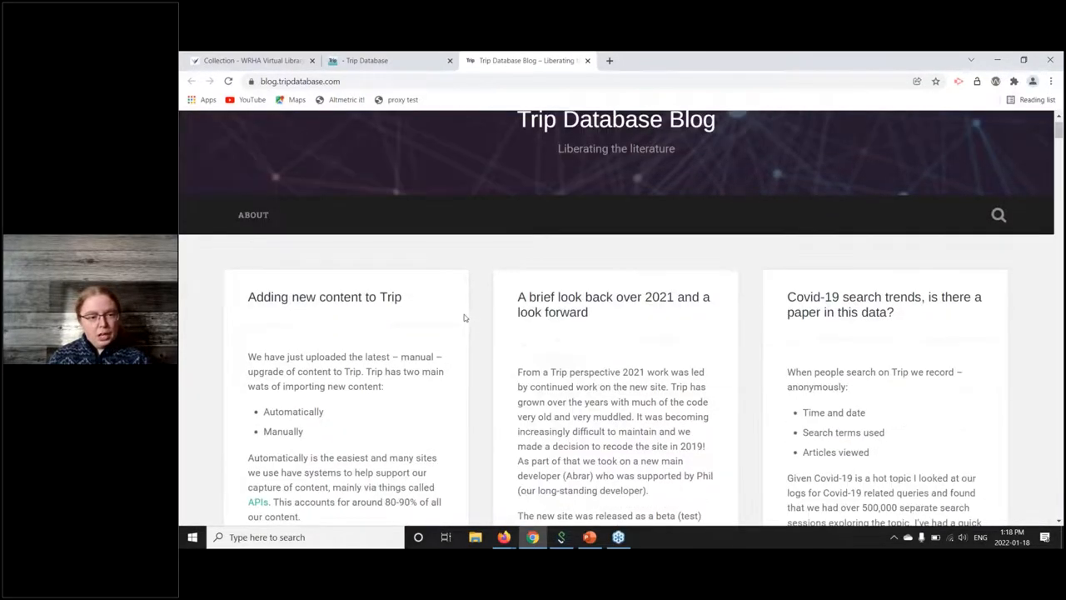
pyautogui.scroll(-3)
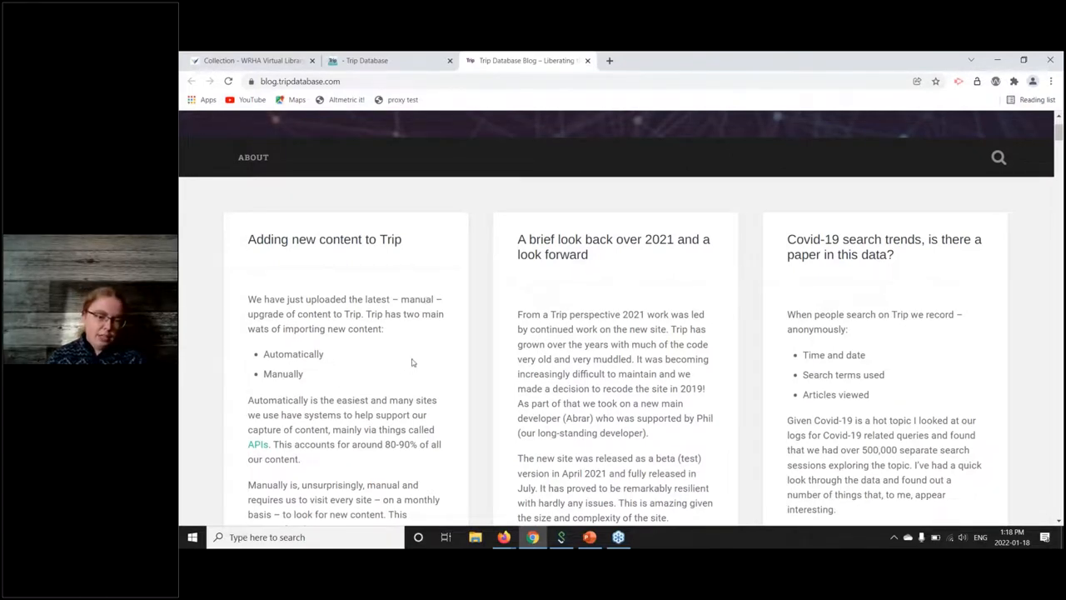
pyautogui.scroll(-3)
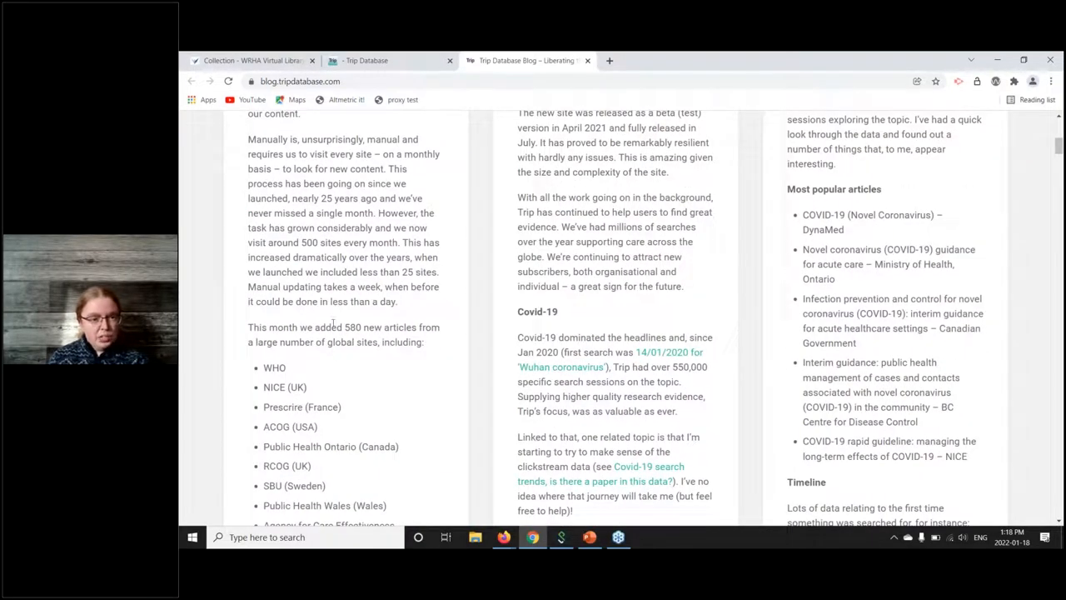
pyautogui.scroll(-3)
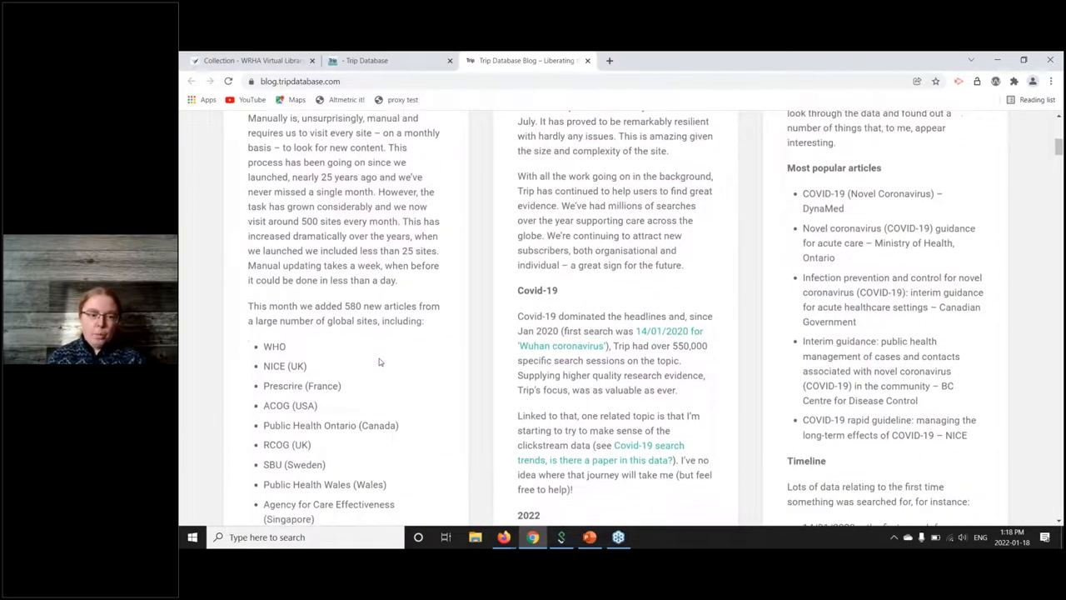
pyautogui.scroll(-3)
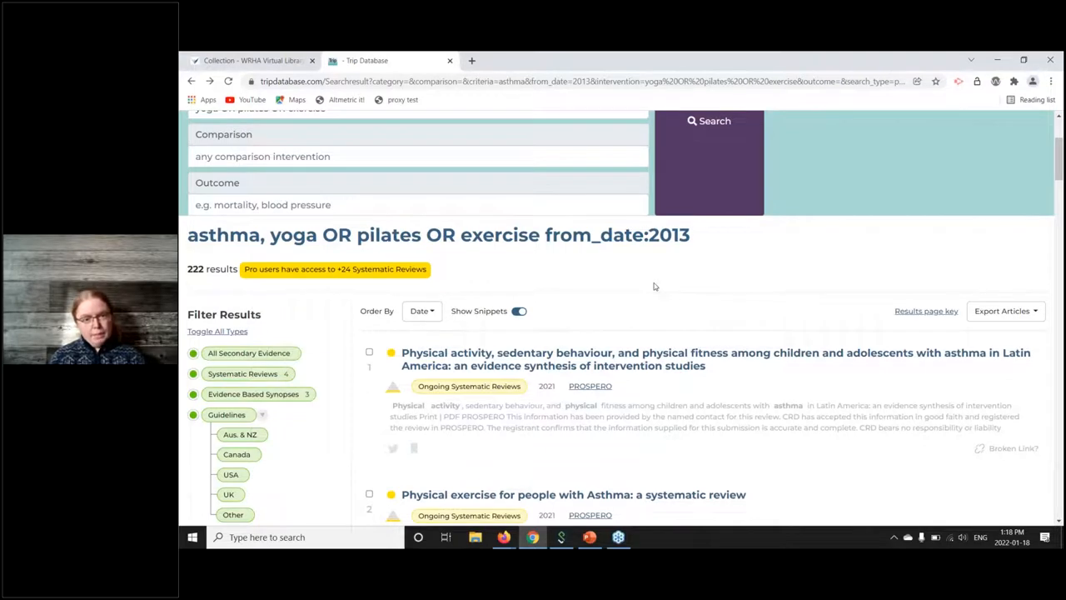
pyautogui.moveTo(623, 392)
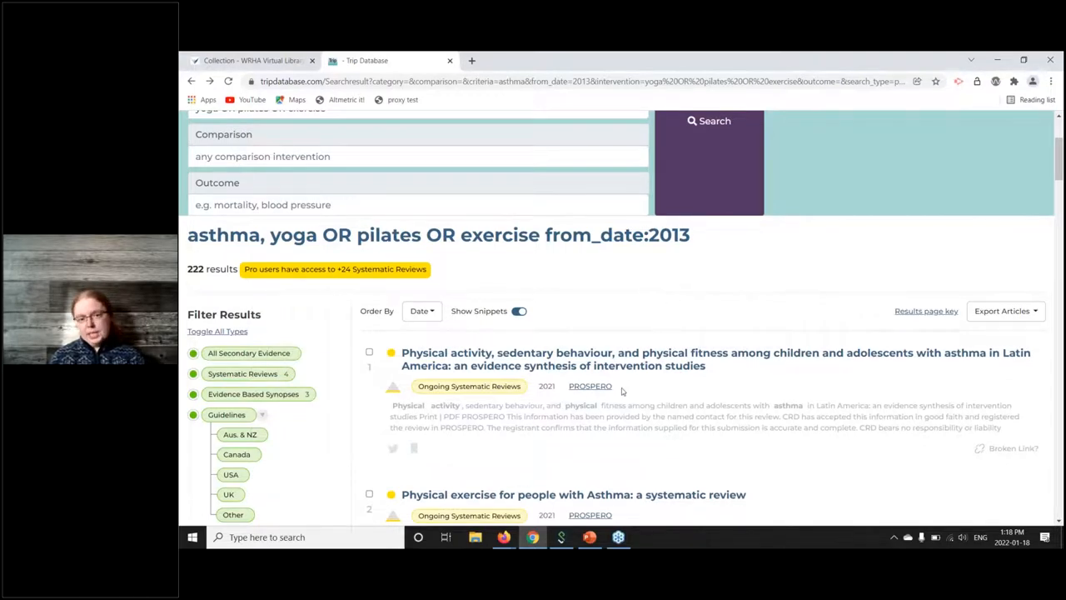
pyautogui.moveTo(697, 387)
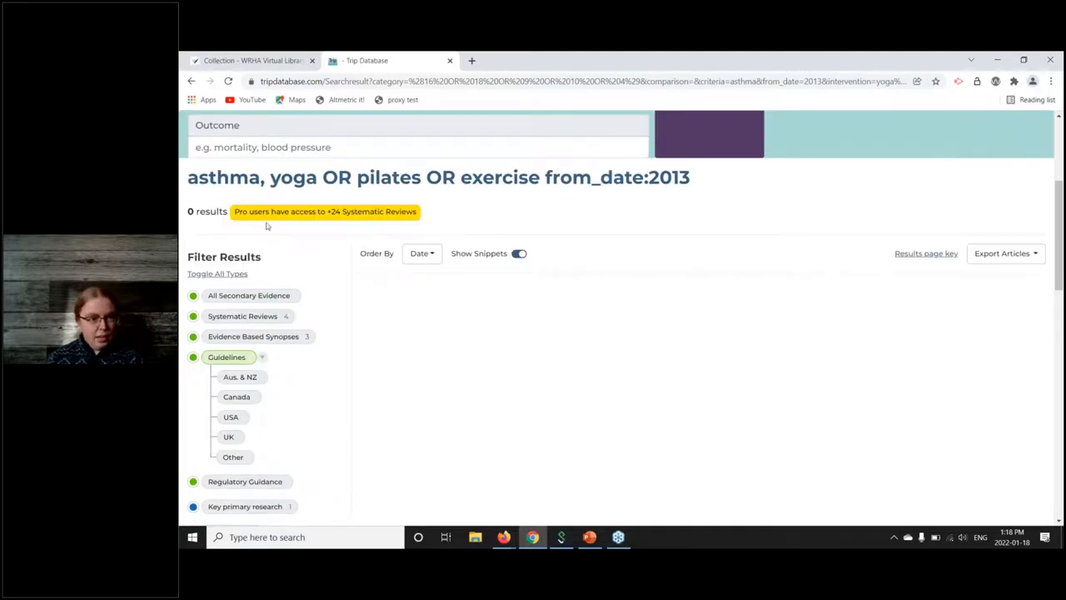
pyautogui.moveTo(283, 370)
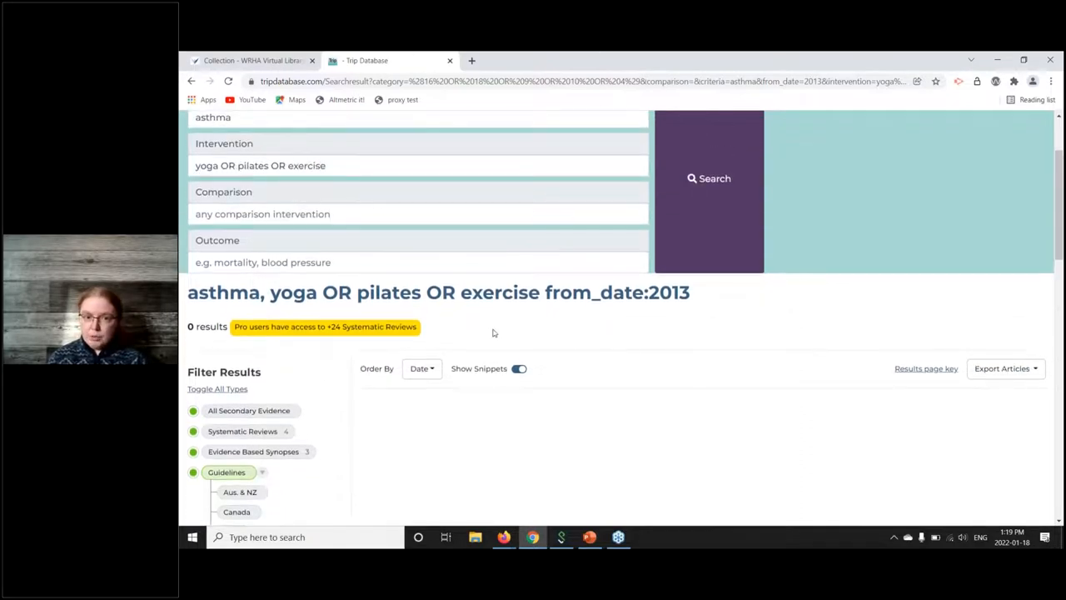
# Reach the Further Refinement by-year options after the Guidelines filter leaves 0 asthma exercise results
pyautogui.scroll(-3)
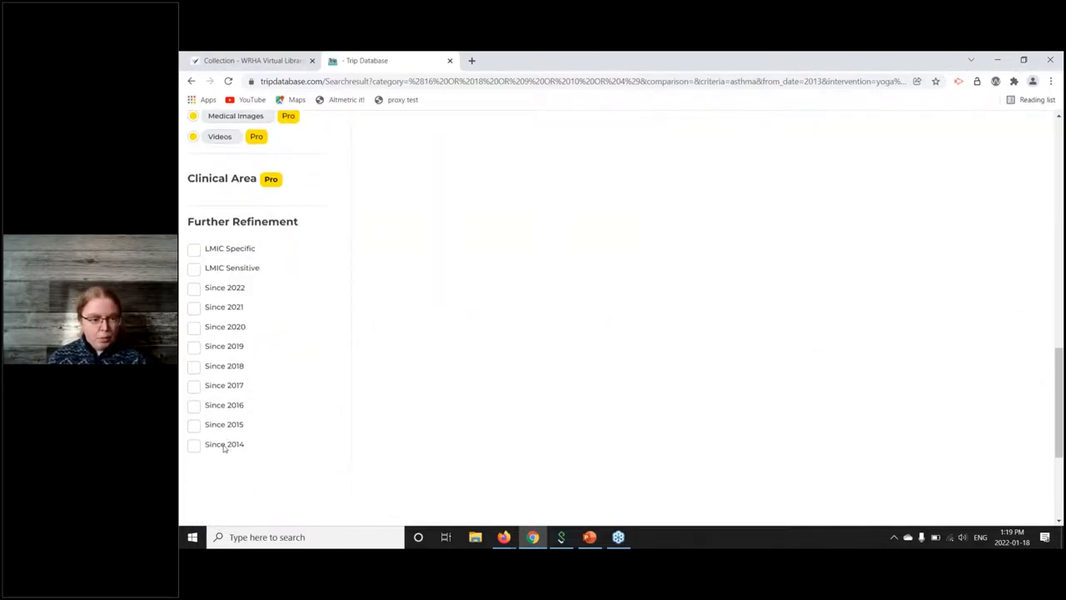
# Run a new Trip search for 'pneumonia' (1,250 results) and filter to Other-region guidelines, leaving 284
pyautogui.click(193, 442)
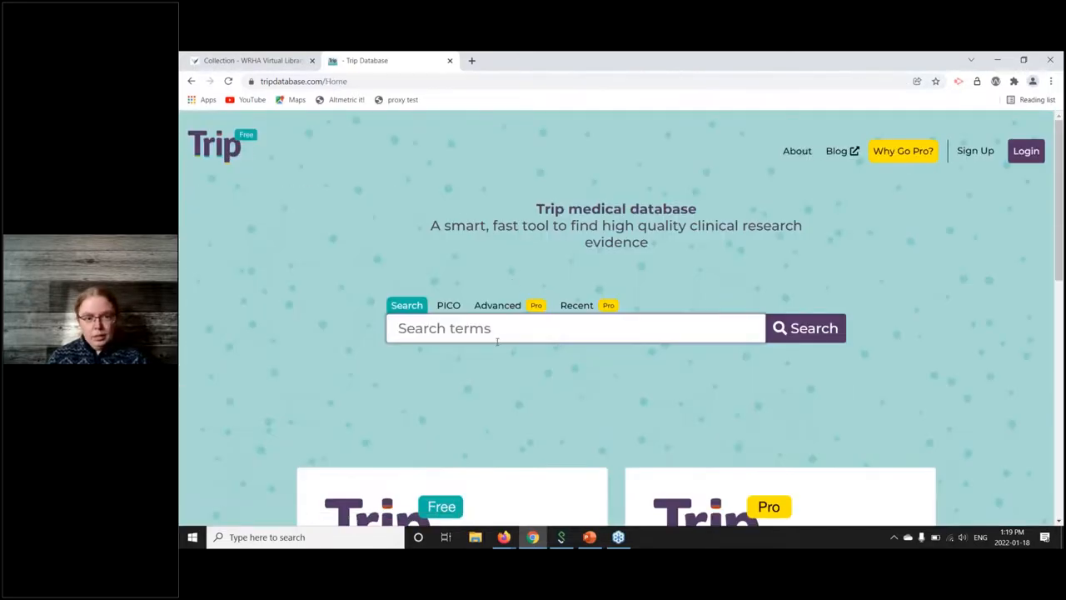
pyautogui.write('pneumonia')
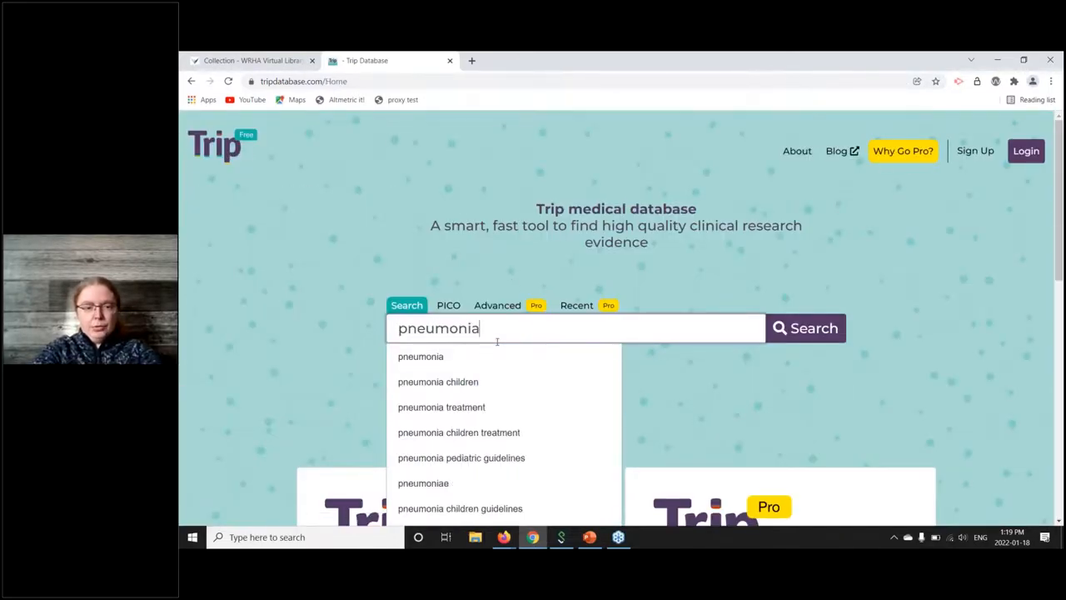
pyautogui.click(805, 327)
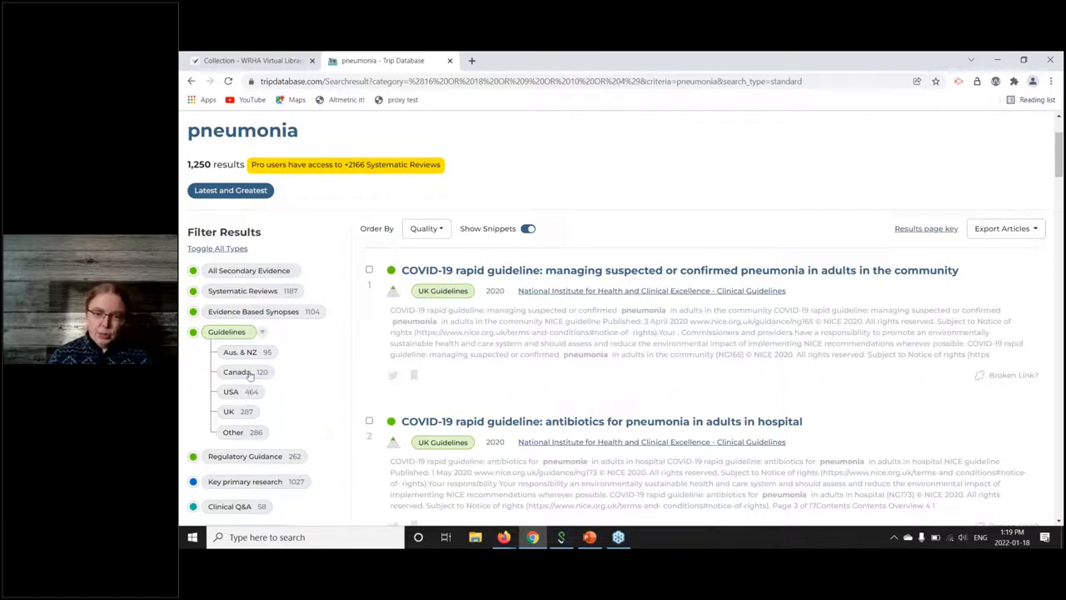
pyautogui.click(233, 433)
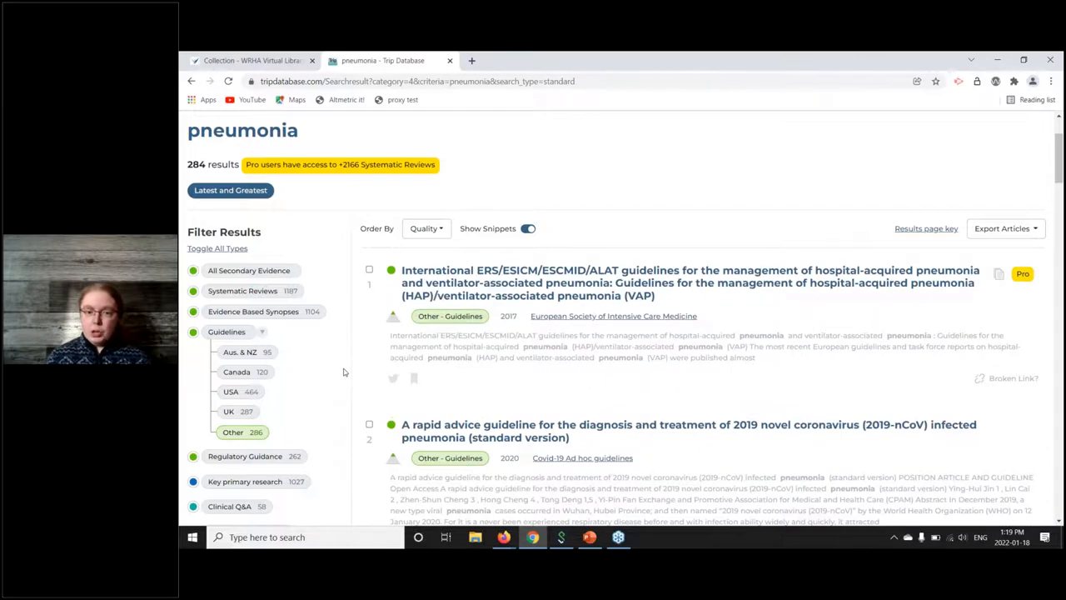
pyautogui.moveTo(620, 318)
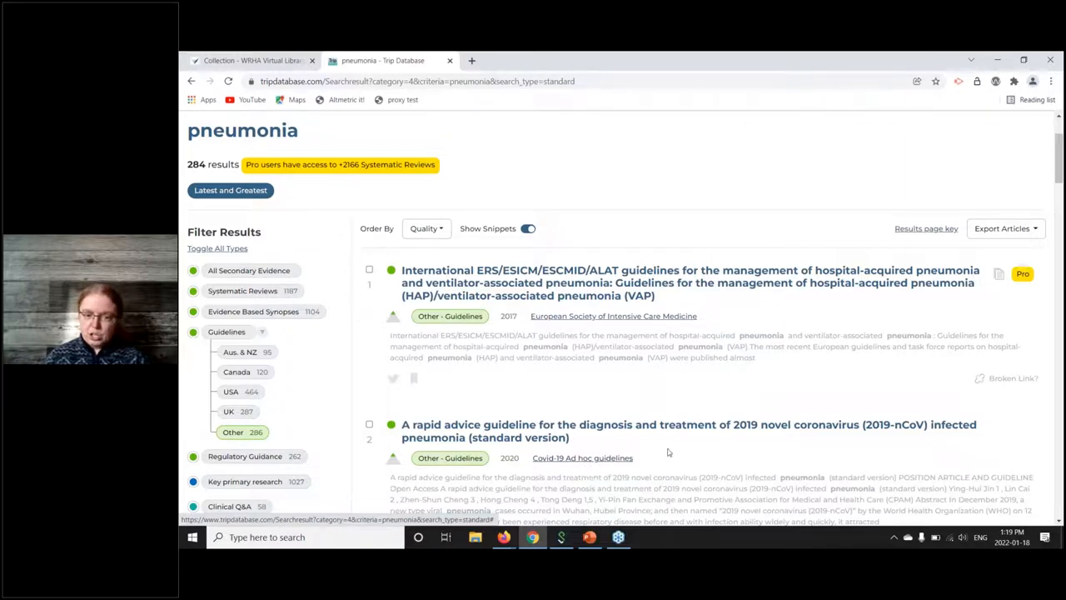
pyautogui.scroll(-3)
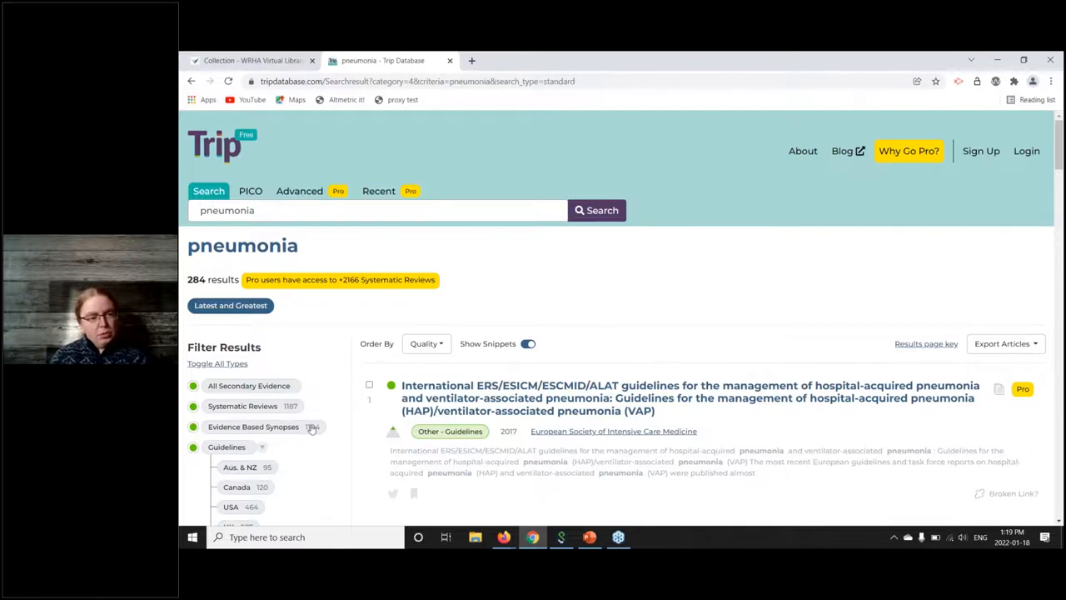
# Filter the pneumonia results to Primary research, led by Mycoplasma pneumoniae in children papers
pyautogui.scroll(-3)
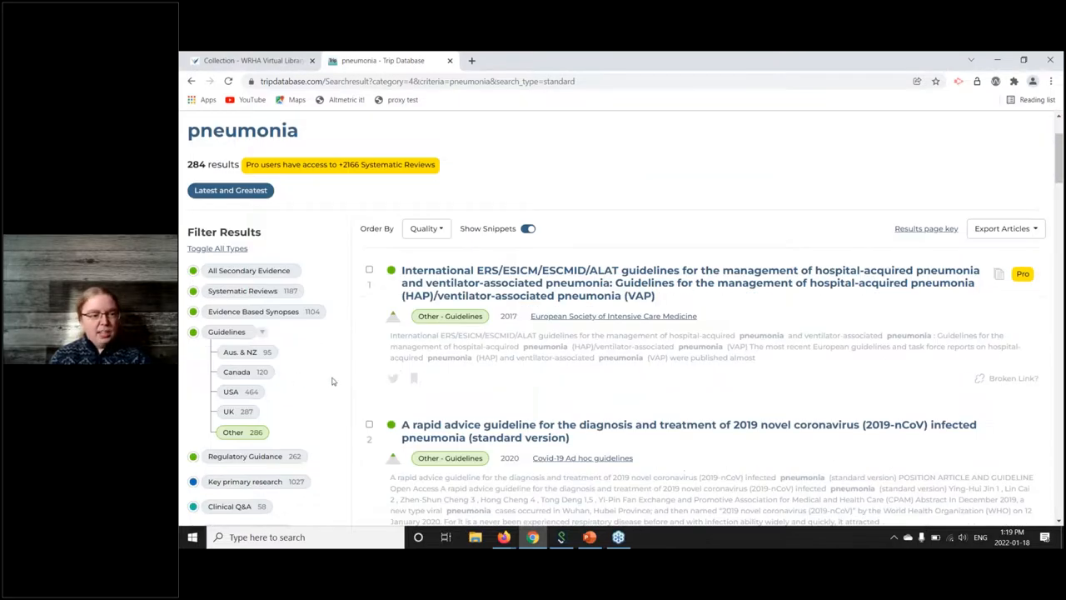
pyautogui.scroll(-3)
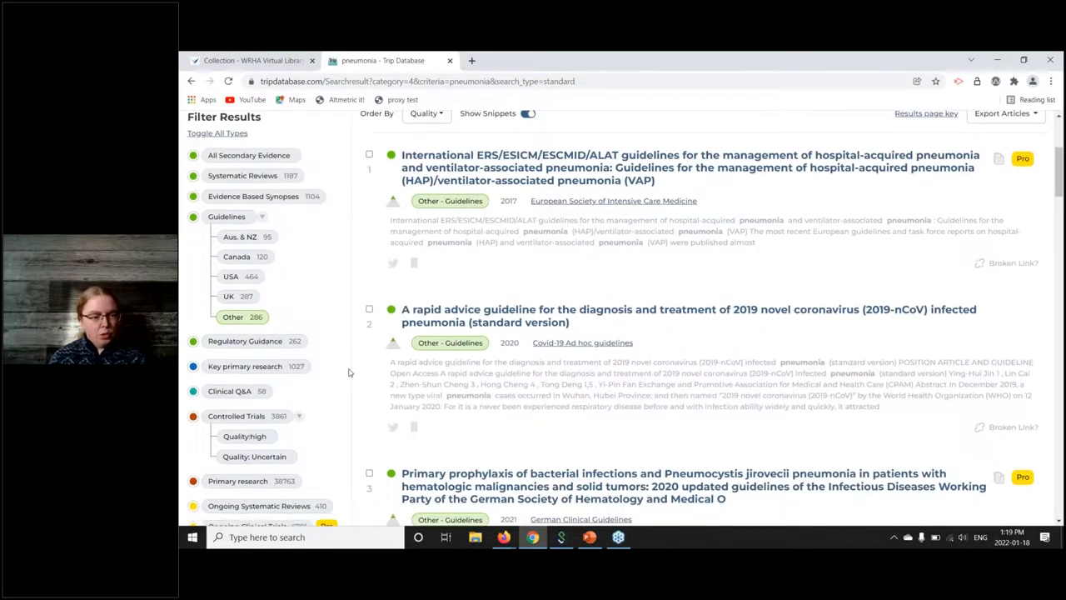
pyautogui.scroll(-3)
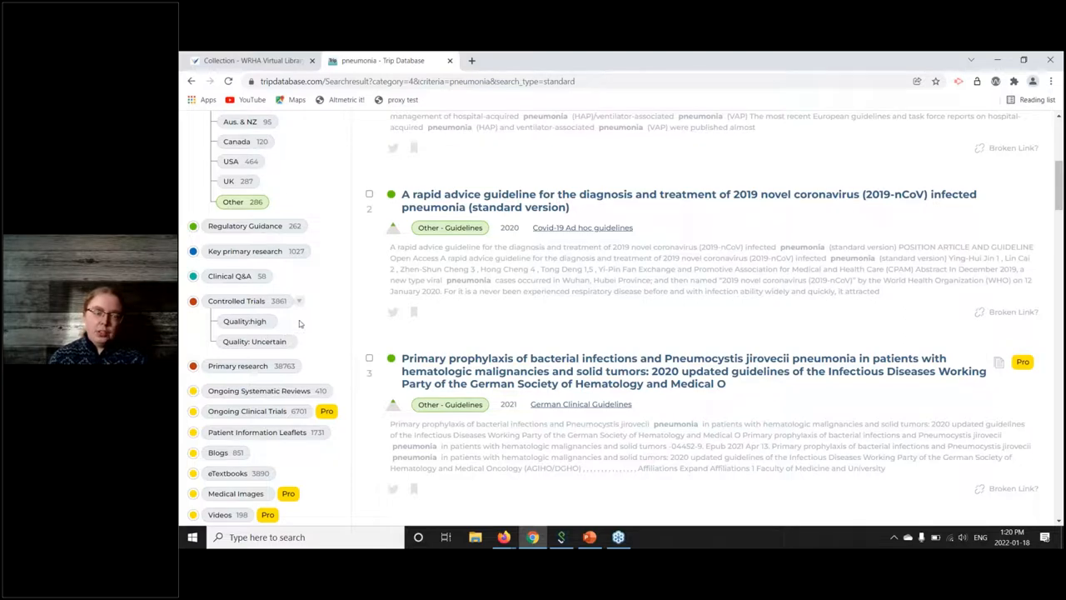
pyautogui.moveTo(303, 320)
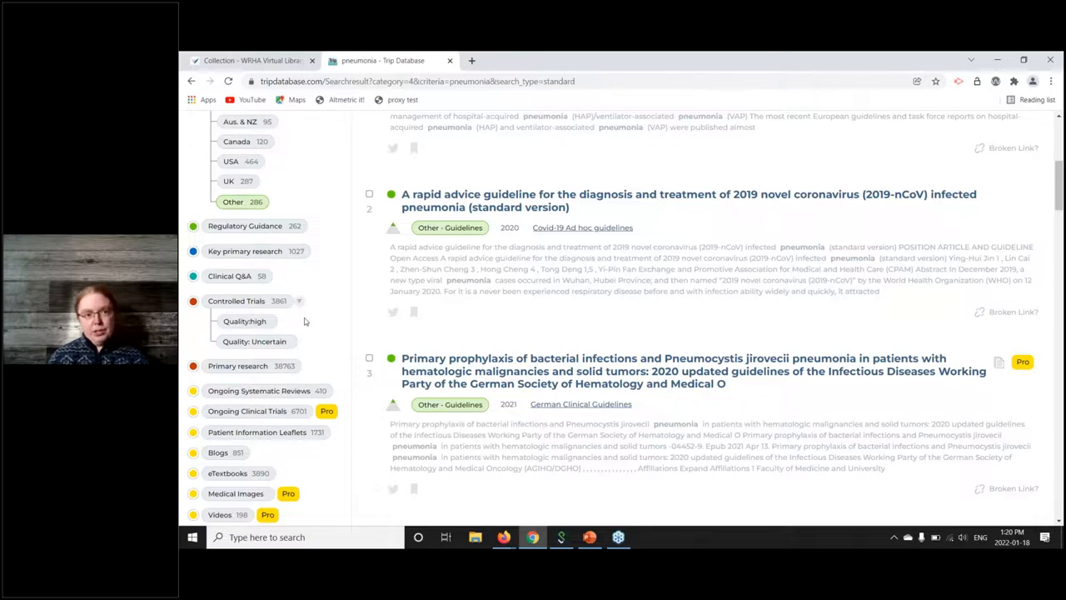
pyautogui.moveTo(323, 324)
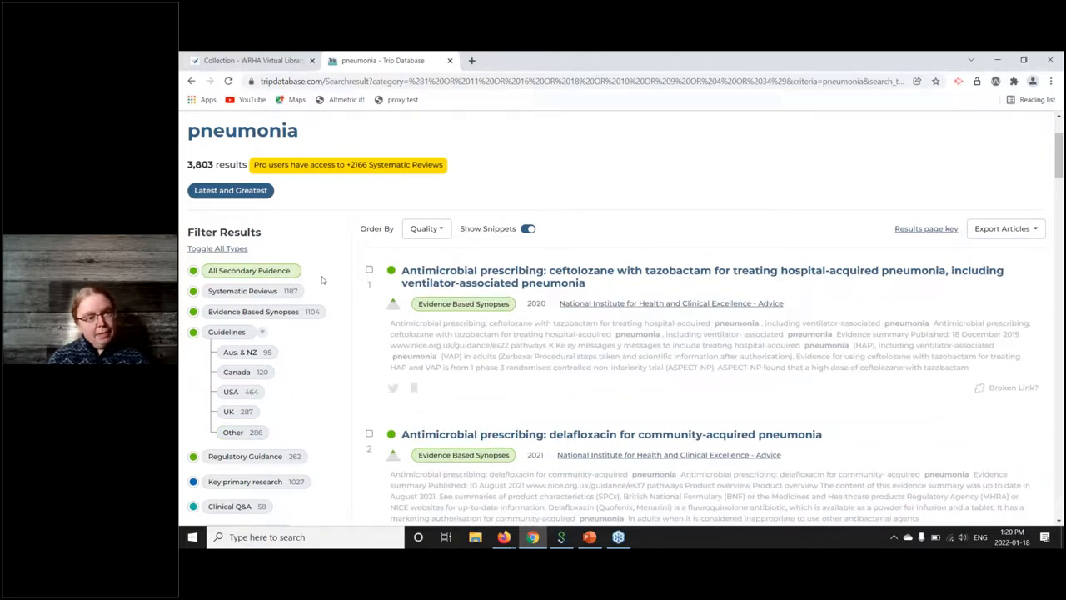
pyautogui.scroll(-3)
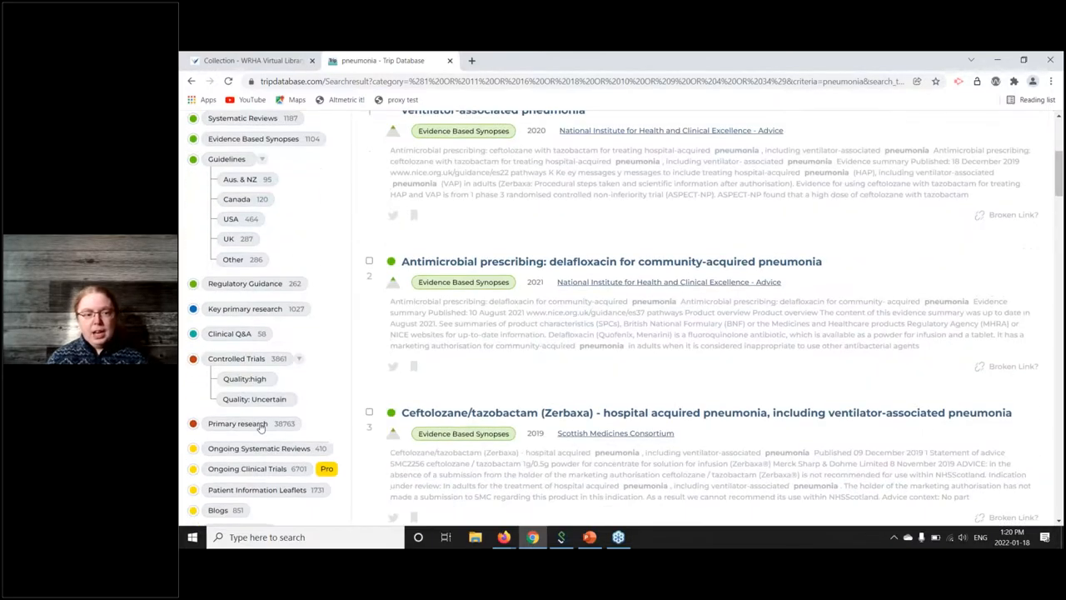
pyautogui.click(237, 423)
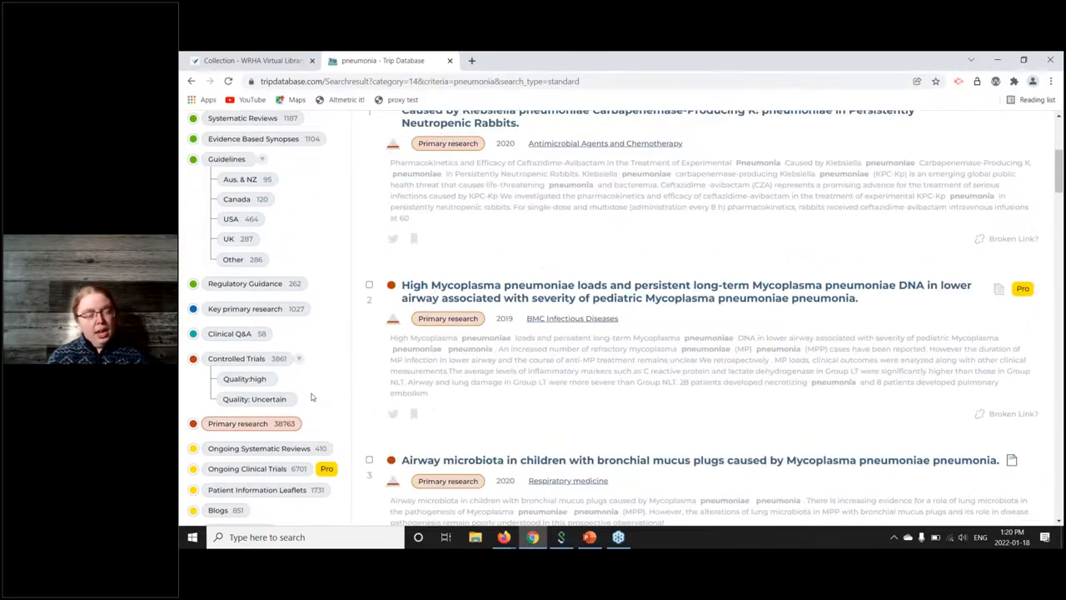
pyautogui.scroll(-3)
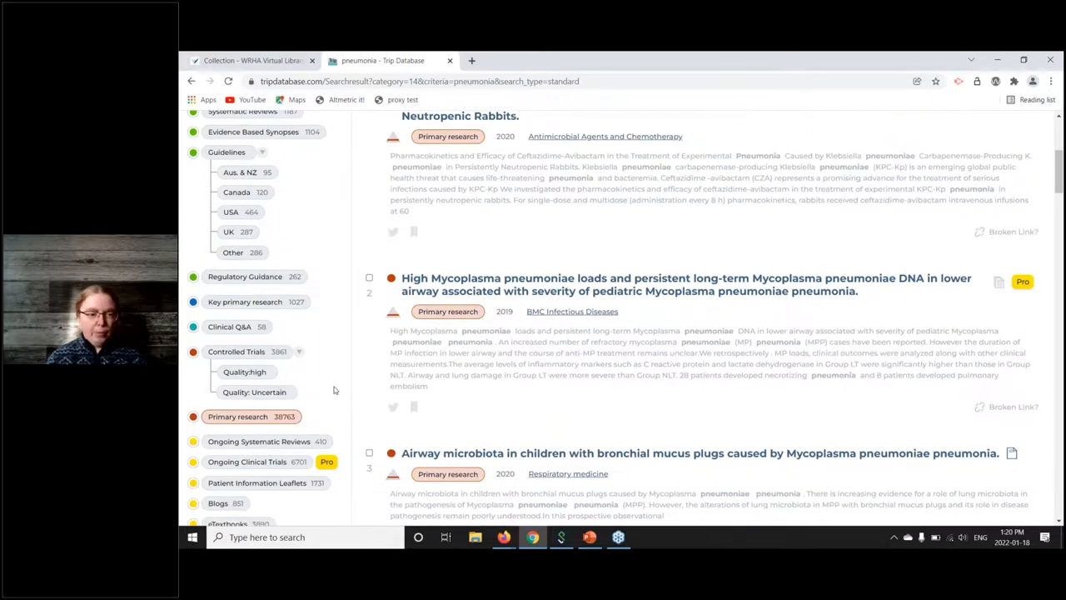
pyautogui.scroll(-3)
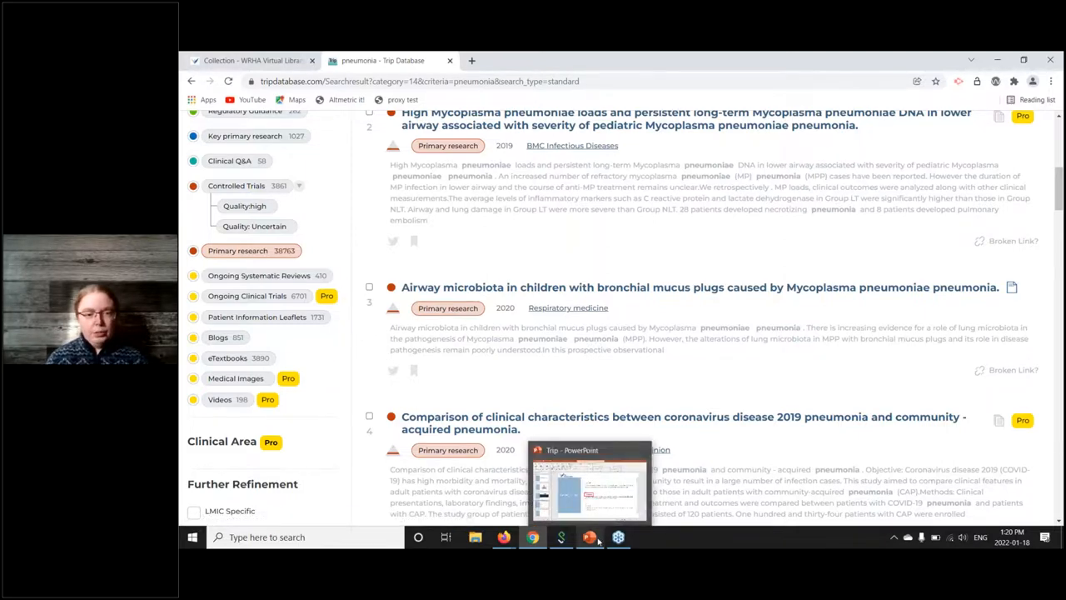
# Switch from the browser to PowerPoint's closing Questions slide with the contact email
pyautogui.click(603, 536)
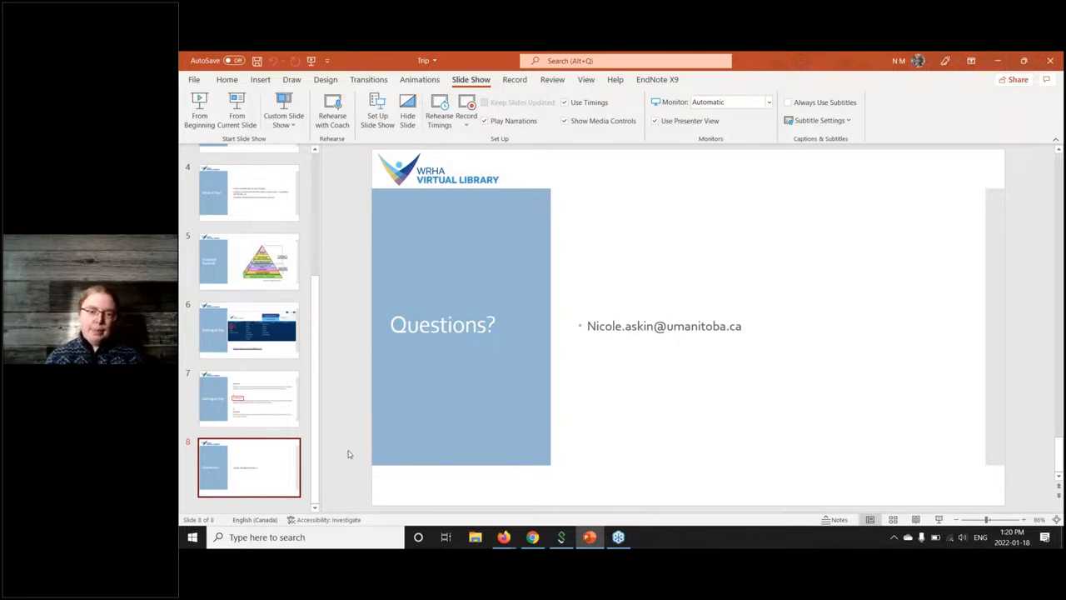
pyautogui.moveTo(1036, 160)
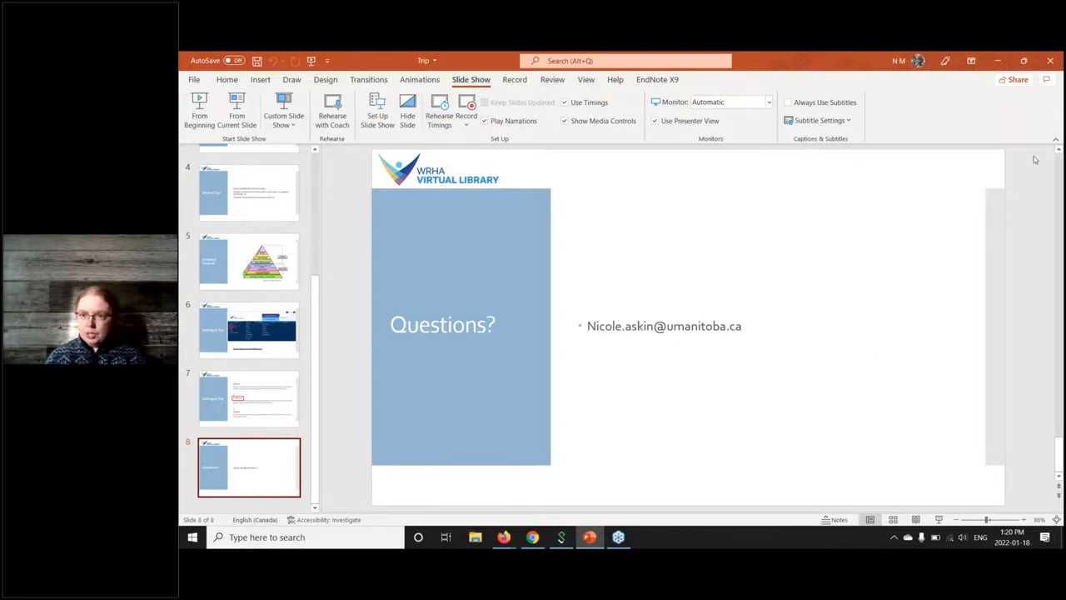